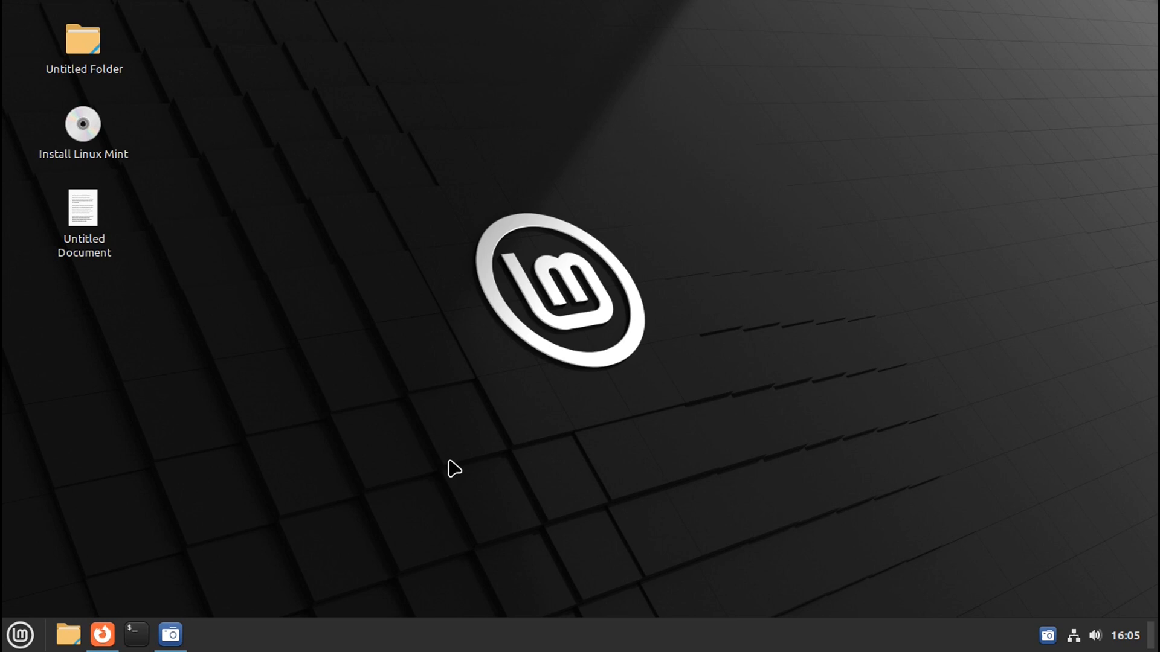
pyautogui.moveTo(406, 411)
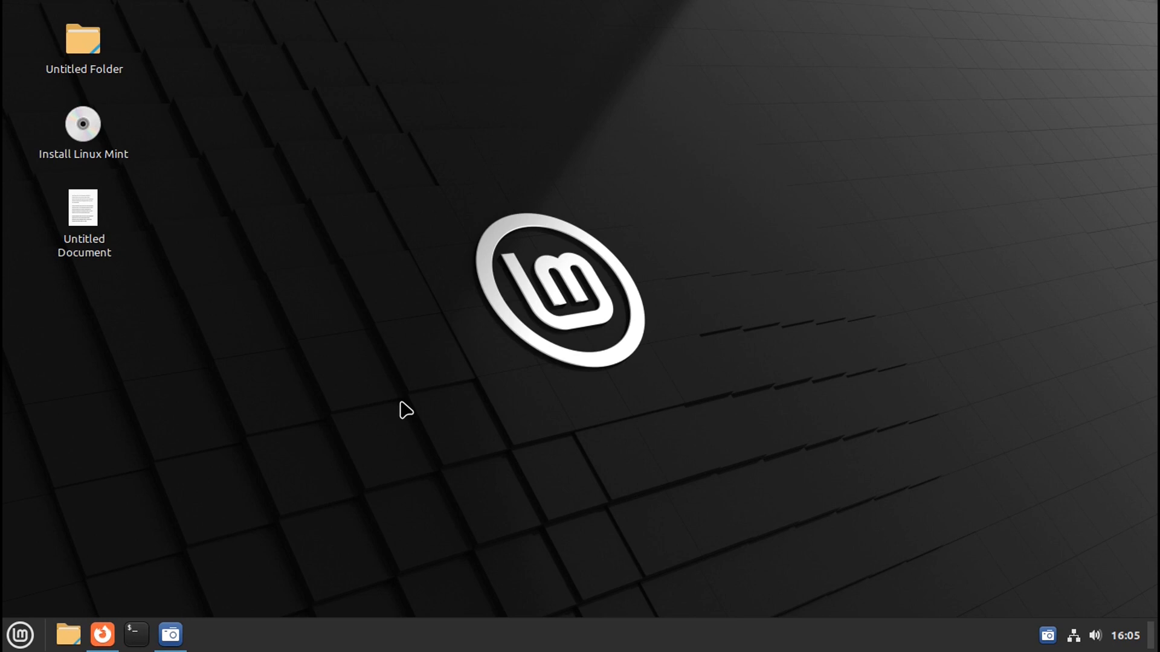
pyautogui.moveTo(386, 411)
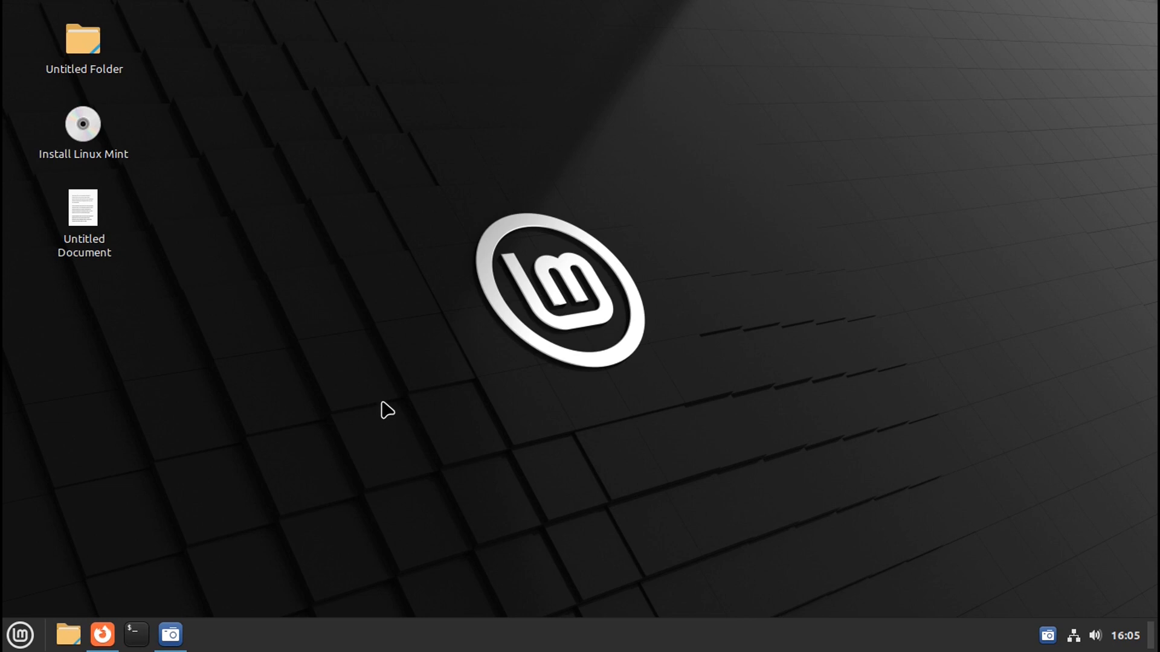
pyautogui.moveTo(305, 457)
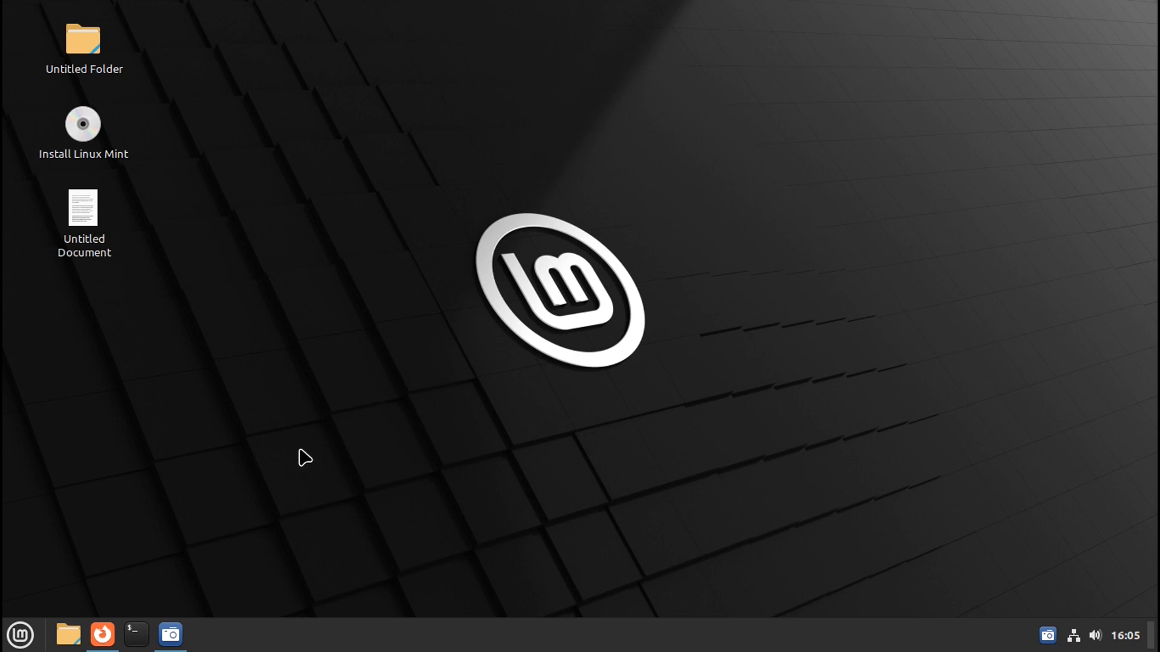
pyautogui.moveTo(330, 496)
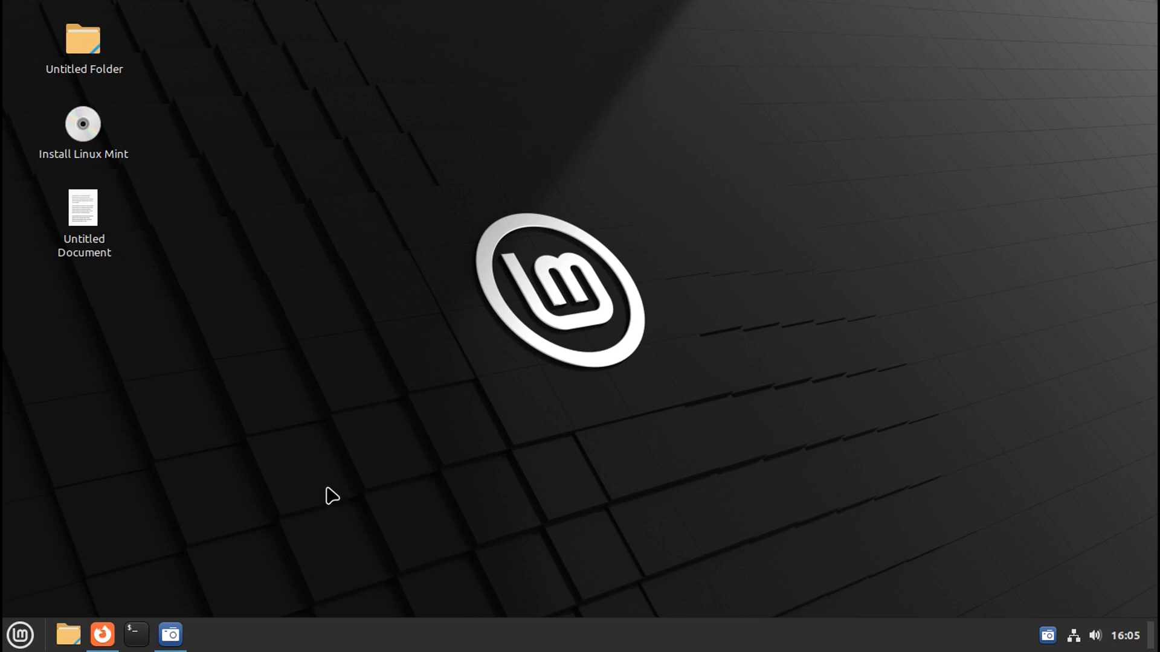
pyautogui.moveTo(278, 407)
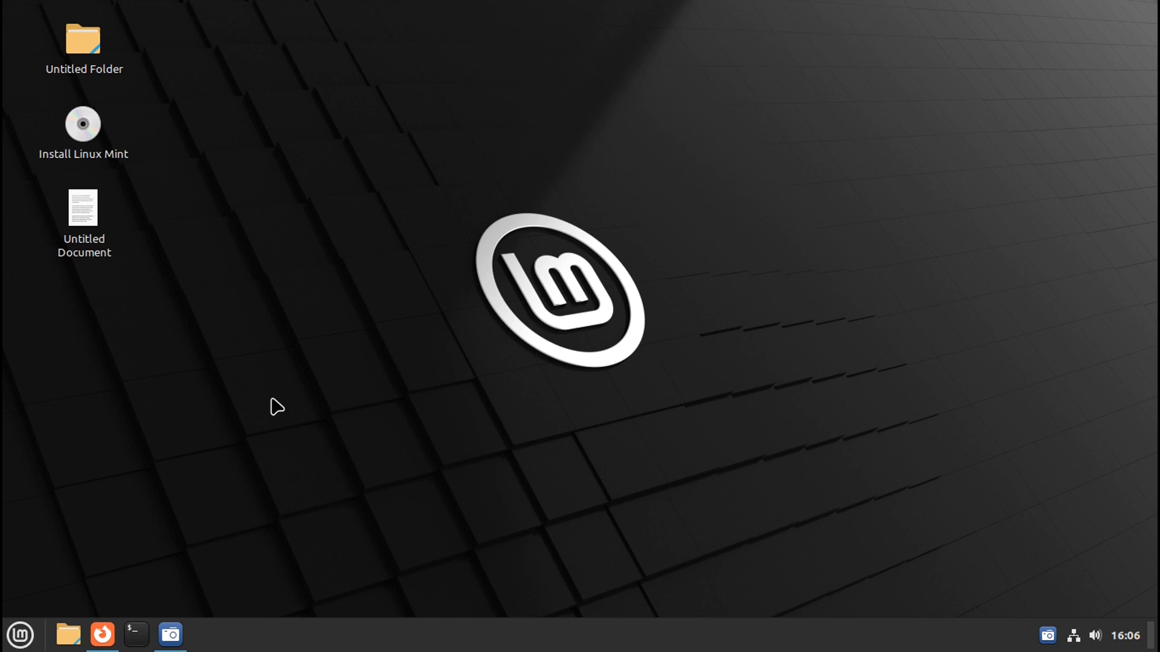
pyautogui.moveTo(337, 471)
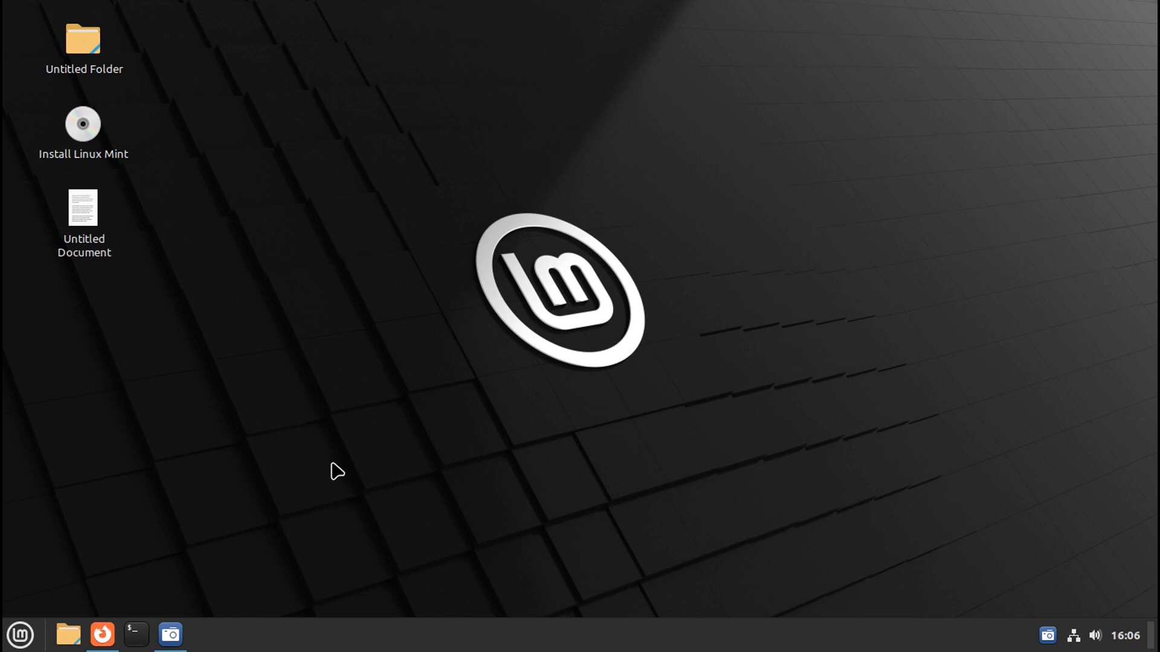
pyautogui.moveTo(313, 631)
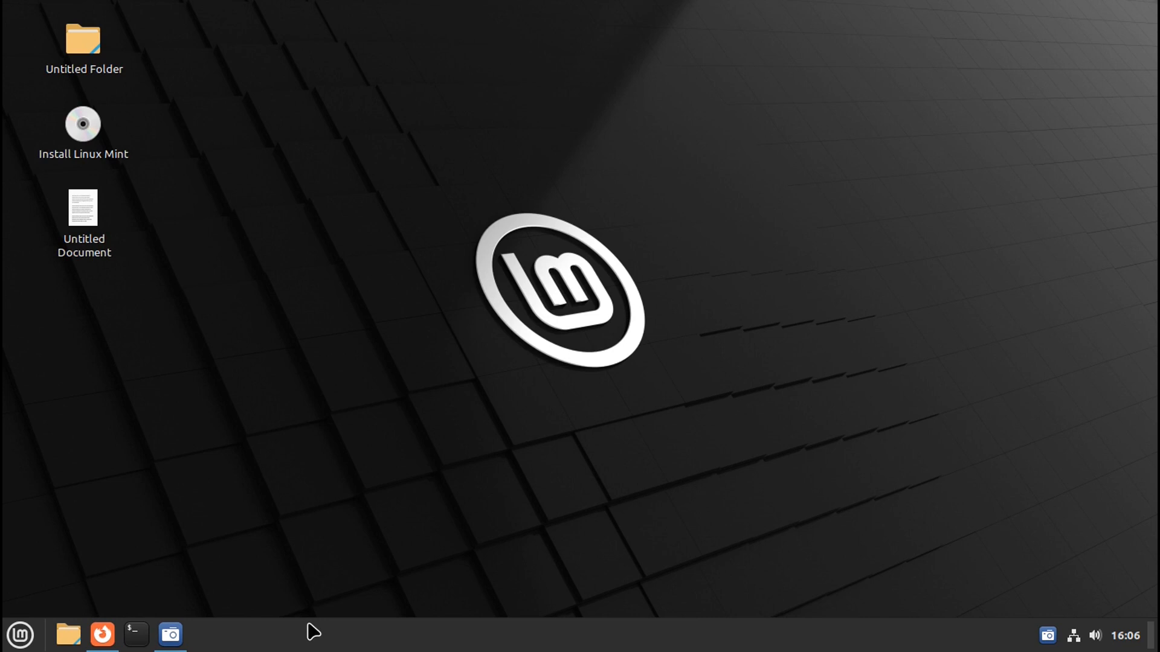
pyautogui.moveTo(133, 110)
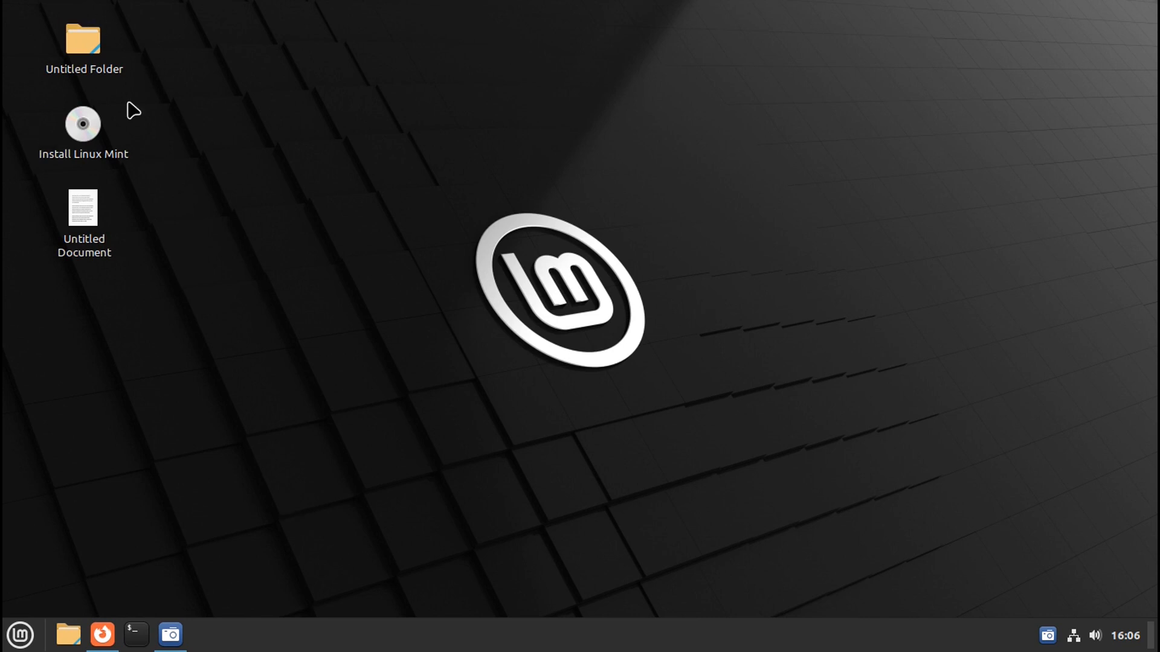
pyautogui.moveTo(144, 410)
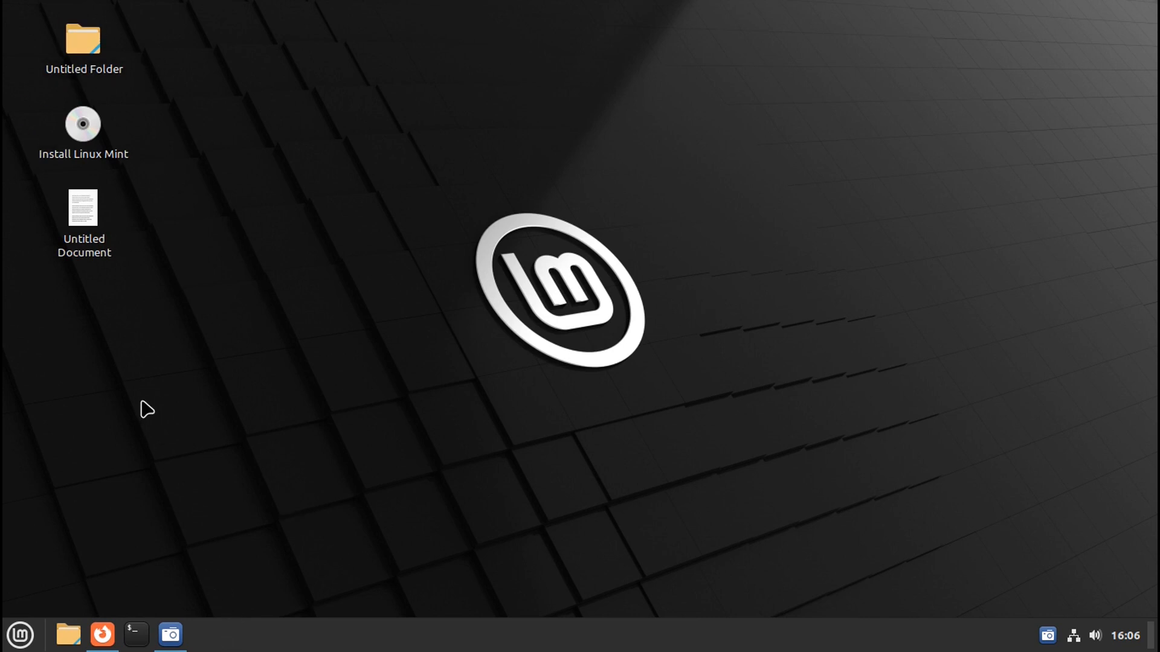
pyautogui.moveTo(73, 166)
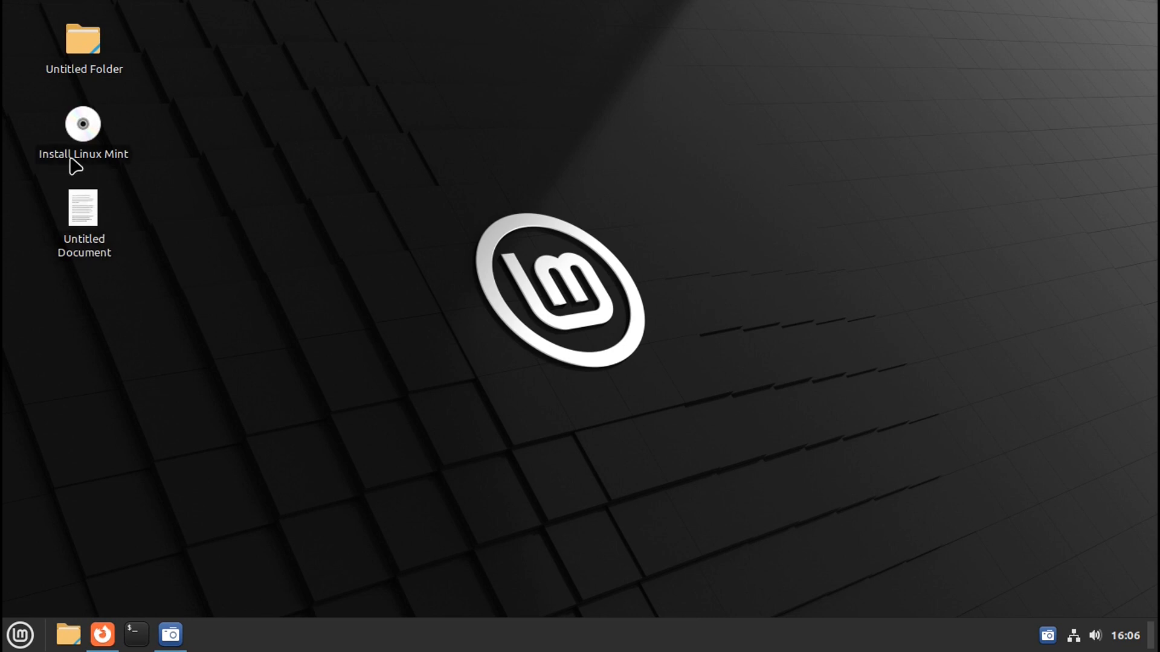
pyautogui.moveTo(572, 515)
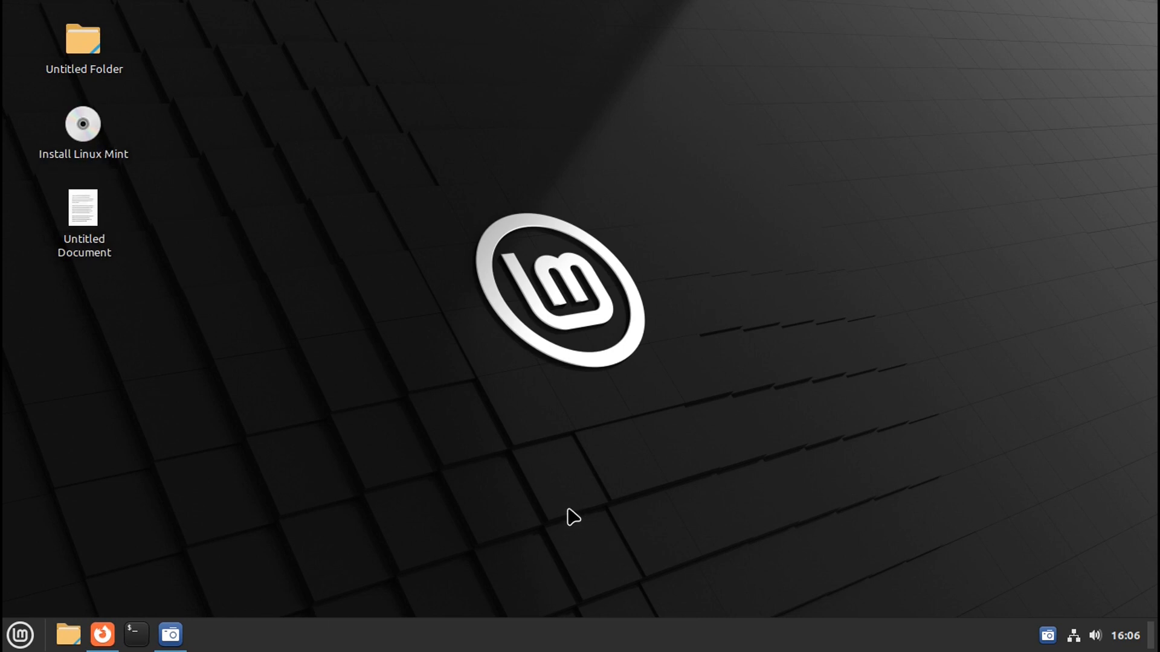
# Browse the applications menu briefly, then launch Firefox from the panel
pyautogui.click(20, 634)
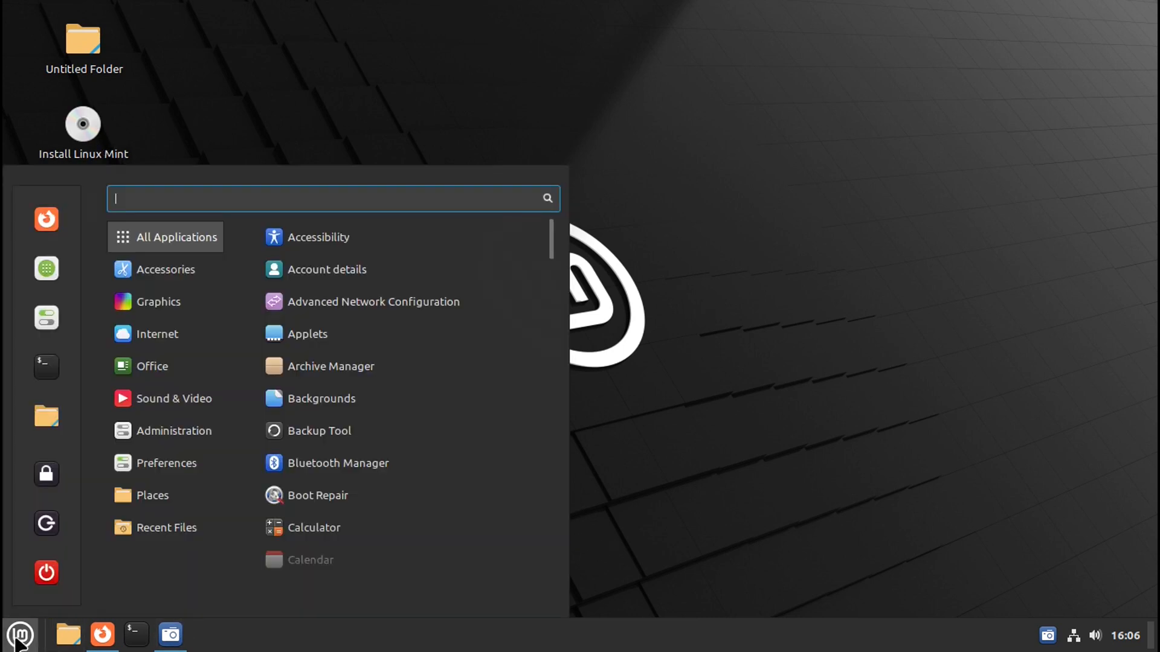
pyautogui.click(166, 528)
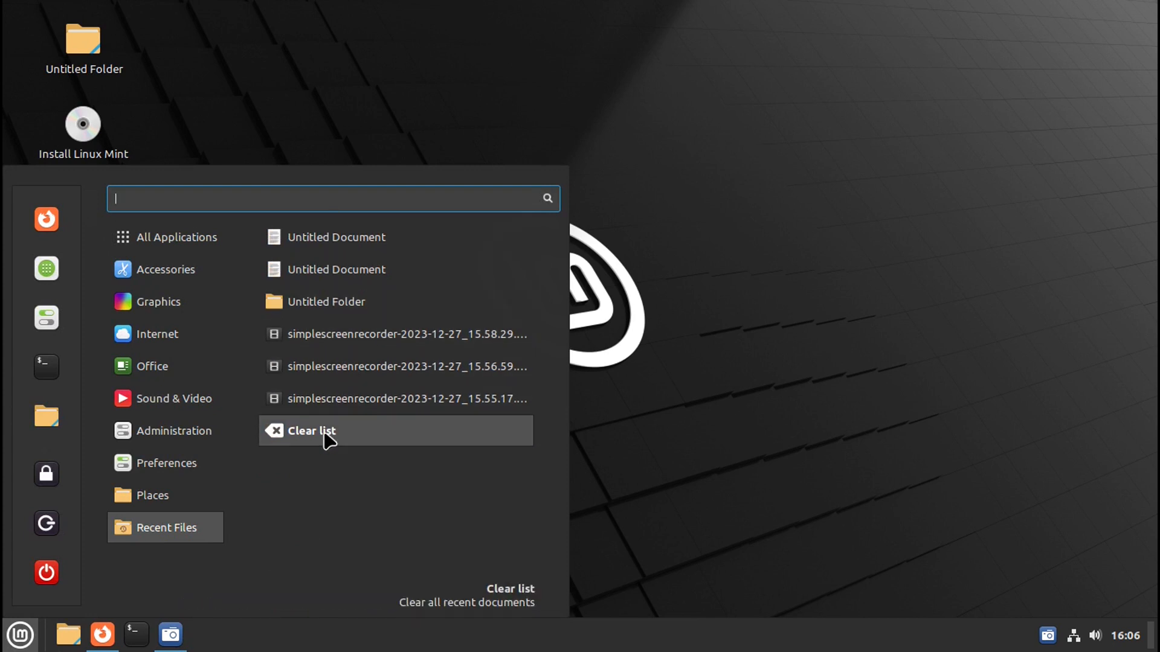
pyautogui.click(176, 237)
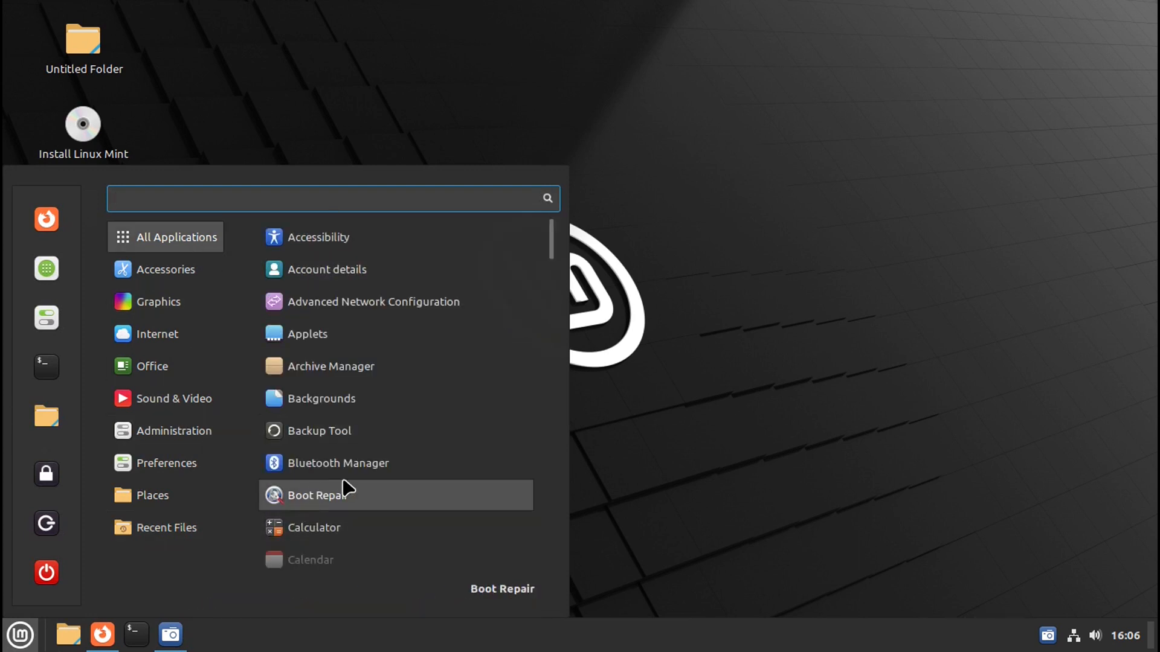
pyautogui.click(612, 436)
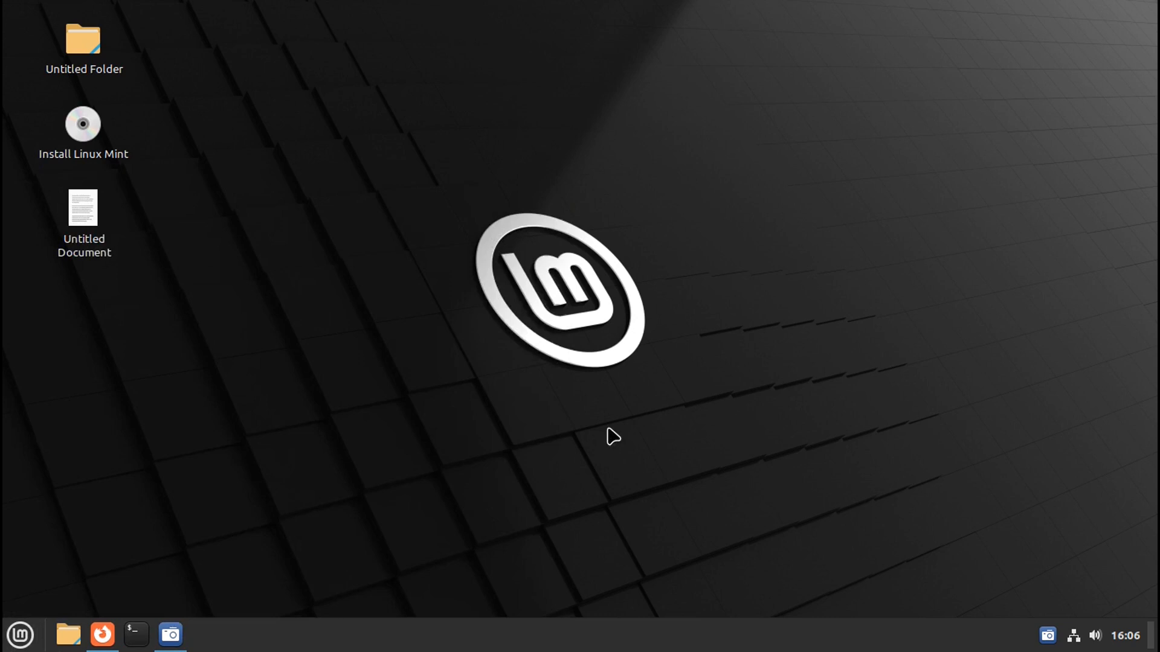
pyautogui.click(101, 634)
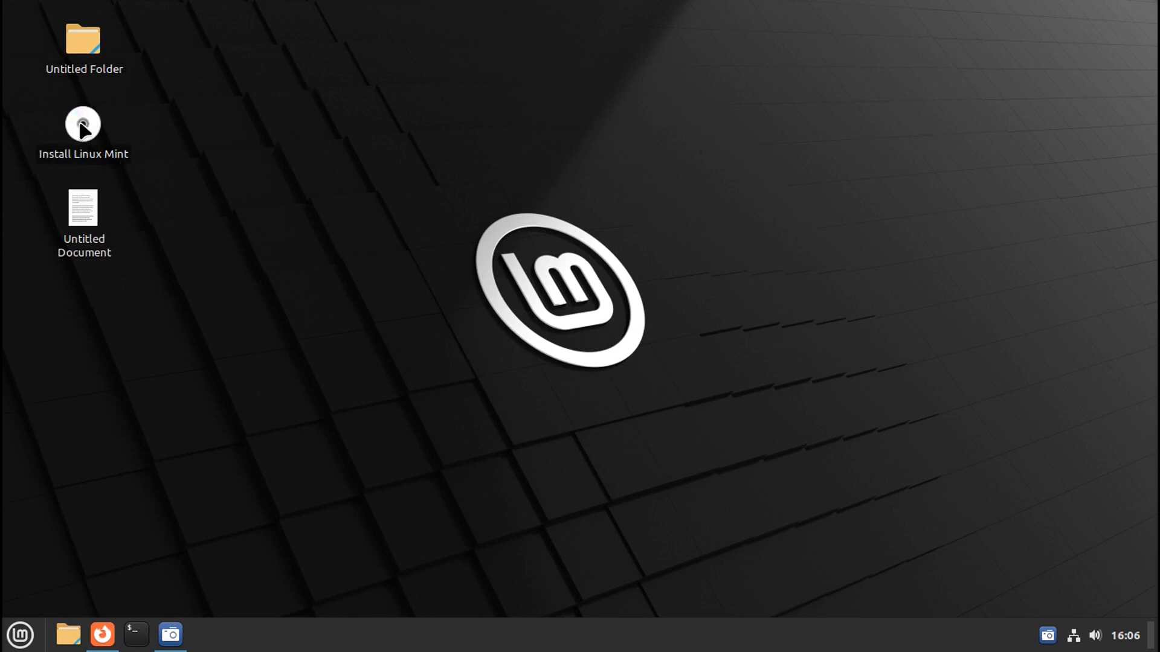
pyautogui.moveTo(378, 318)
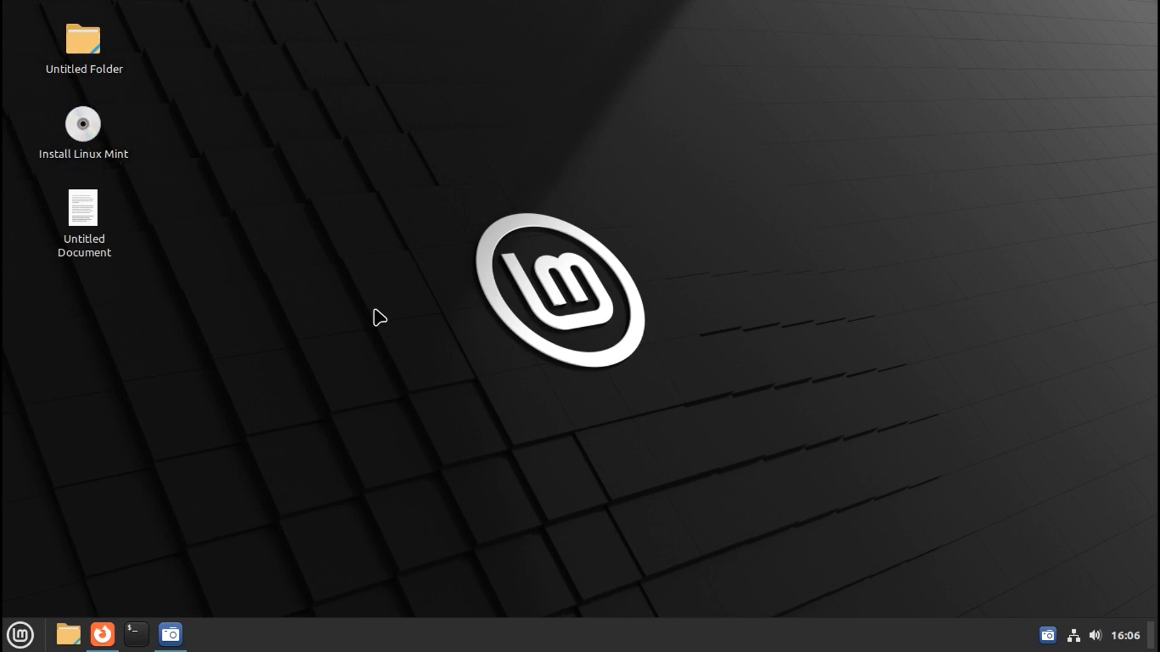
pyautogui.moveTo(275, 425)
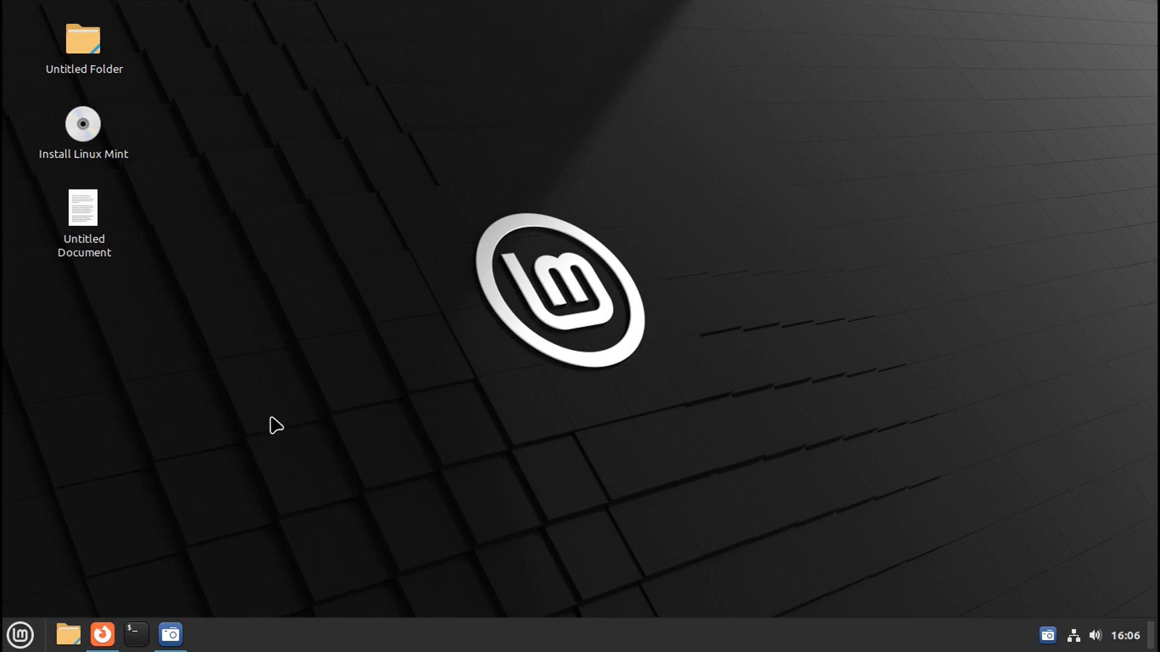
pyautogui.moveTo(101, 634)
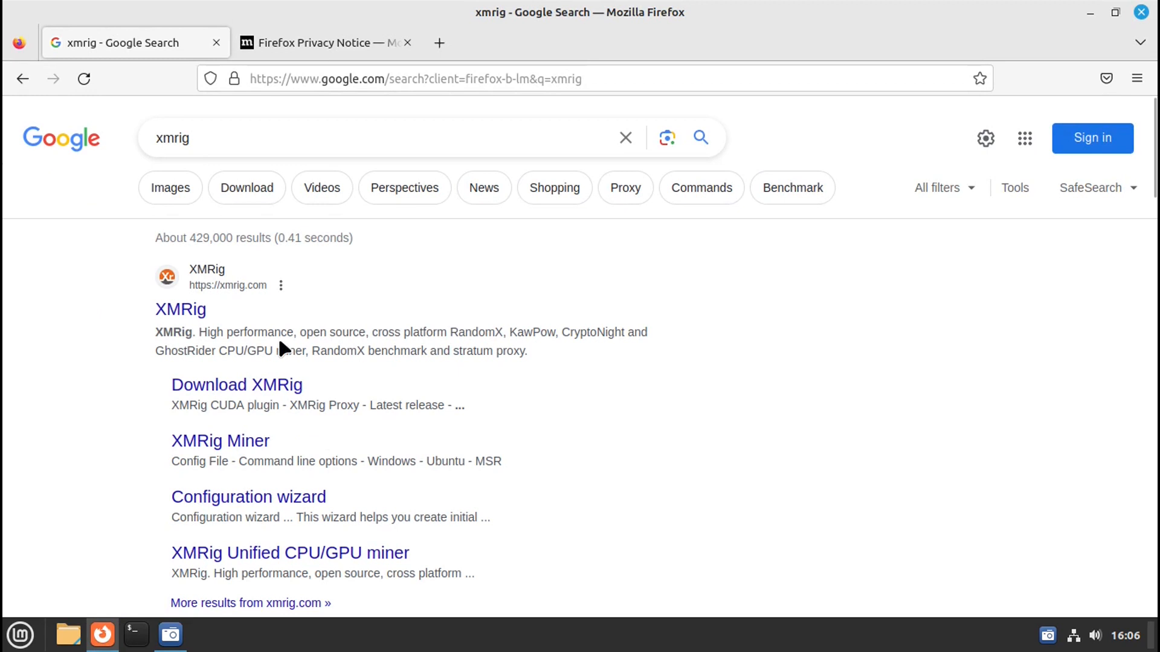
# Reach the xmrig.com download page from search results and switch to the Linux builds
pyautogui.click(180, 310)
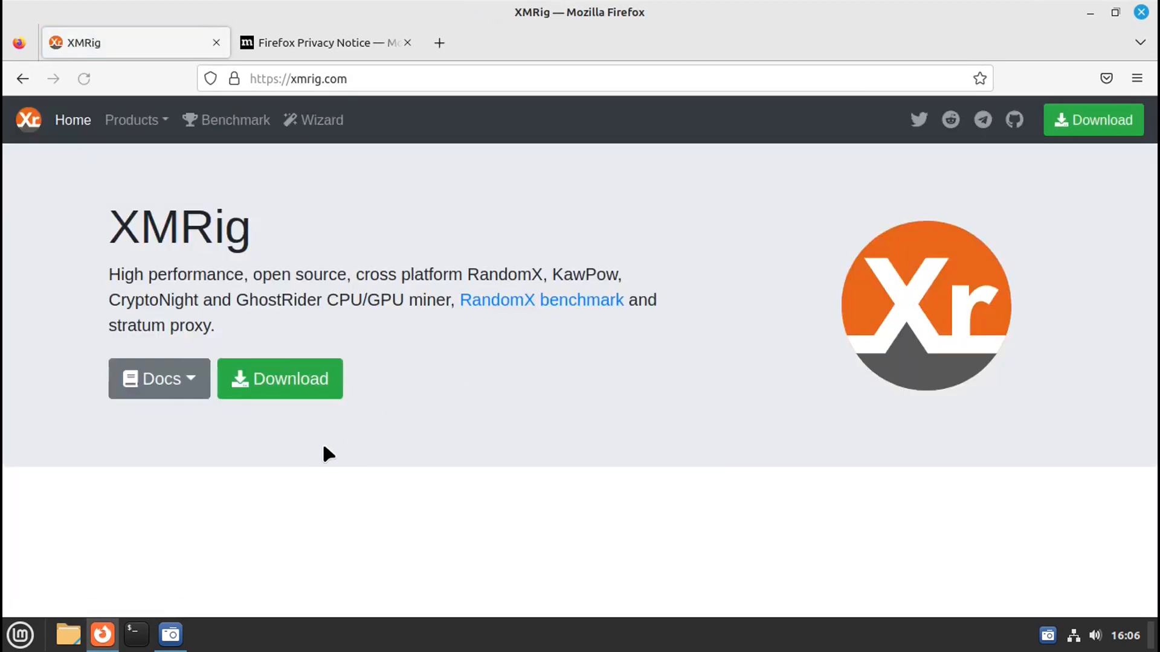
pyautogui.click(279, 379)
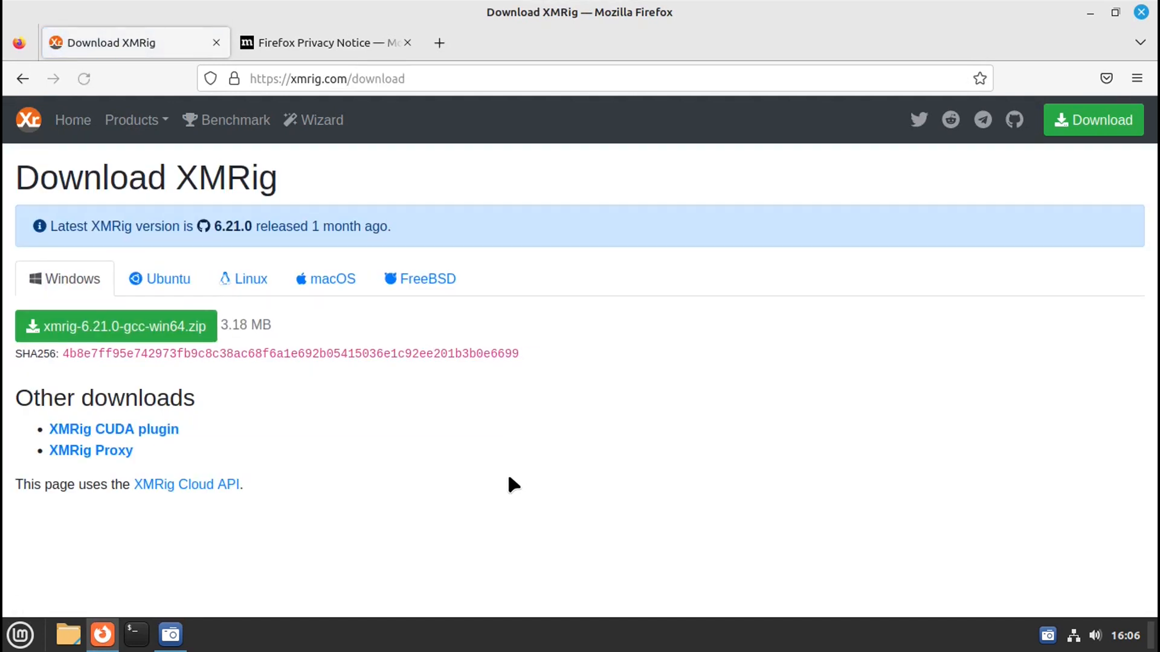
pyautogui.click(243, 279)
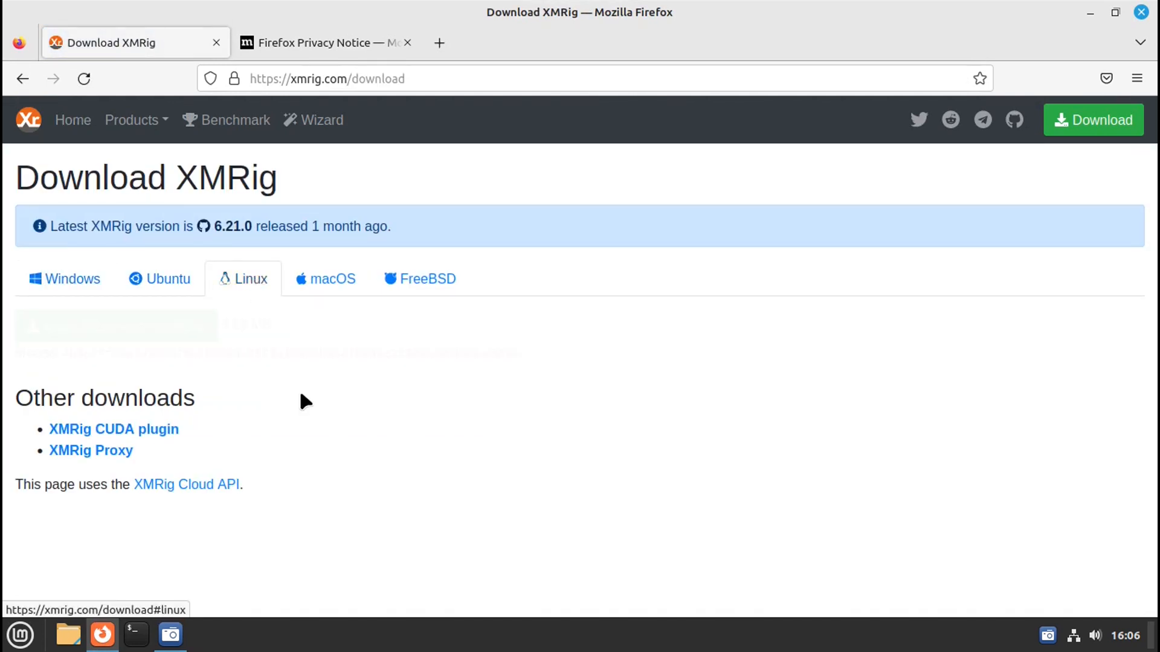
pyautogui.click(250, 279)
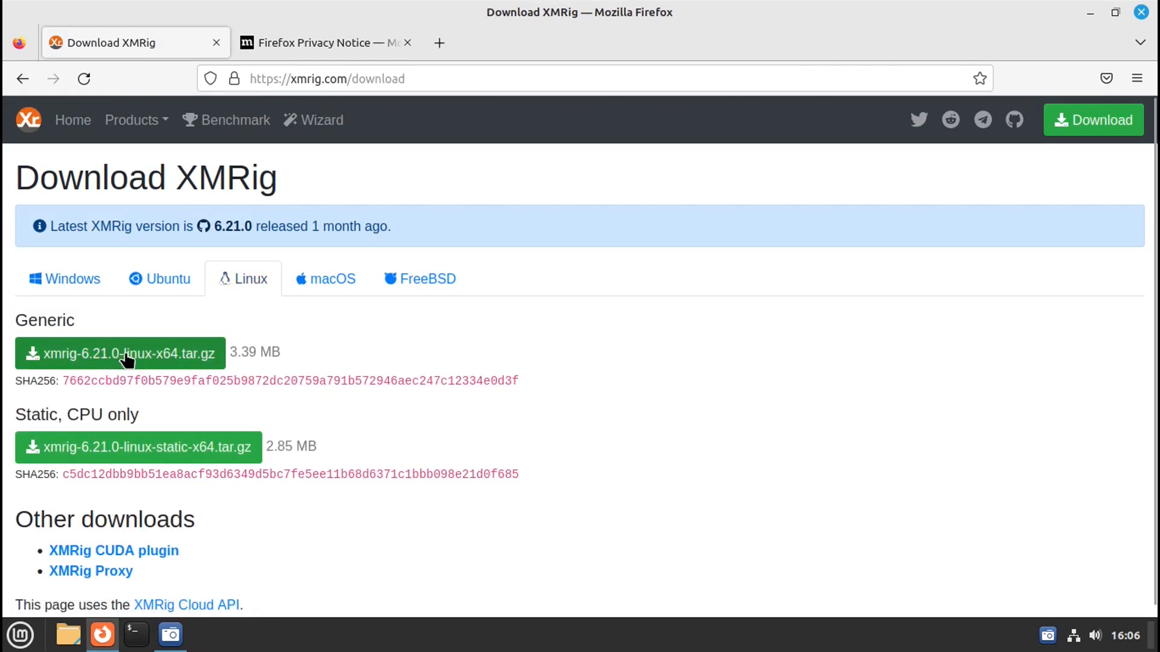
pyautogui.moveTo(136, 452)
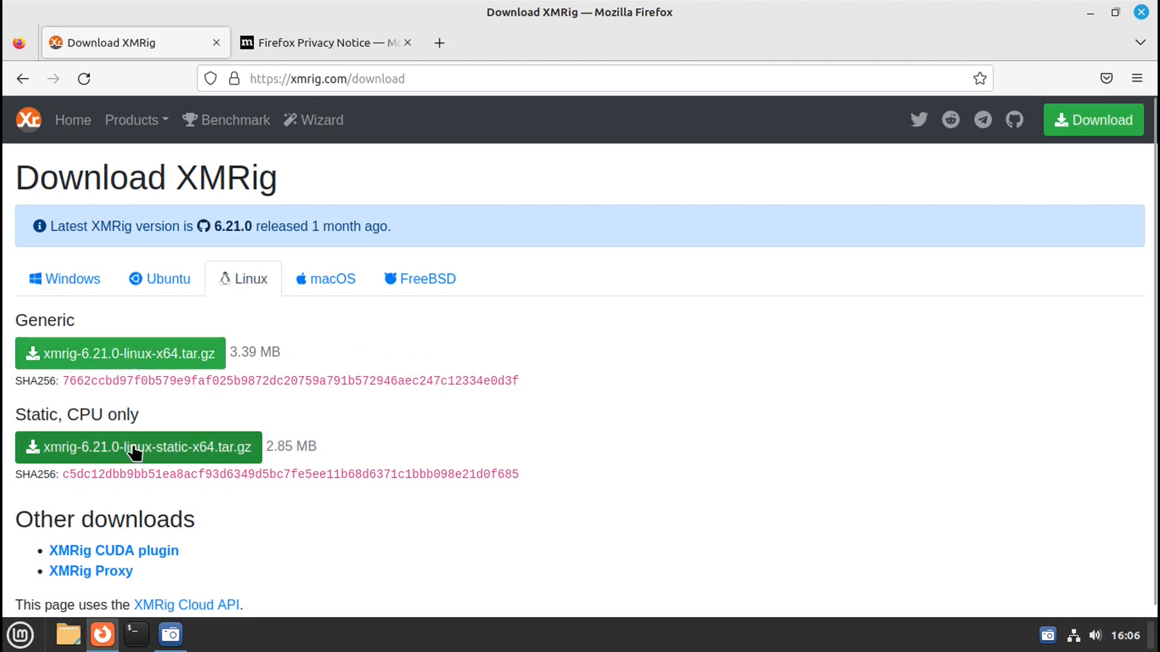
# Download the static CPU-only 6.21.0 x64 tar.gz, accepting the miner warning
pyautogui.click(137, 447)
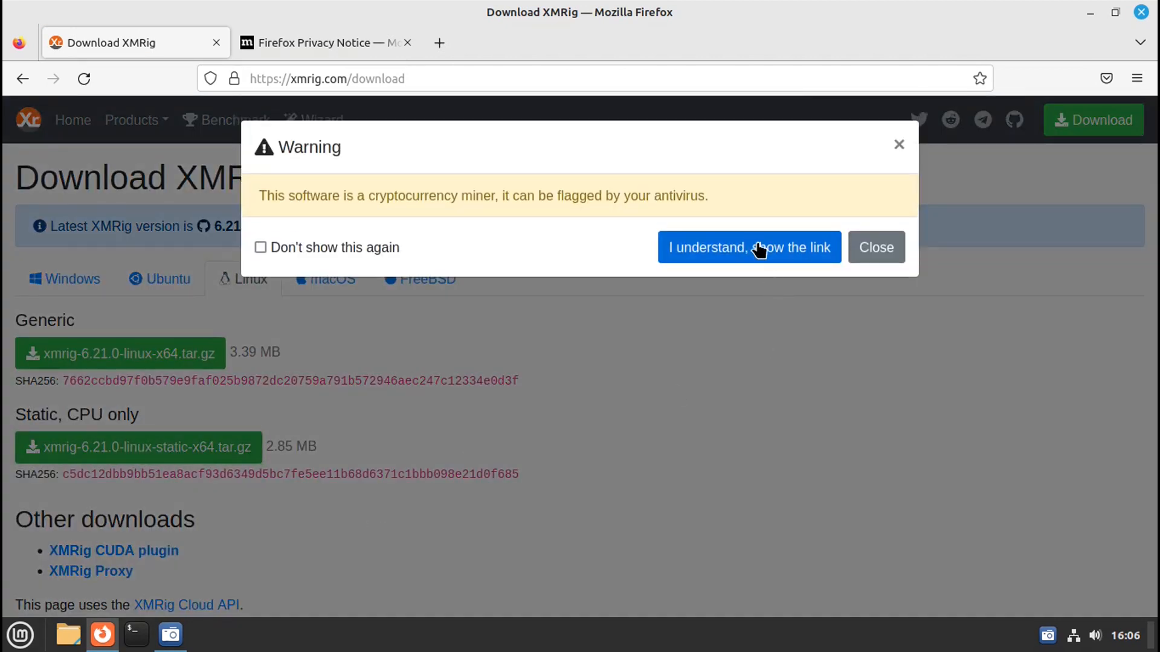
pyautogui.click(749, 246)
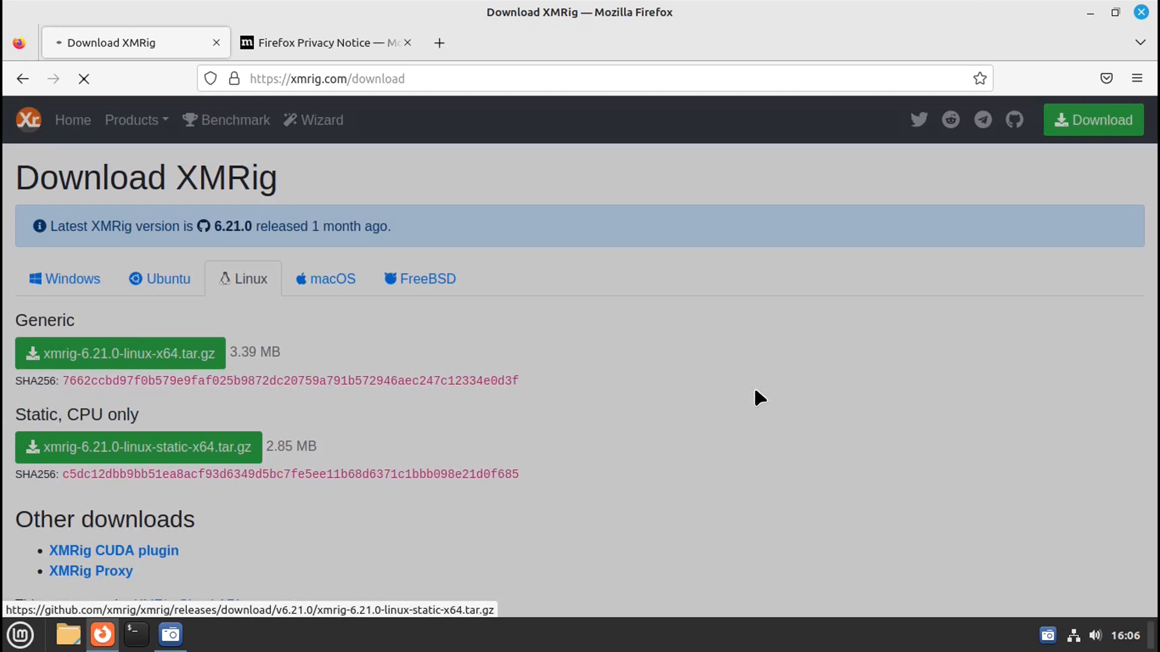
pyautogui.moveTo(748, 422)
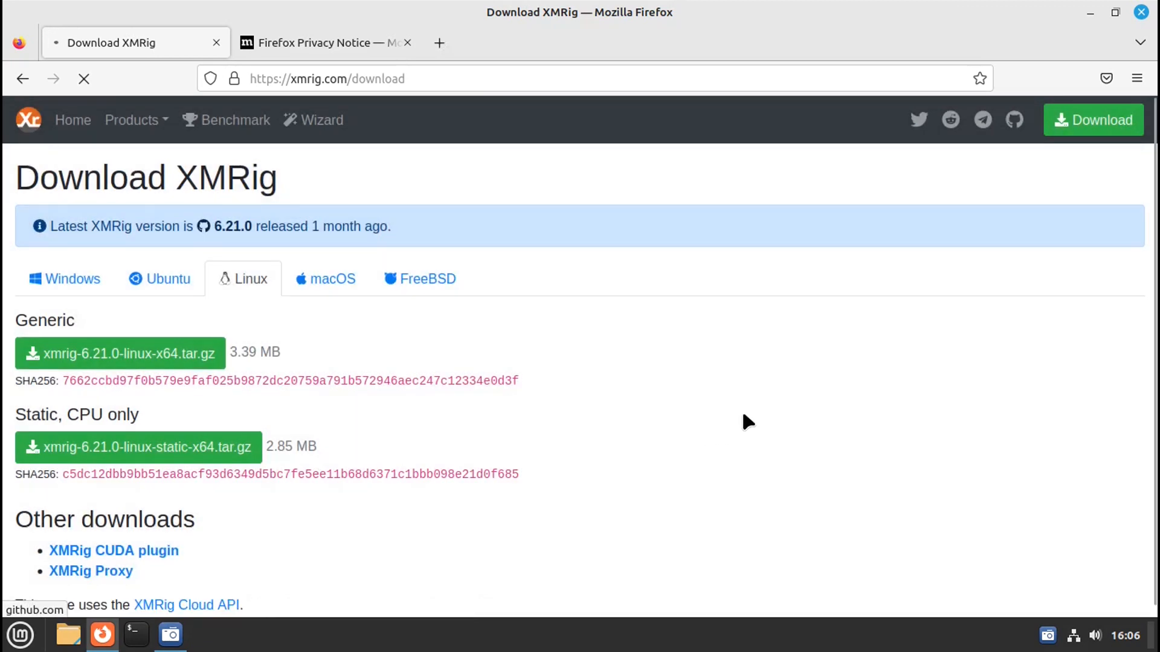
pyautogui.click(138, 447)
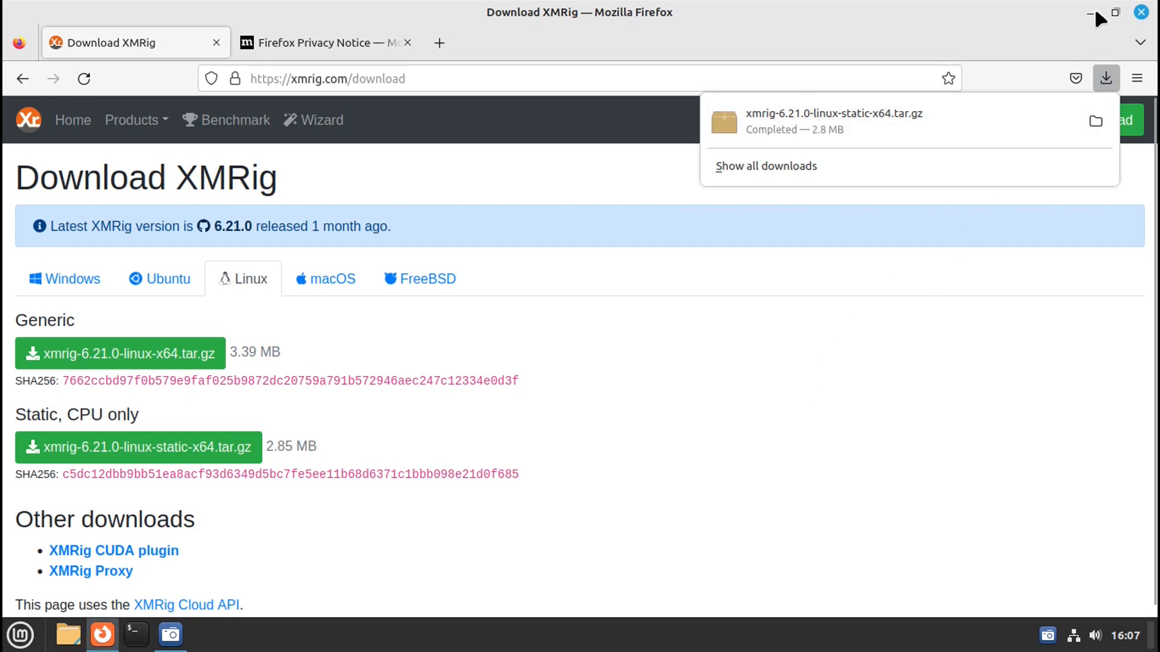
# Bring up Nemo at the home folder and go into Downloads
pyautogui.click(1099, 18)
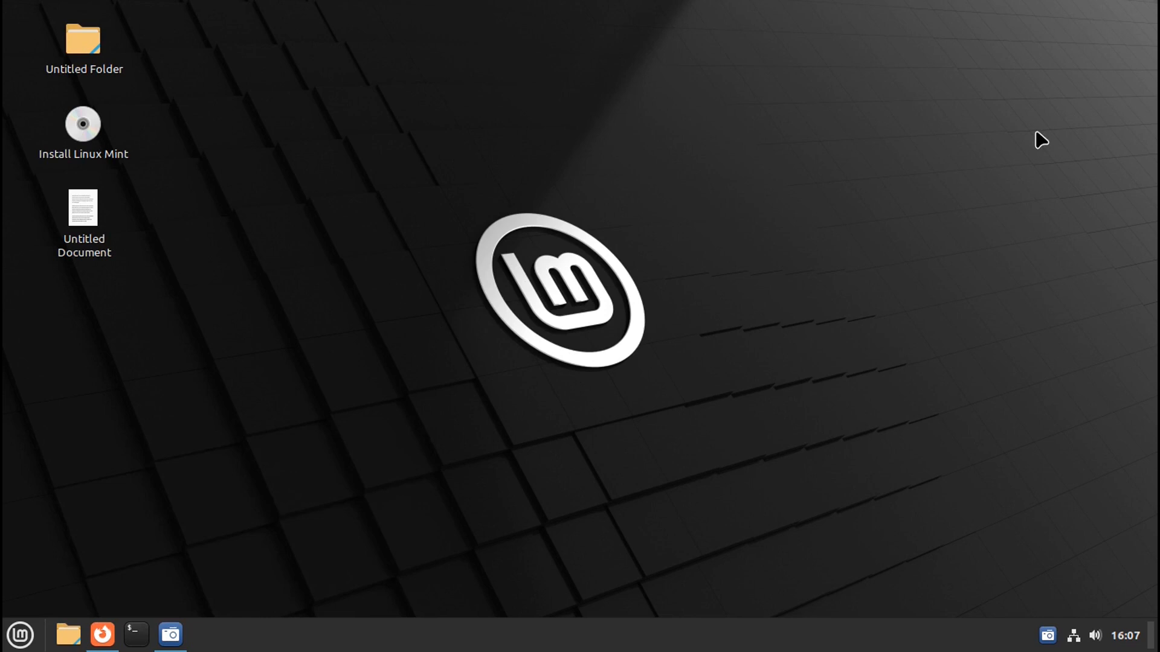
pyautogui.moveTo(67, 634)
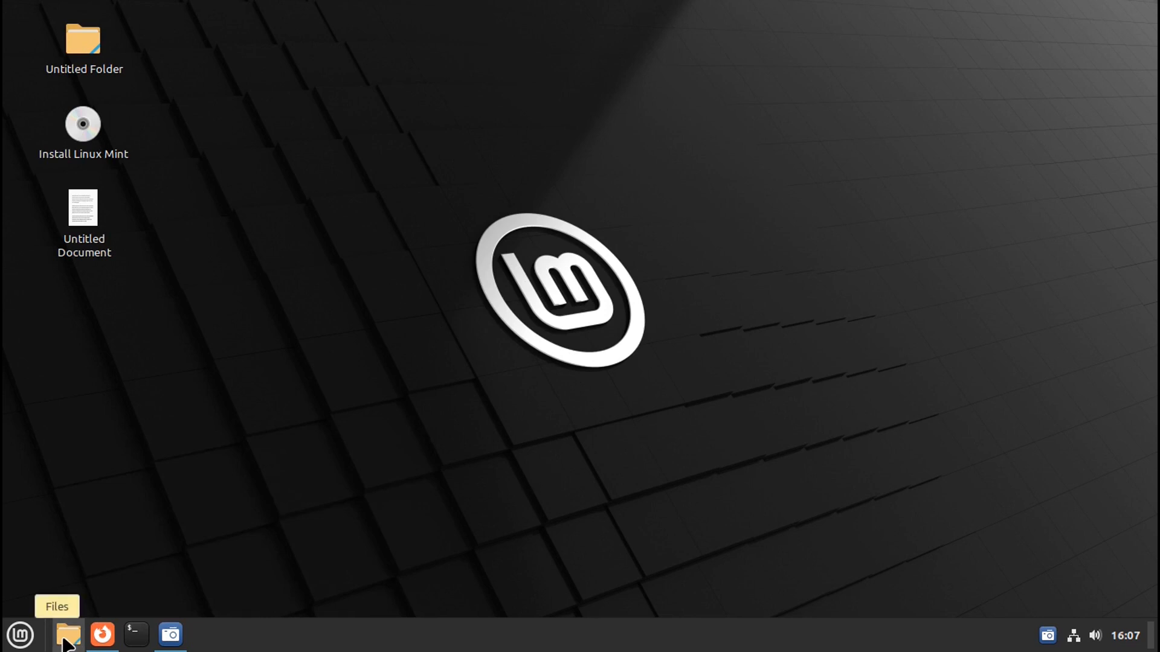
pyautogui.click(67, 635)
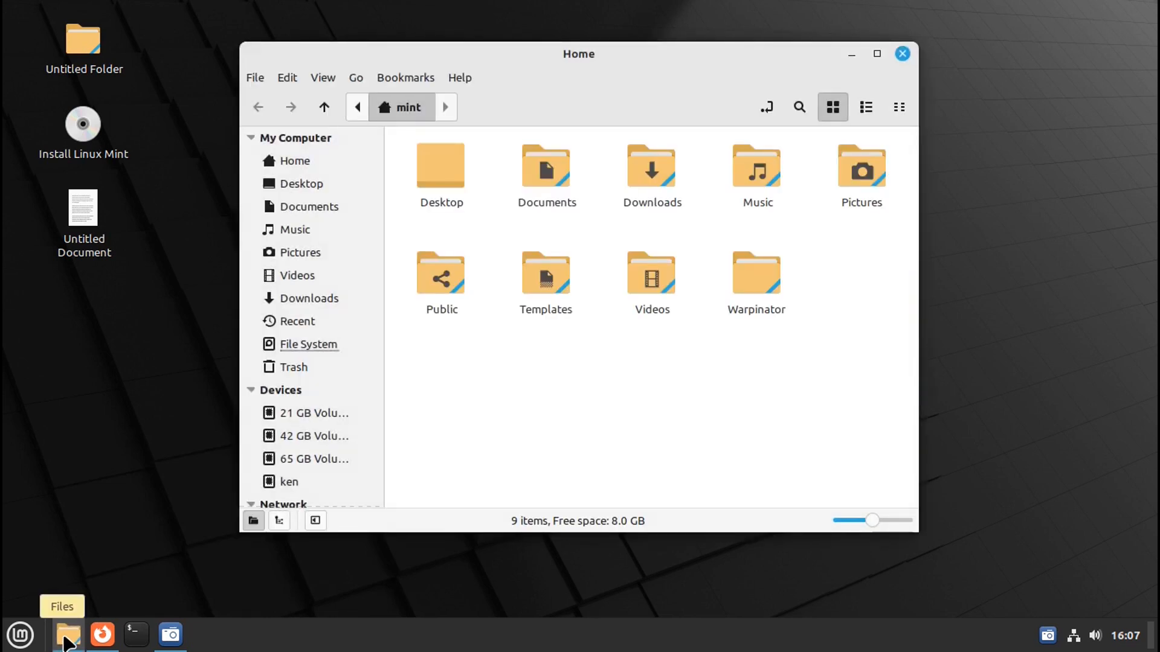
pyautogui.moveTo(583, 276)
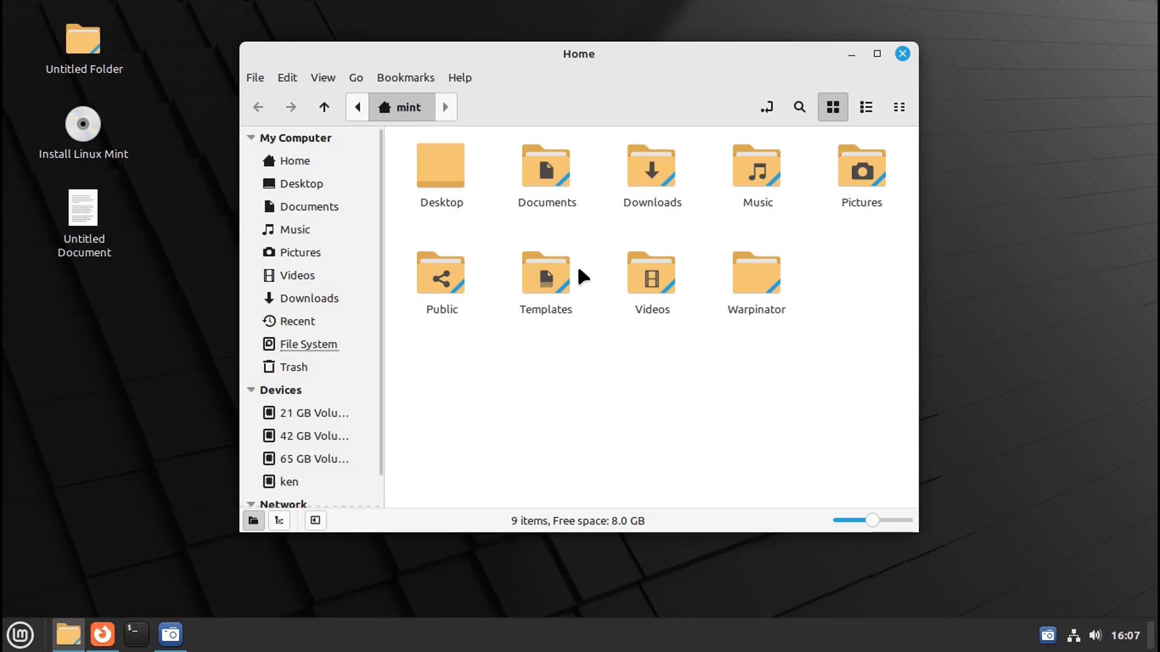
pyautogui.doubleClick(651, 166)
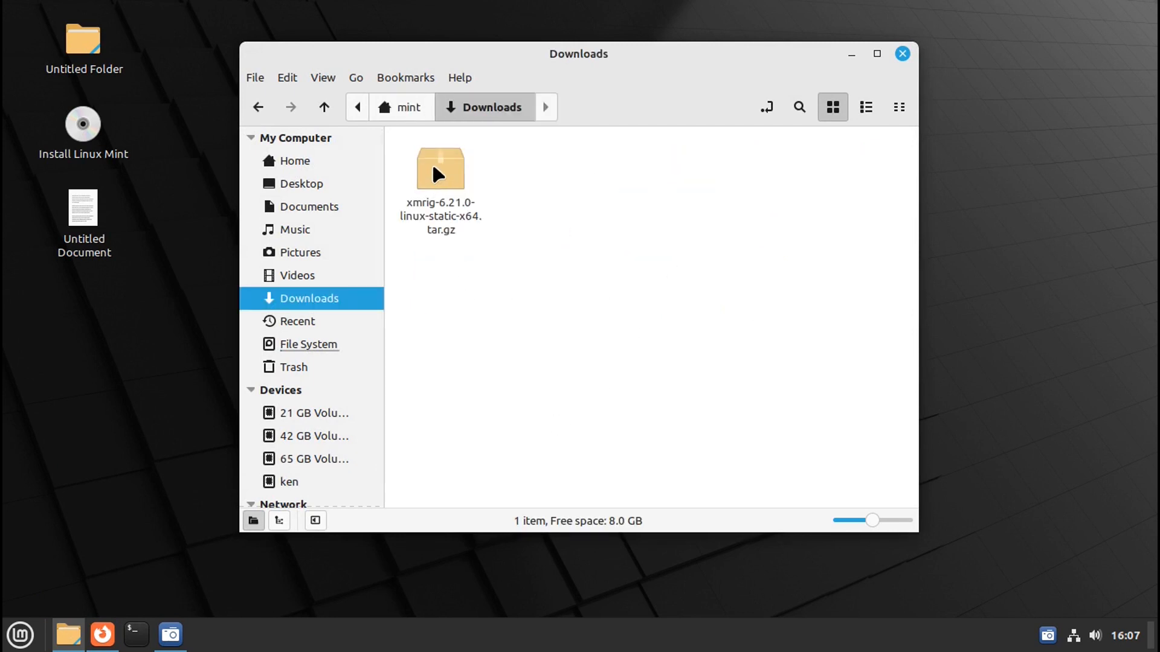
# Extract the xmrig tar.gz here and enter the xmrig-6.21.0 folder
pyautogui.rightClick(440, 168)
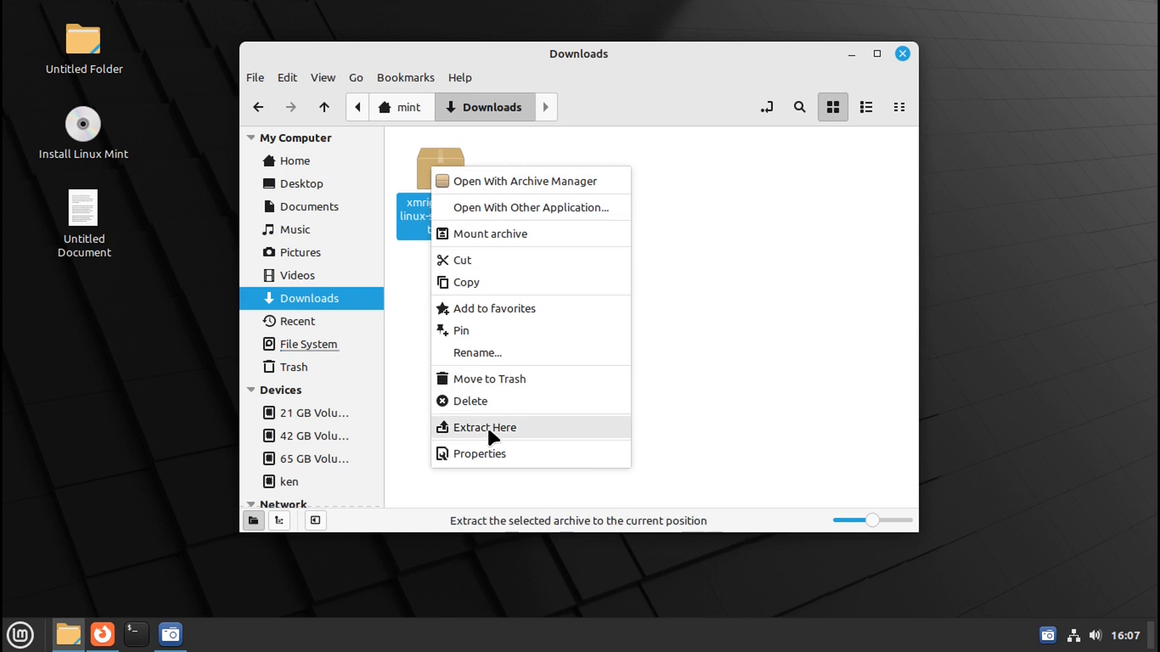
pyautogui.click(486, 427)
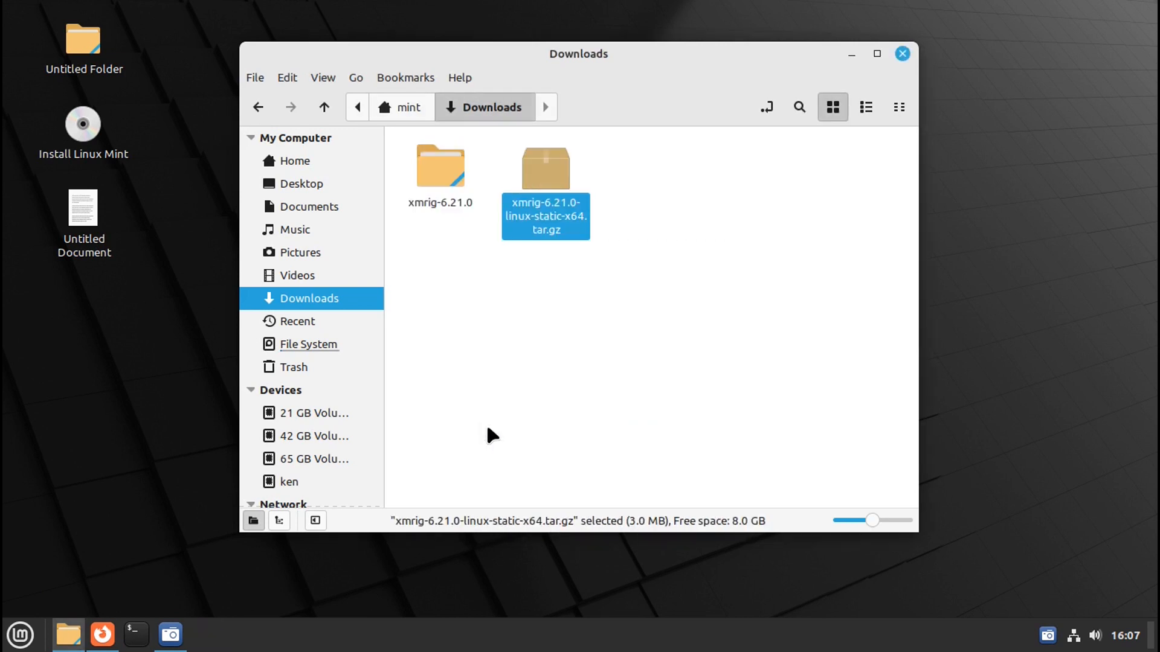
pyautogui.moveTo(439, 167)
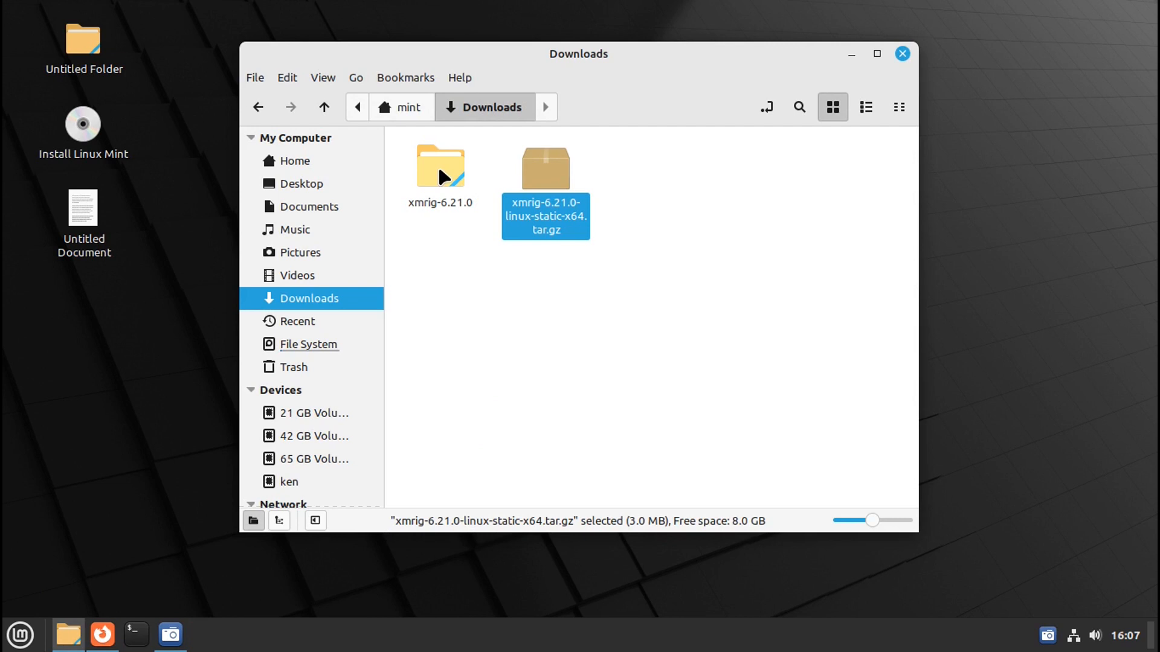
pyautogui.doubleClick(439, 165)
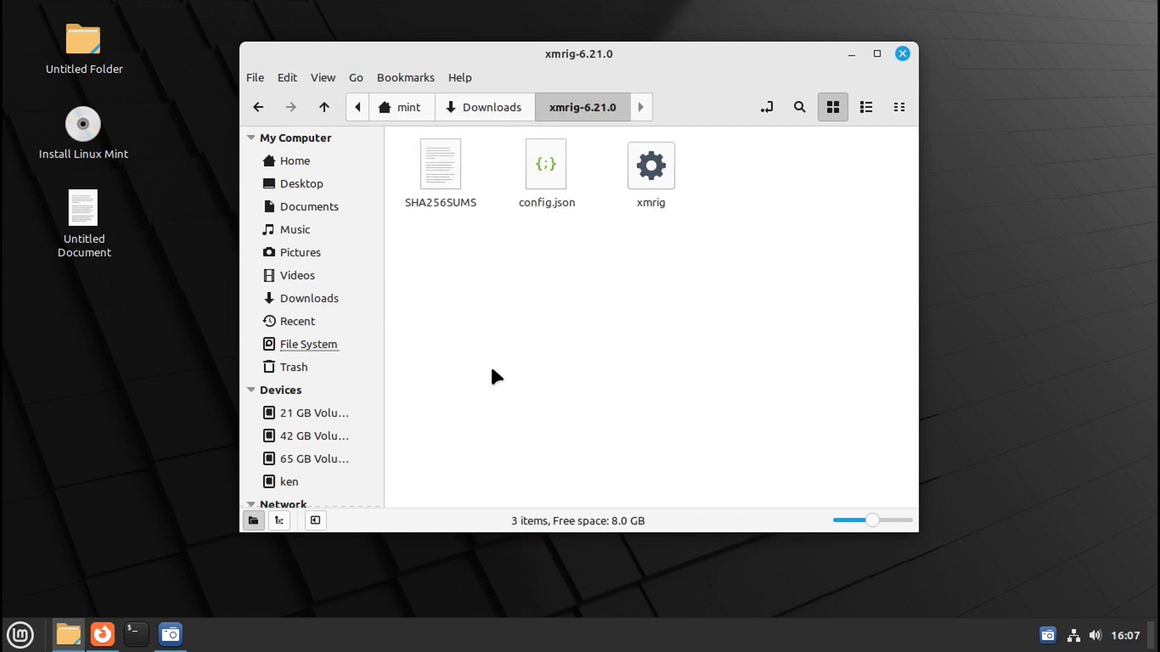
pyautogui.moveTo(669, 327)
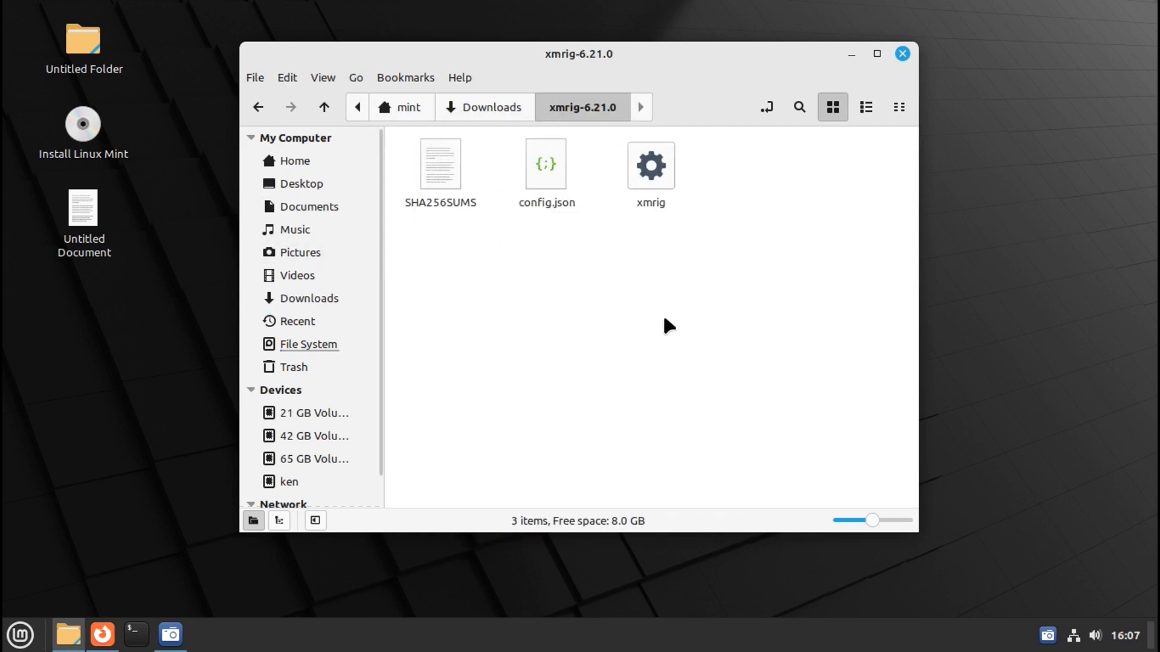
pyautogui.moveTo(655, 265)
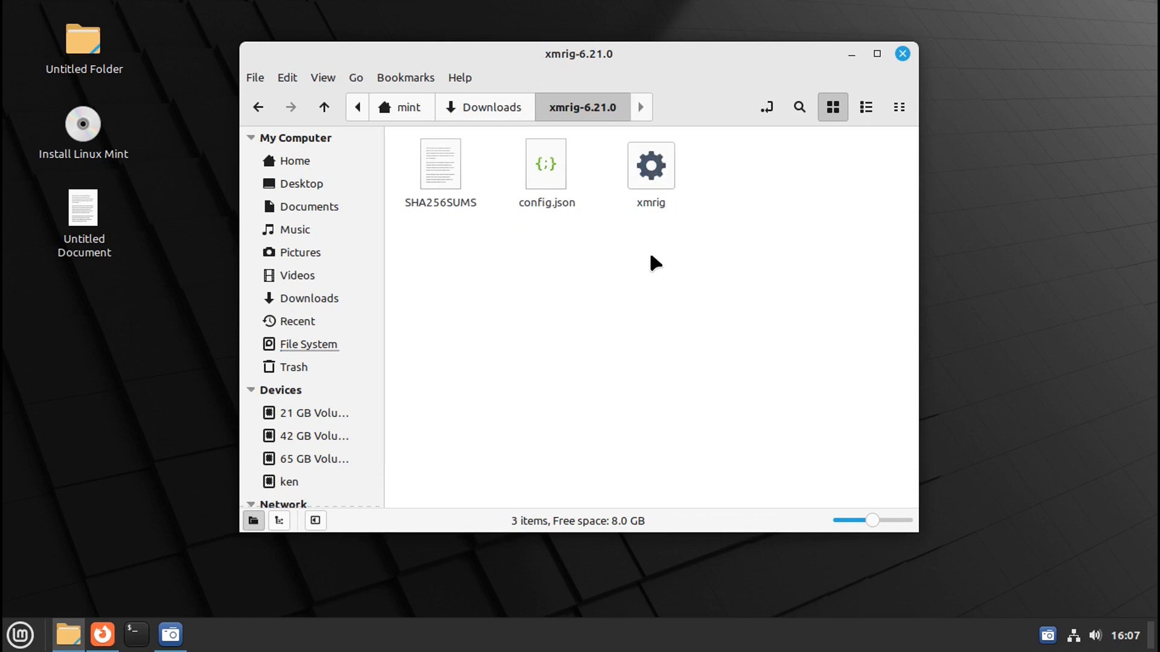
pyautogui.moveTo(737, 266)
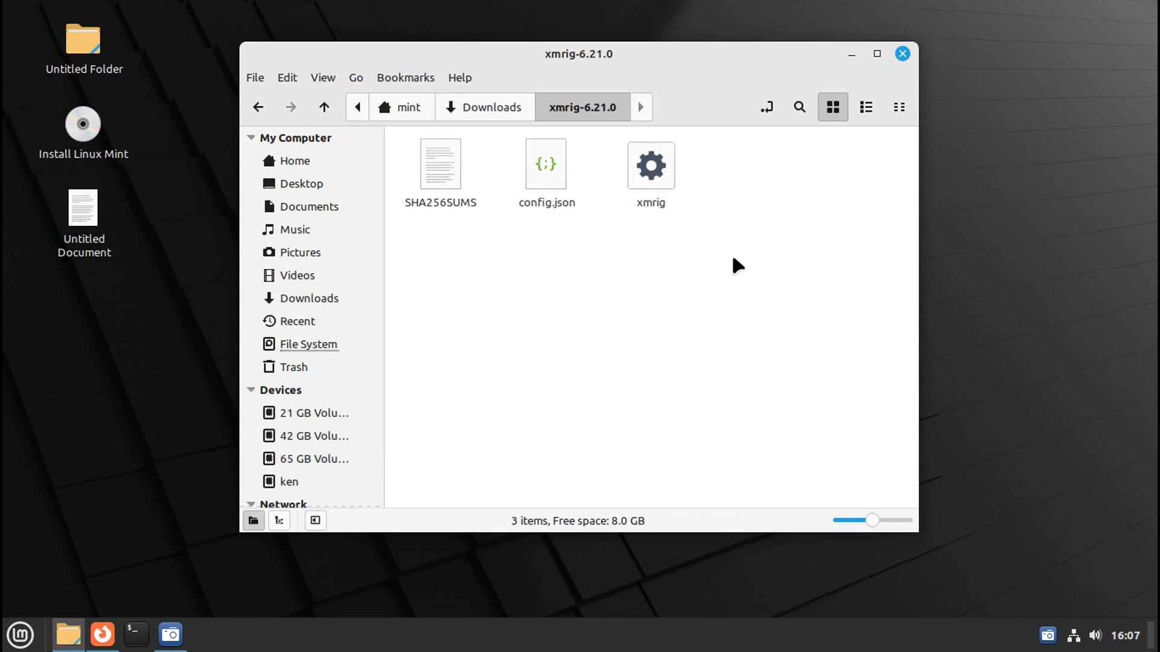
# Start a terminal in xmrig-6.21.0 and list its files with ls
pyautogui.rightClick(737, 265)
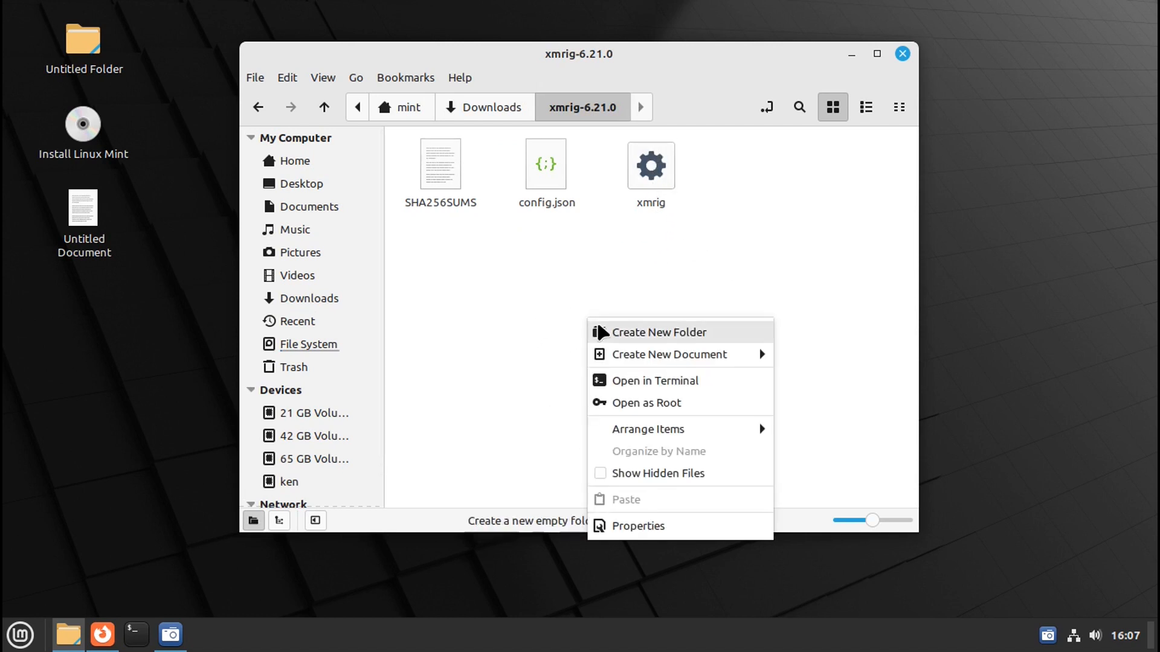
pyautogui.click(653, 380)
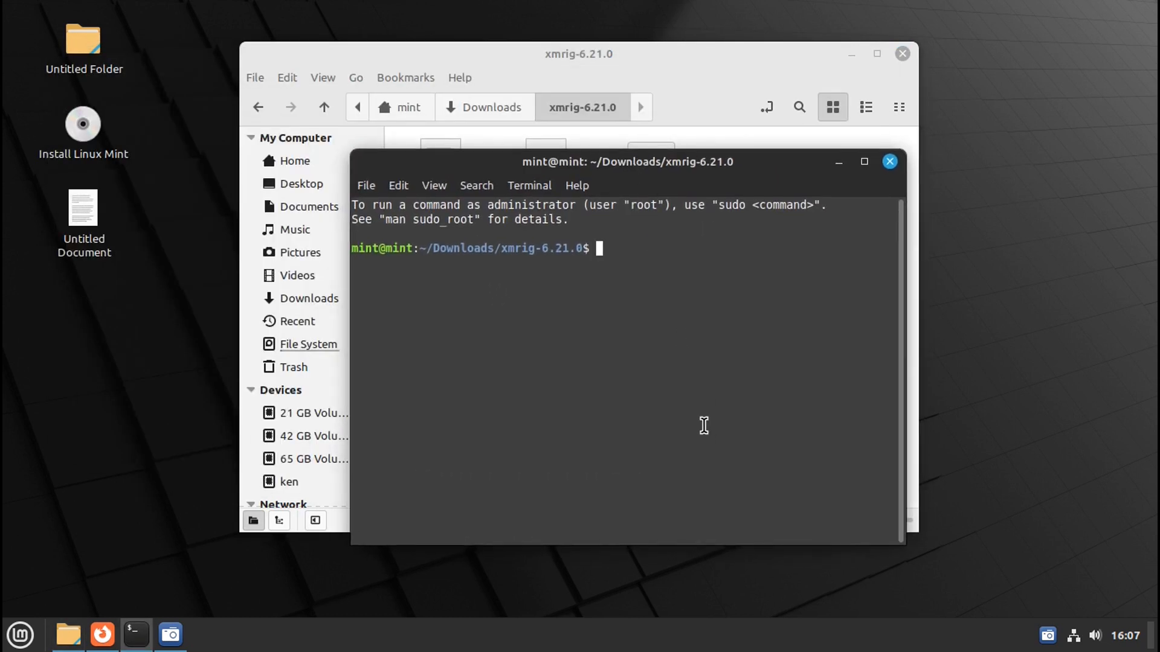
pyautogui.write('ls')
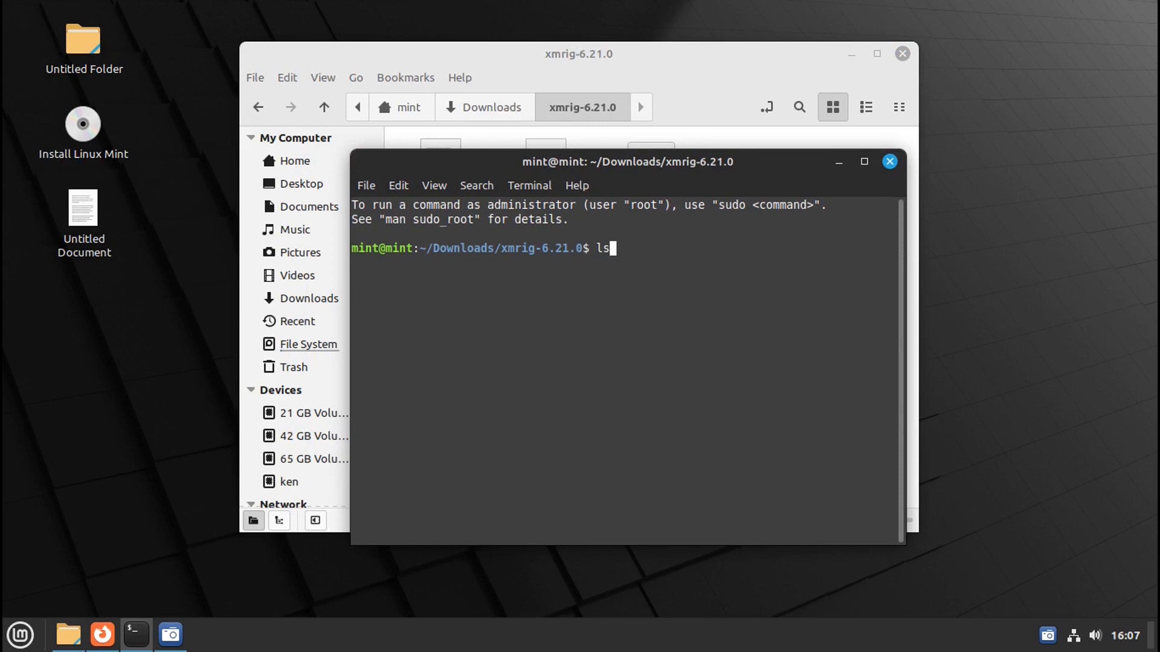
pyautogui.press('Return')
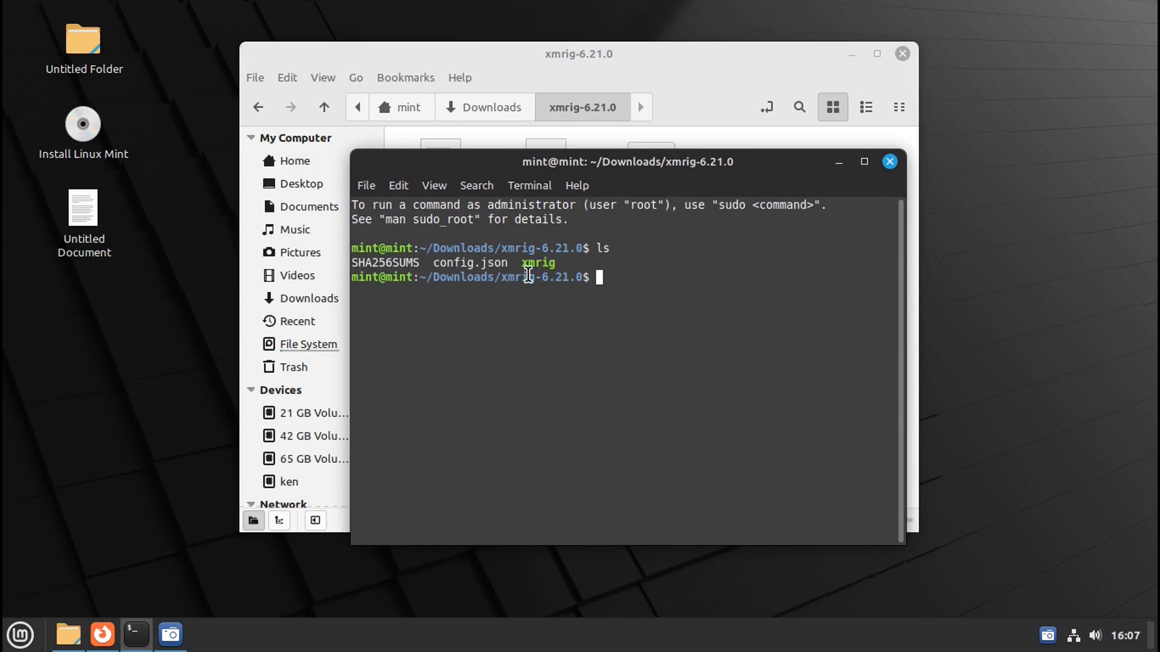
pyautogui.moveTo(526, 273)
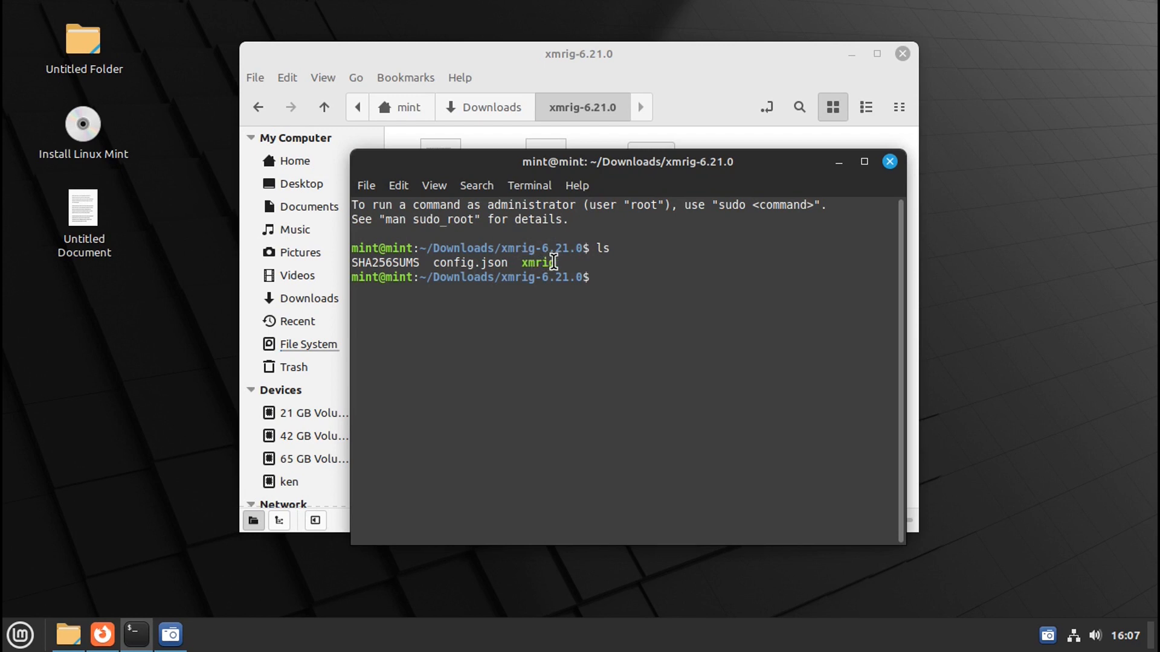
pyautogui.moveTo(608, 347)
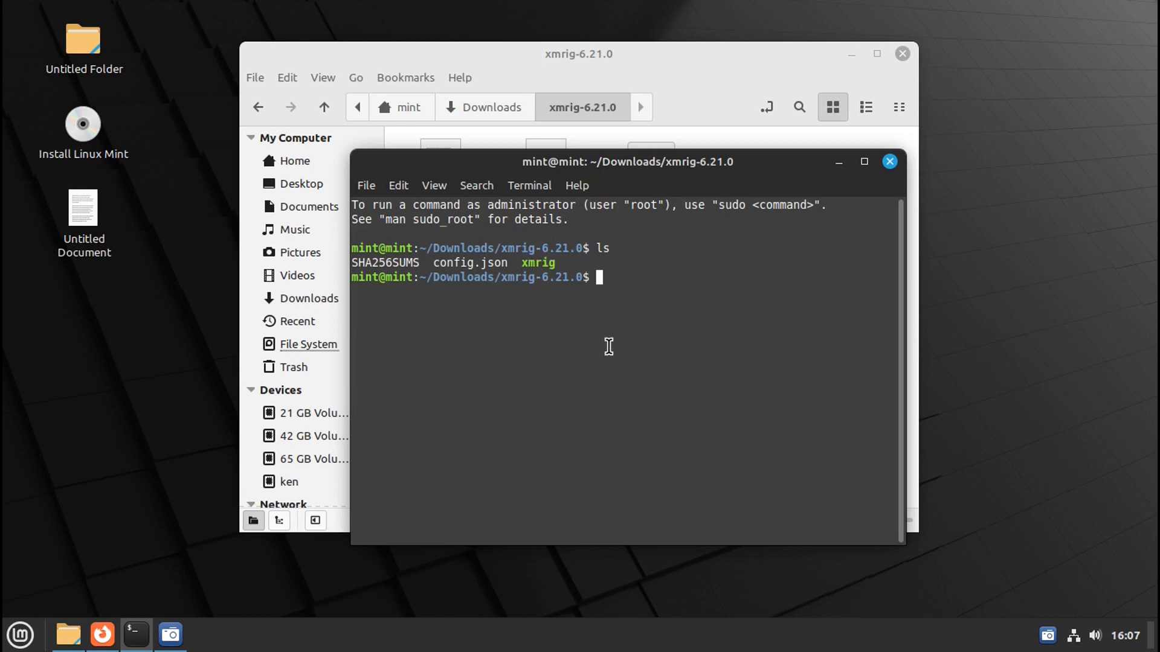
# Write the command sudo ./xmrig at the prompt without running it yet
pyautogui.write('s')
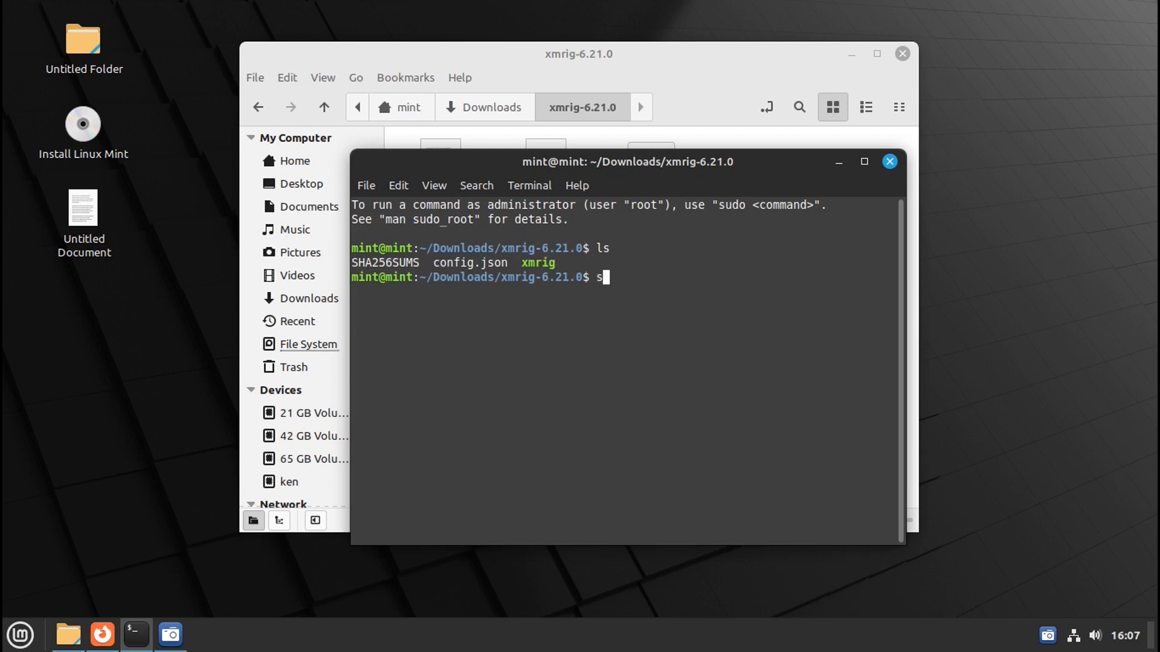
pyautogui.write('udo')
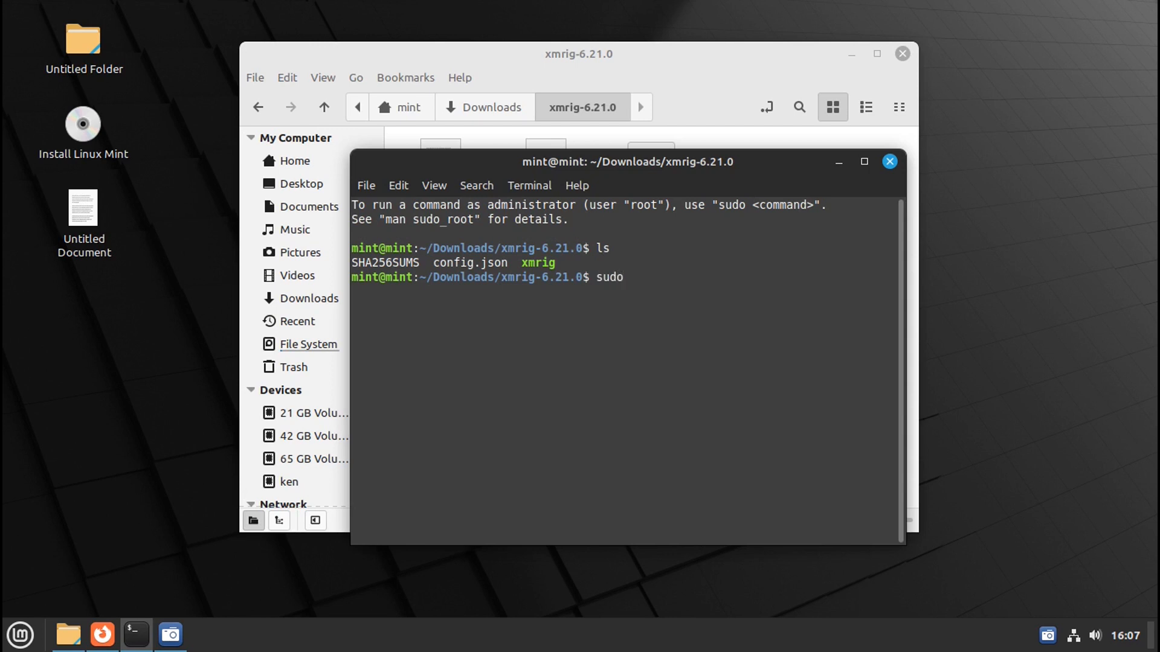
pyautogui.write('./')
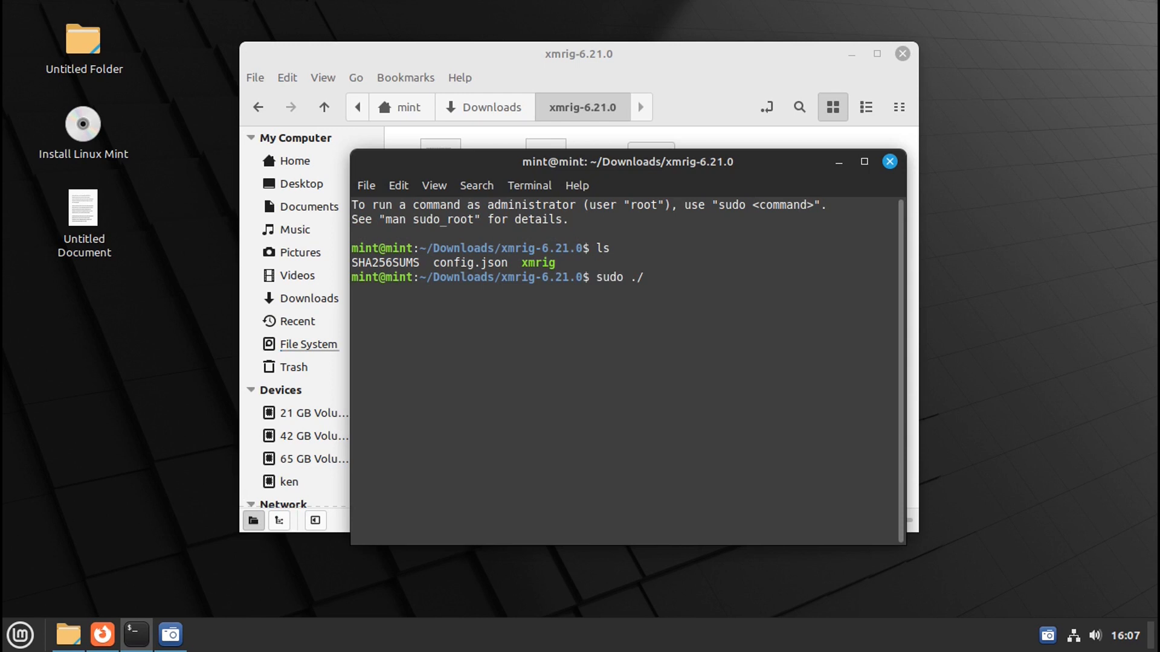
pyautogui.write('xmri')
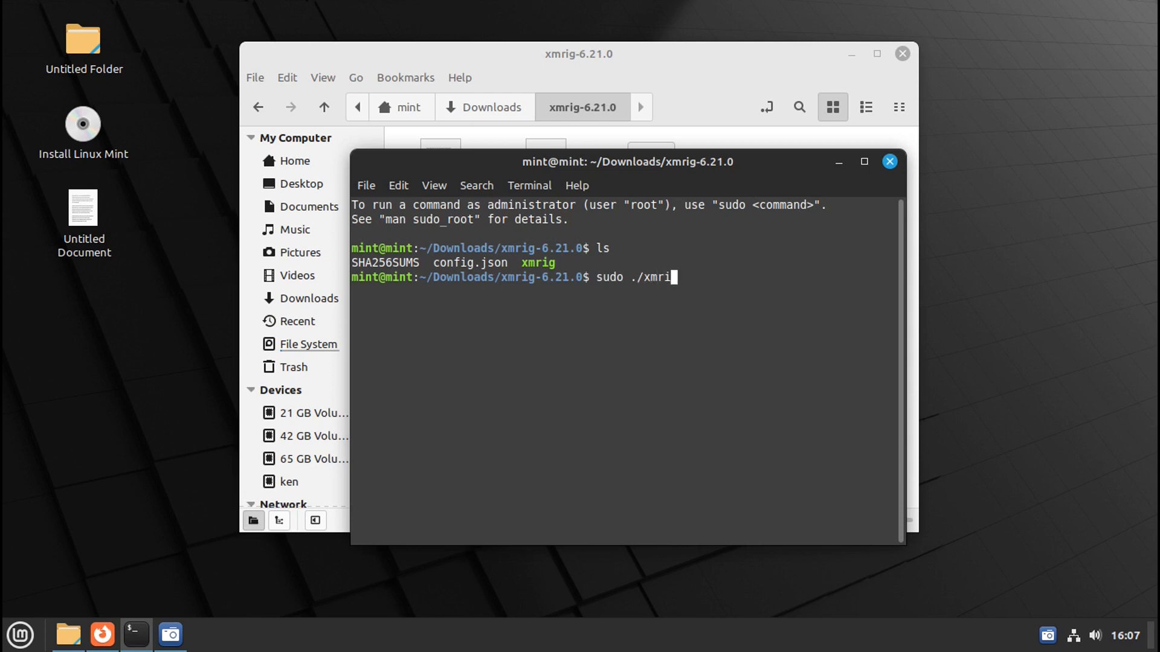
# Run xmrig with sudo and follow its output as it connects to the donate pool
pyautogui.press('Return')
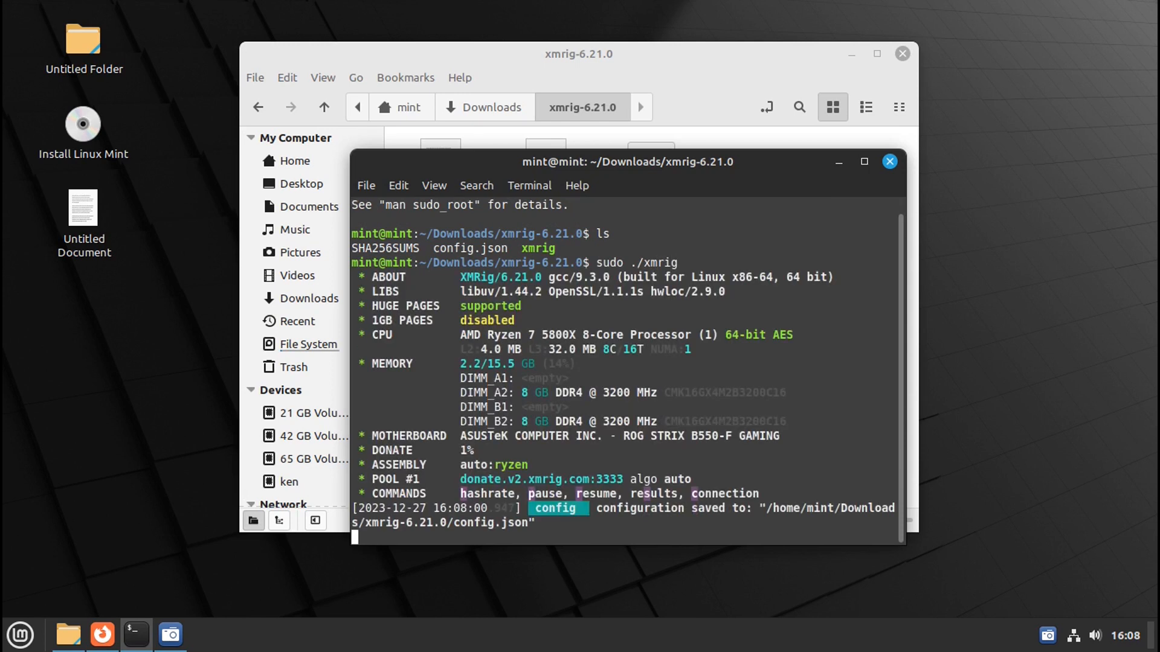
pyautogui.scroll(-3)
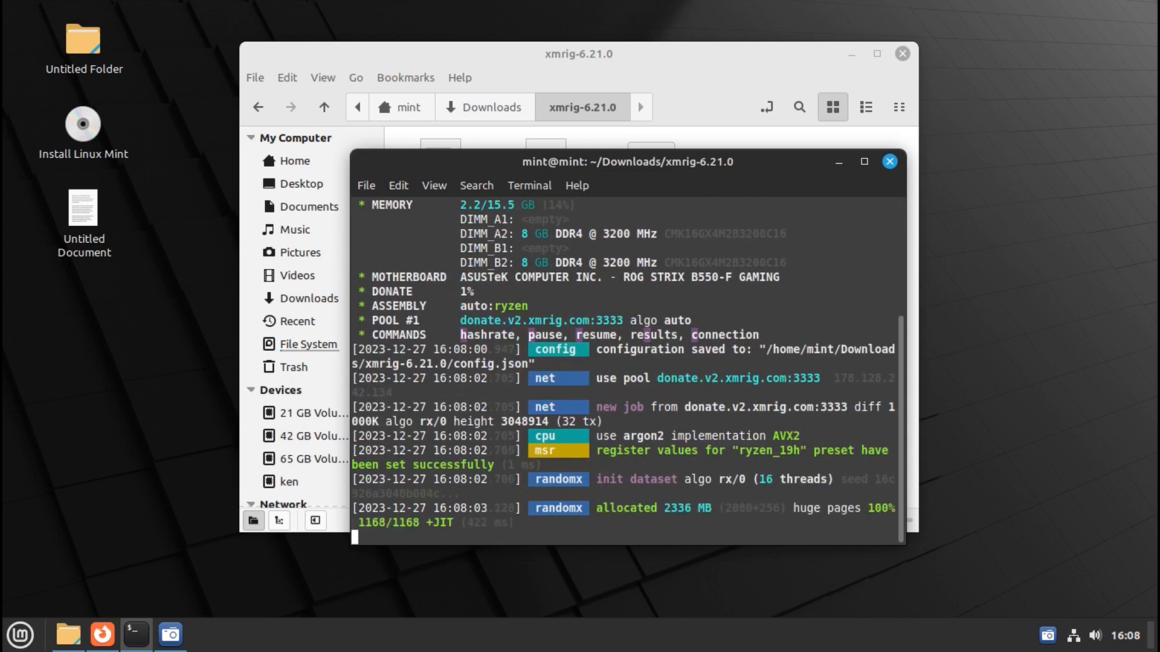
pyautogui.scroll(-3)
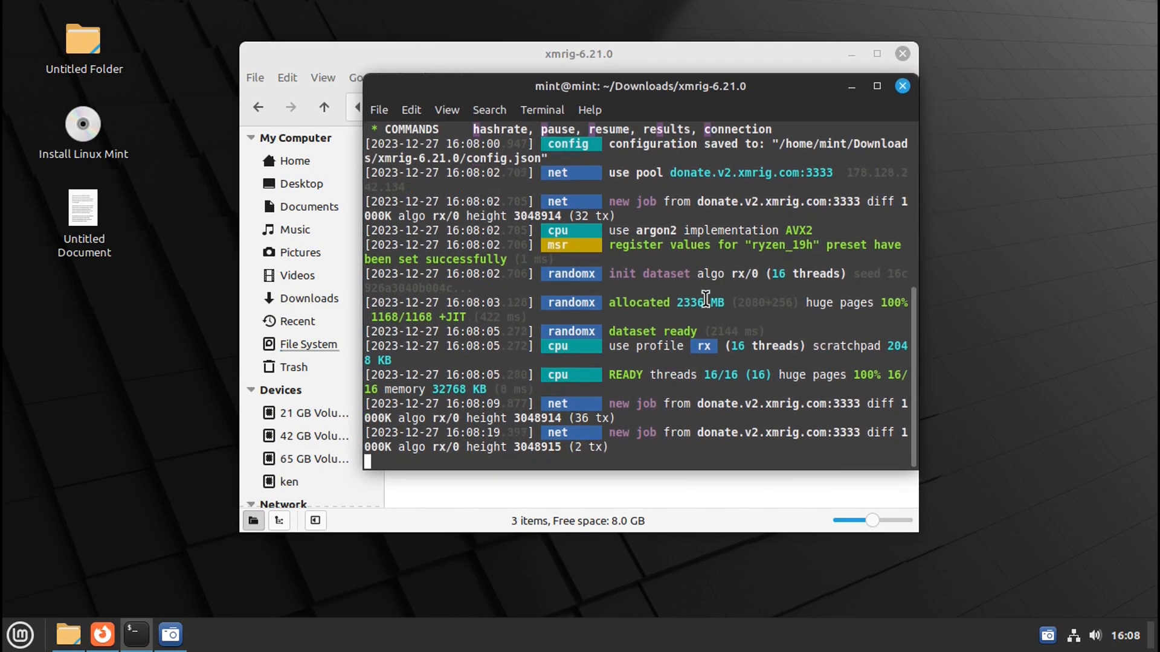
pyautogui.moveTo(731, 467)
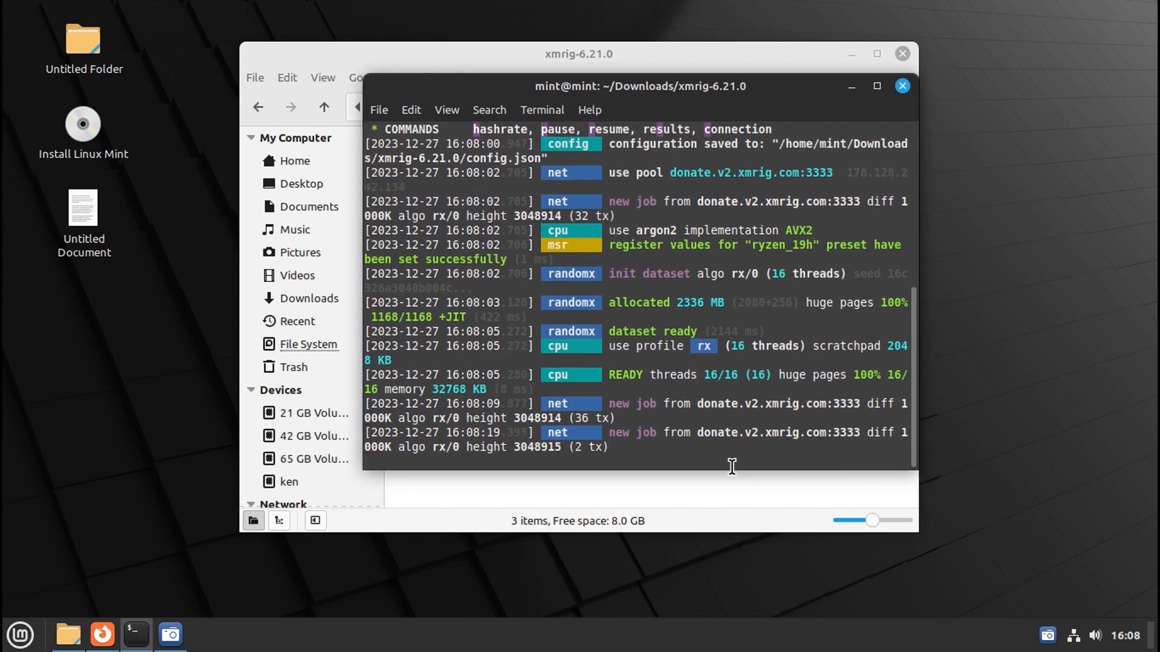
pyautogui.moveTo(664, 469)
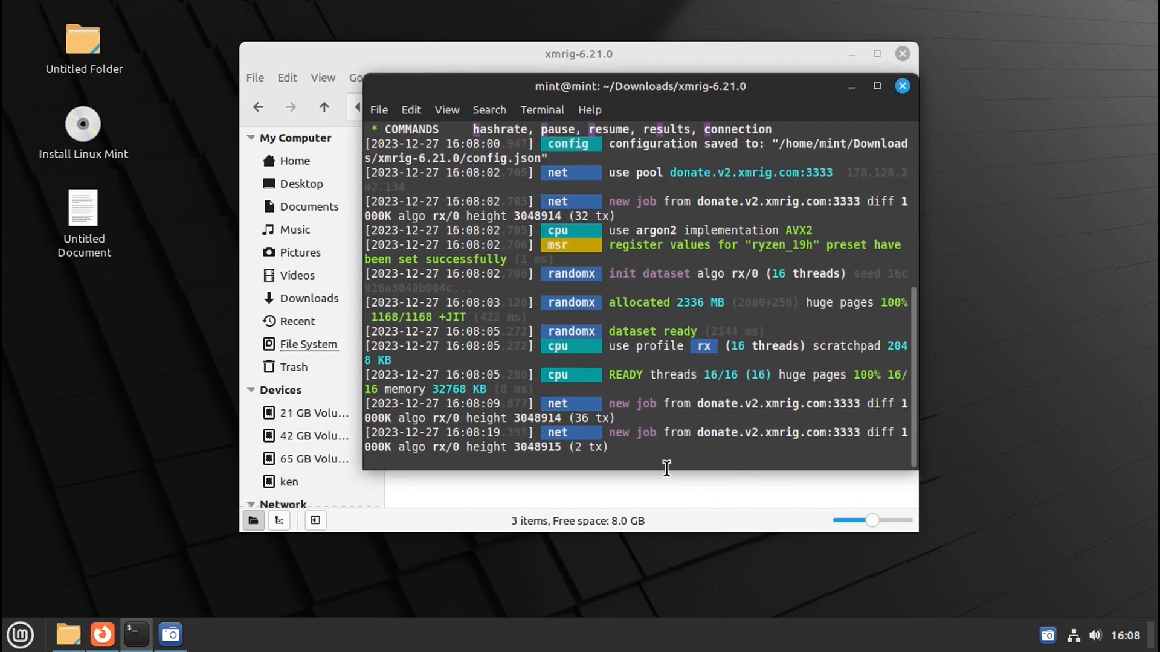
pyautogui.moveTo(676, 492)
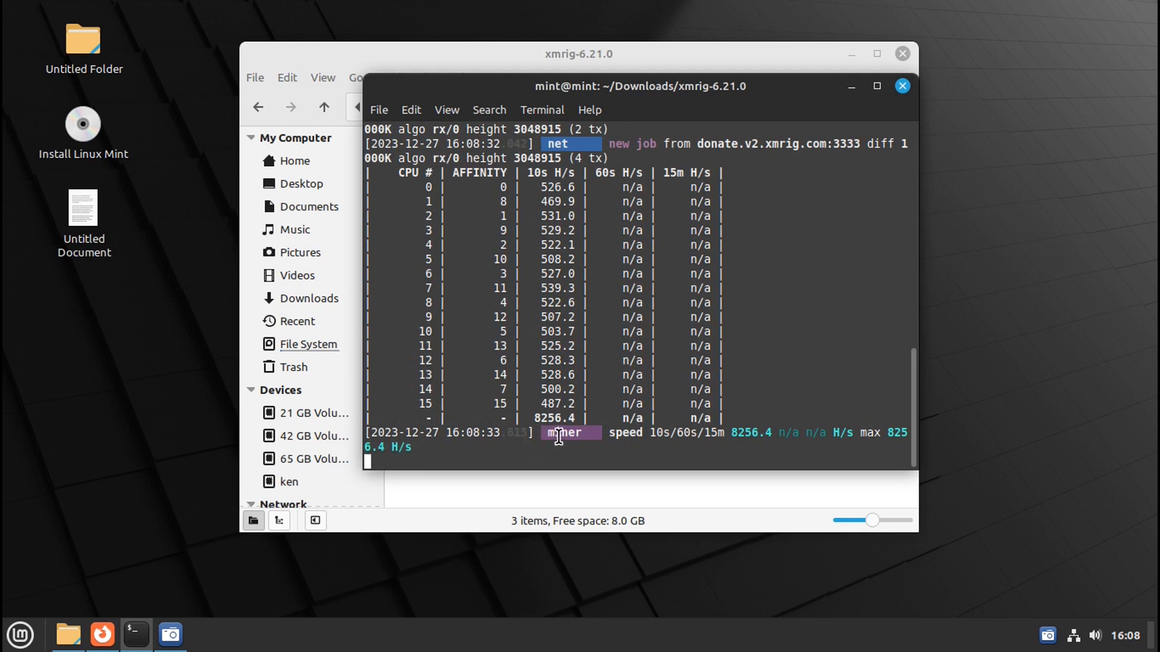
pyautogui.moveTo(779, 459)
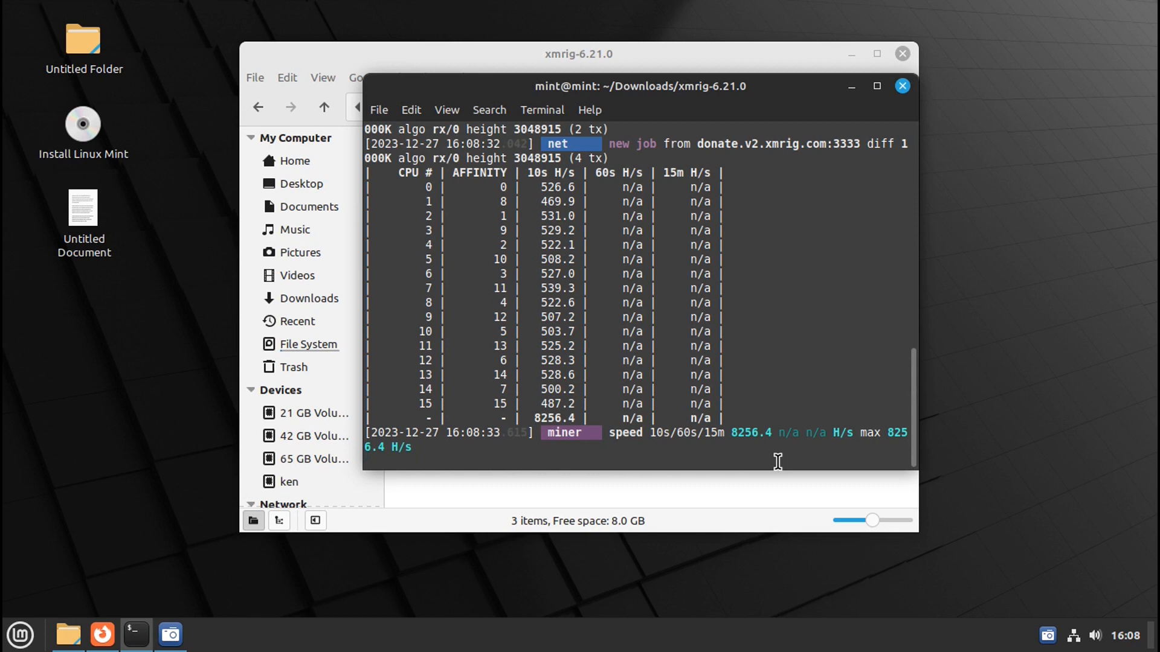
pyautogui.moveTo(648, 534)
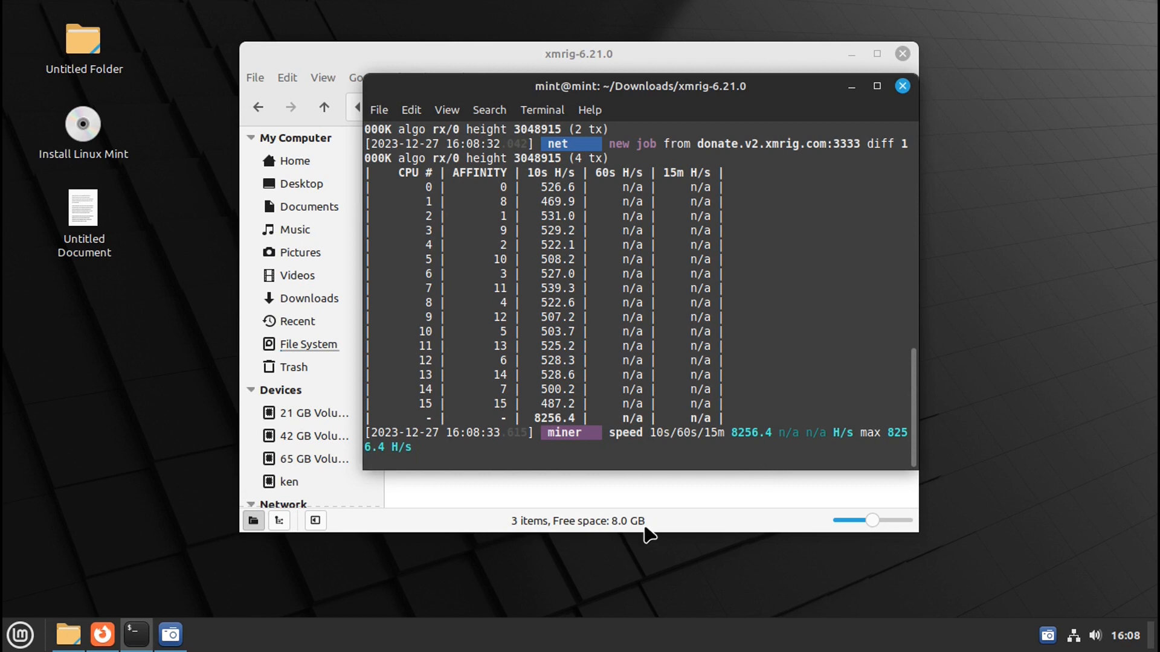
pyautogui.moveTo(611, 644)
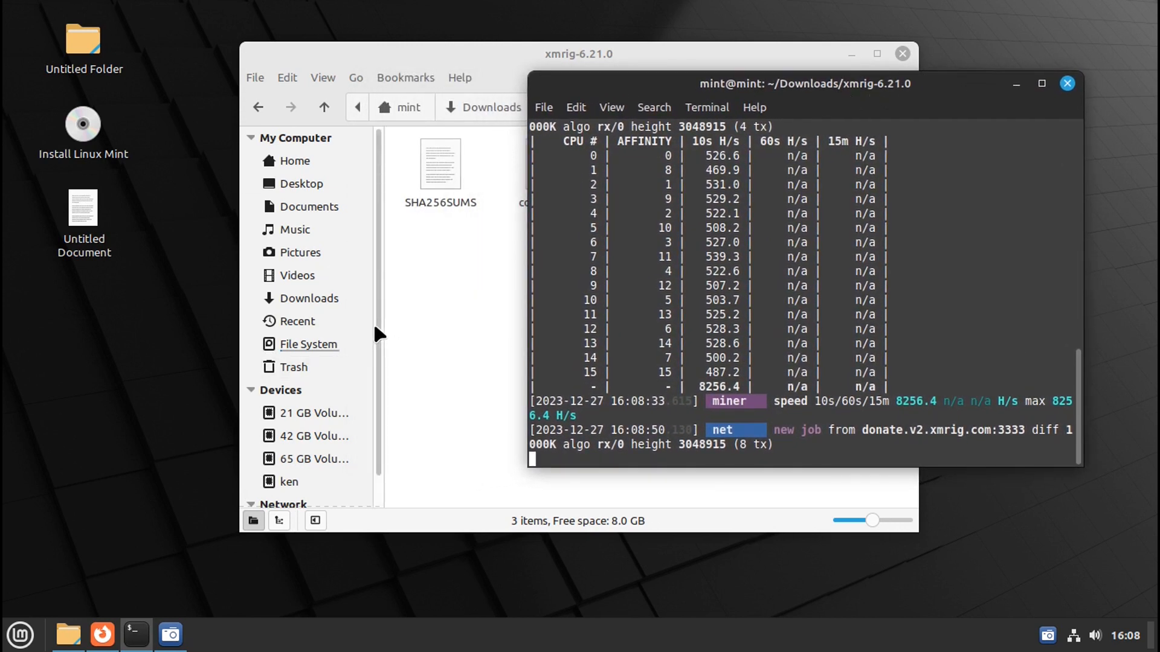
pyautogui.moveTo(101, 634)
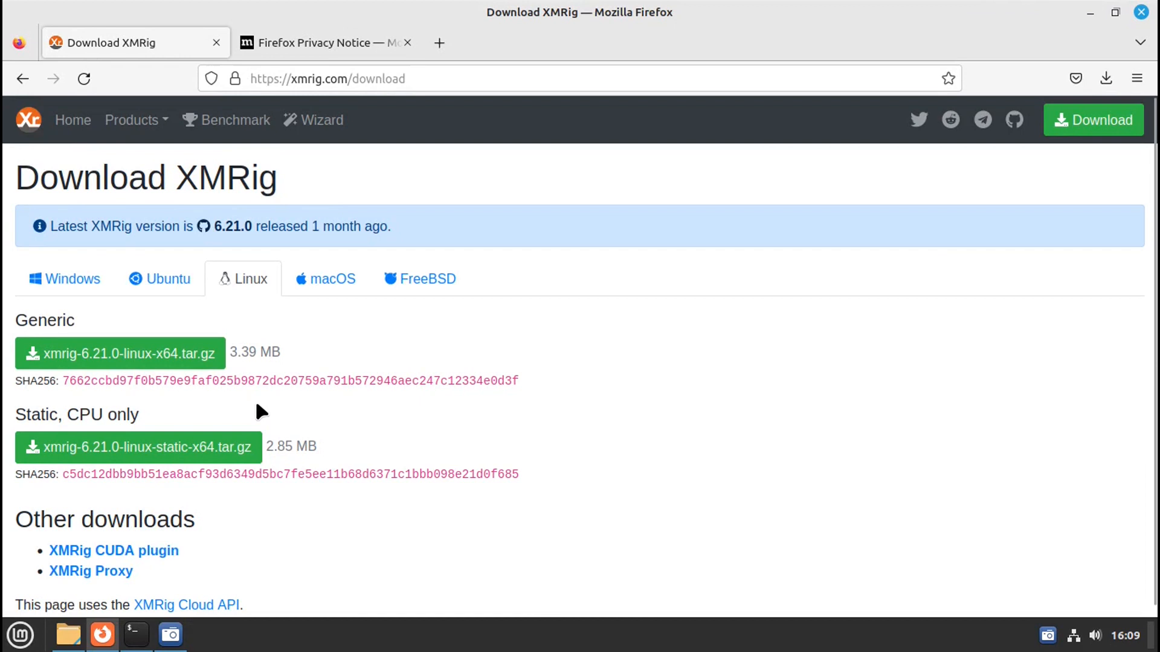
pyautogui.moveTo(319, 120)
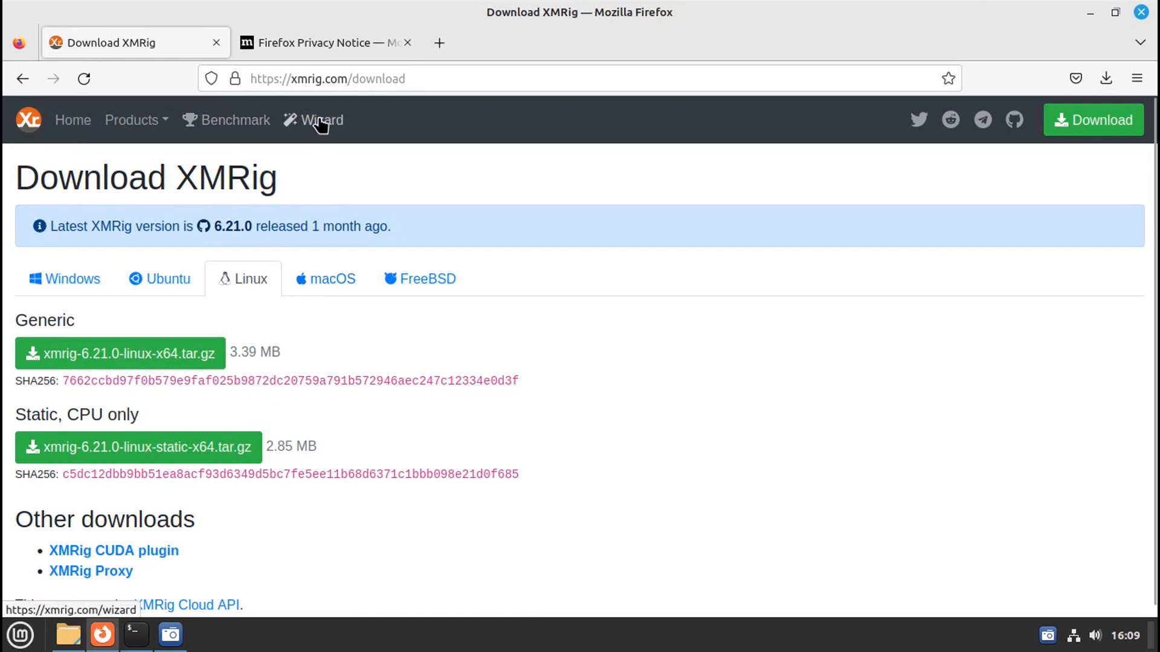
# Start a new configuration in the xmrig.com wizard and add monerohash.com as the pool
pyautogui.click(314, 120)
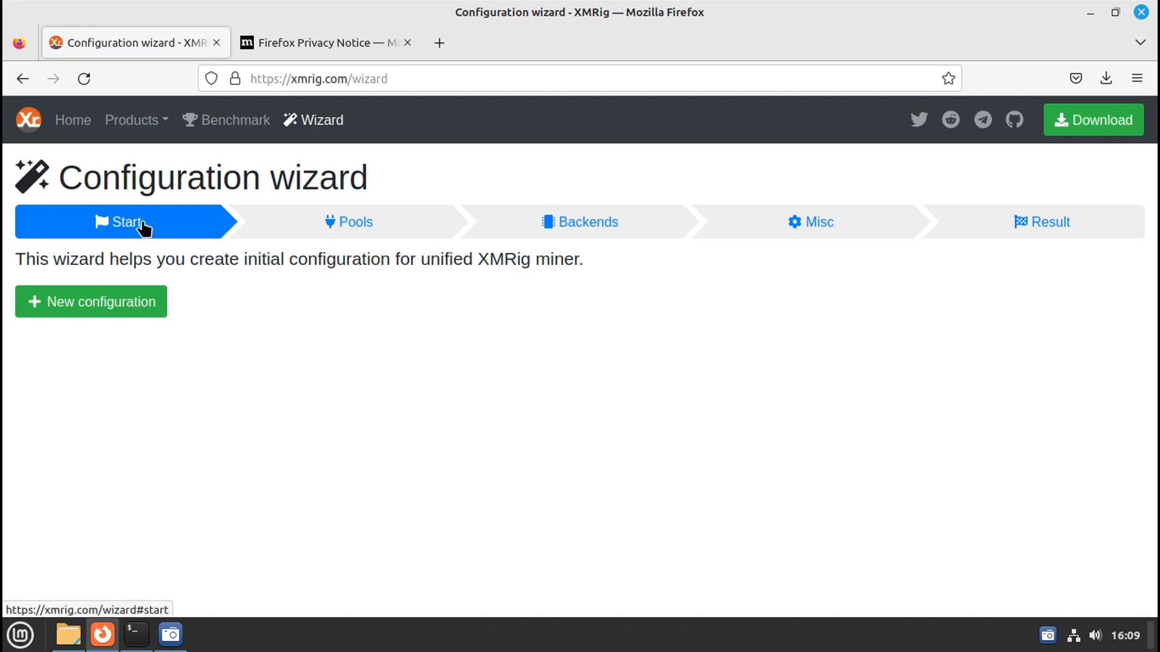
pyautogui.click(90, 302)
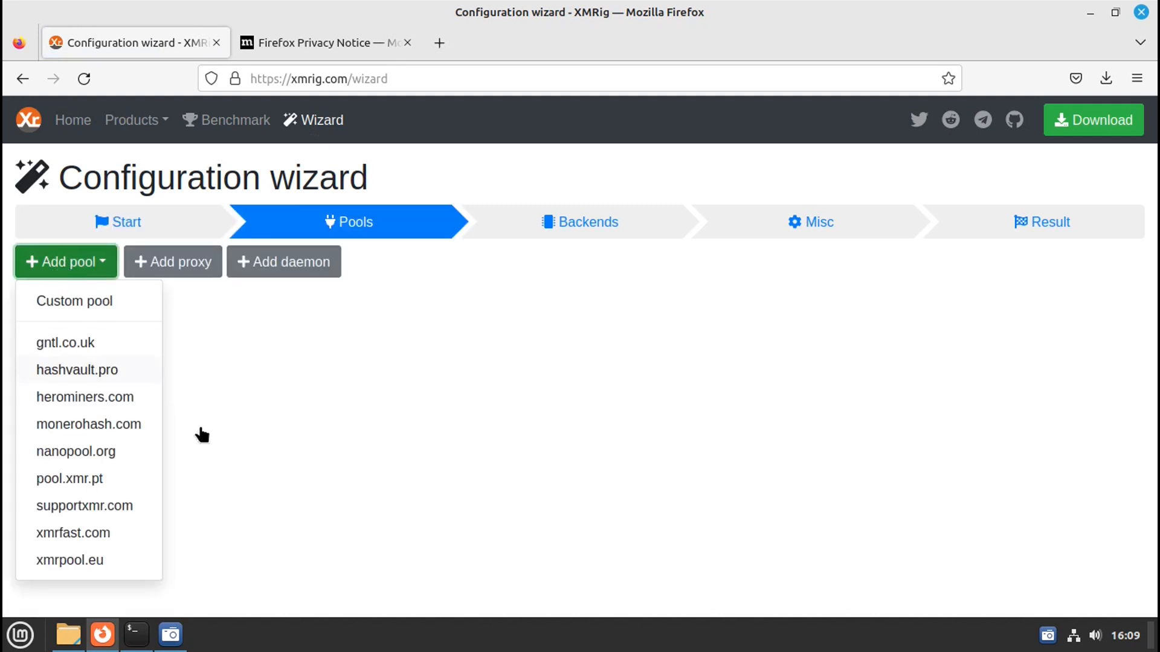
pyautogui.moveTo(81, 560)
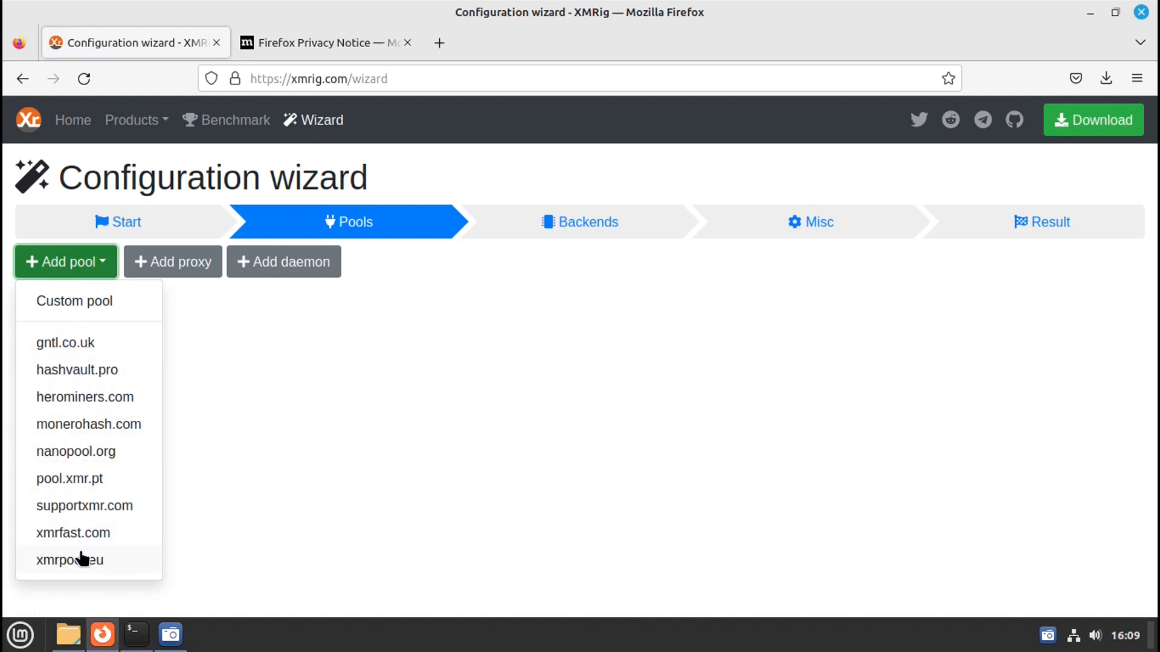
pyautogui.moveTo(89, 424)
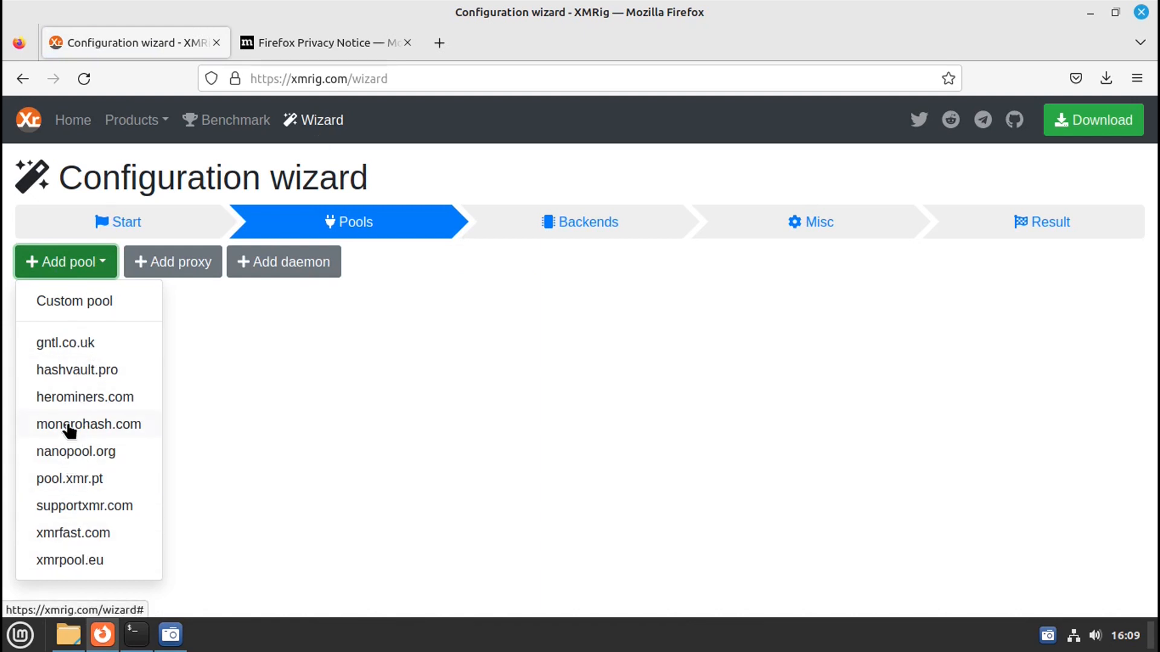
pyautogui.click(88, 424)
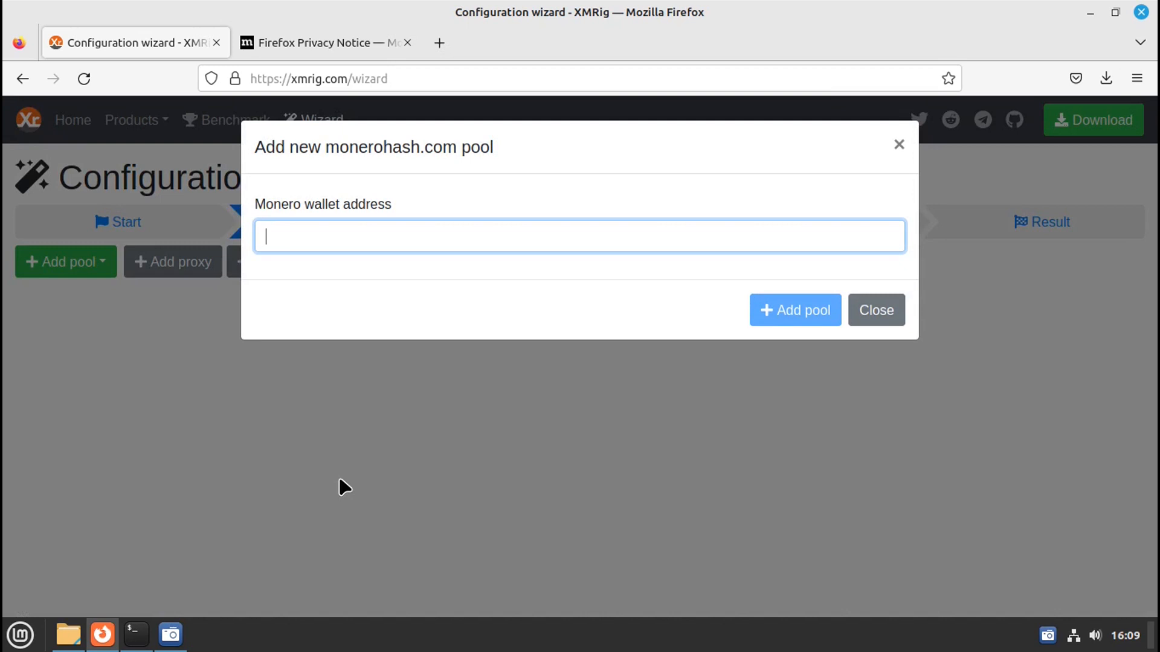
pyautogui.moveTo(362, 245)
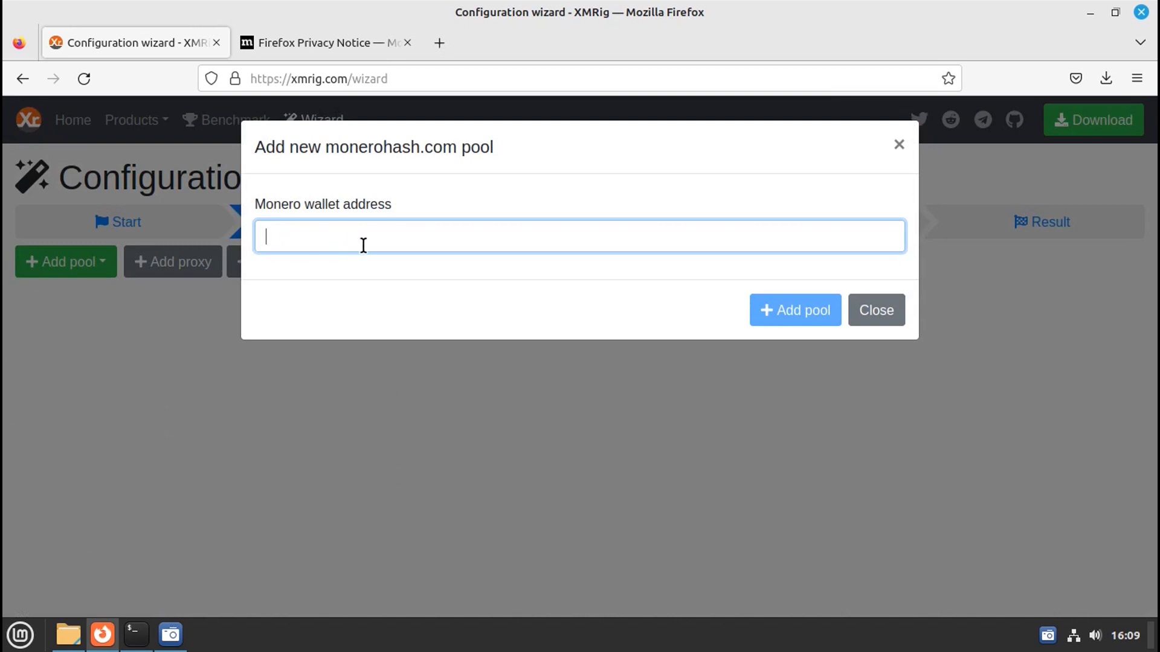
pyautogui.moveTo(1102, 22)
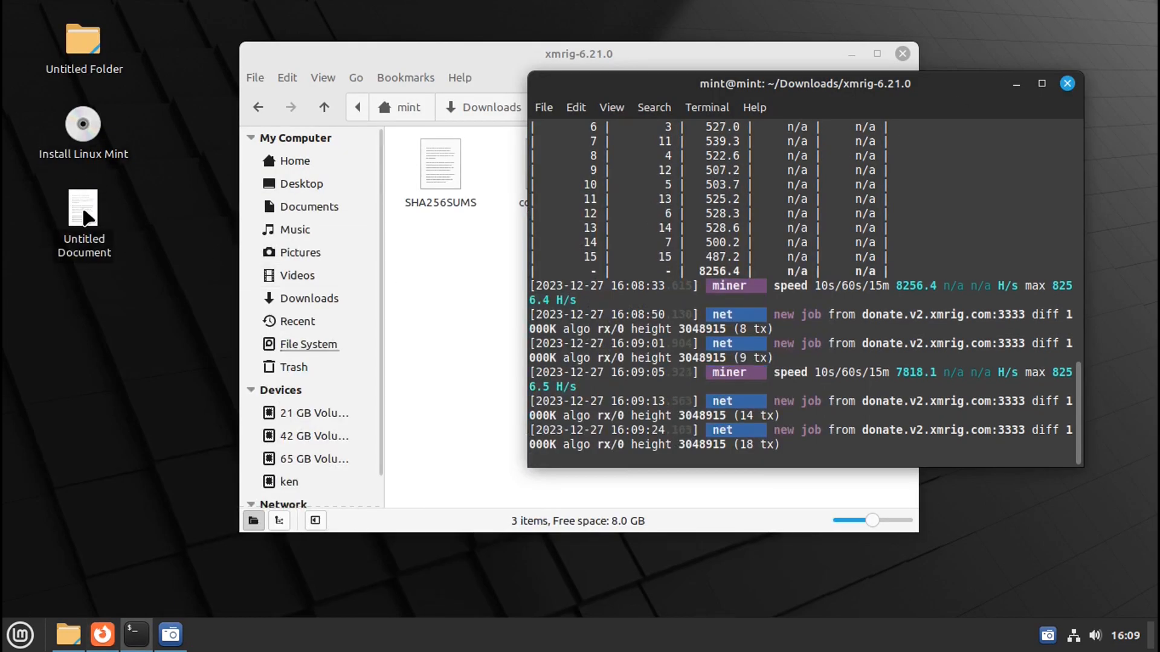
# Copy the Monero wallet address from the desktop note
pyautogui.click(84, 223)
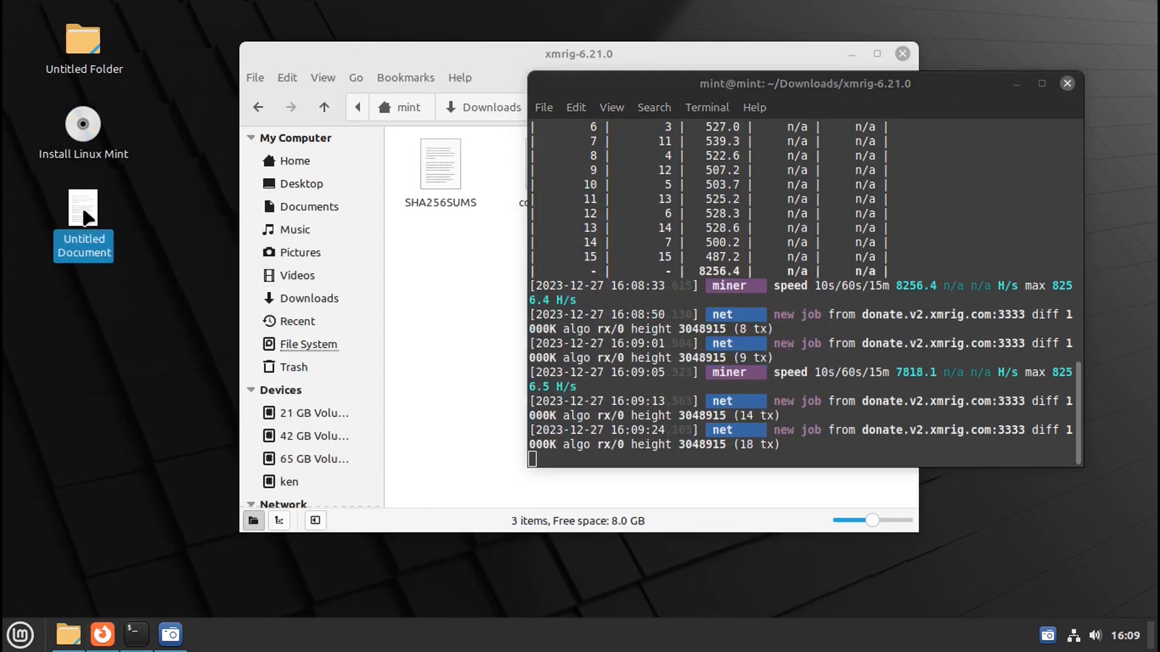
pyautogui.doubleClick(84, 209)
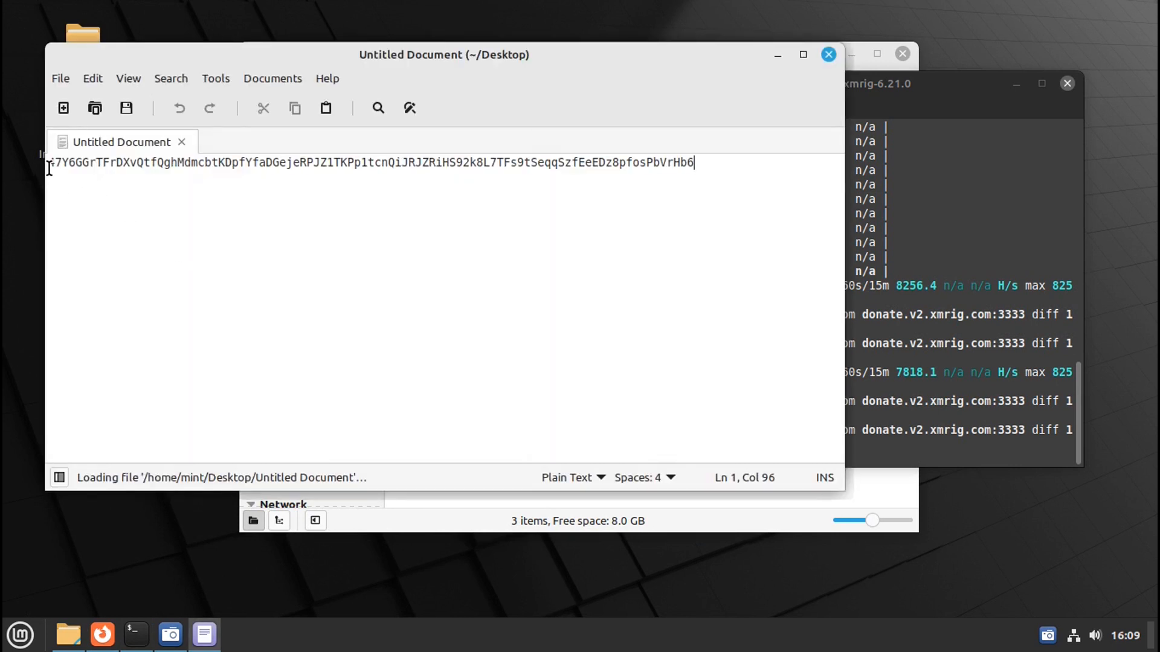
pyautogui.press('ctrl+a')
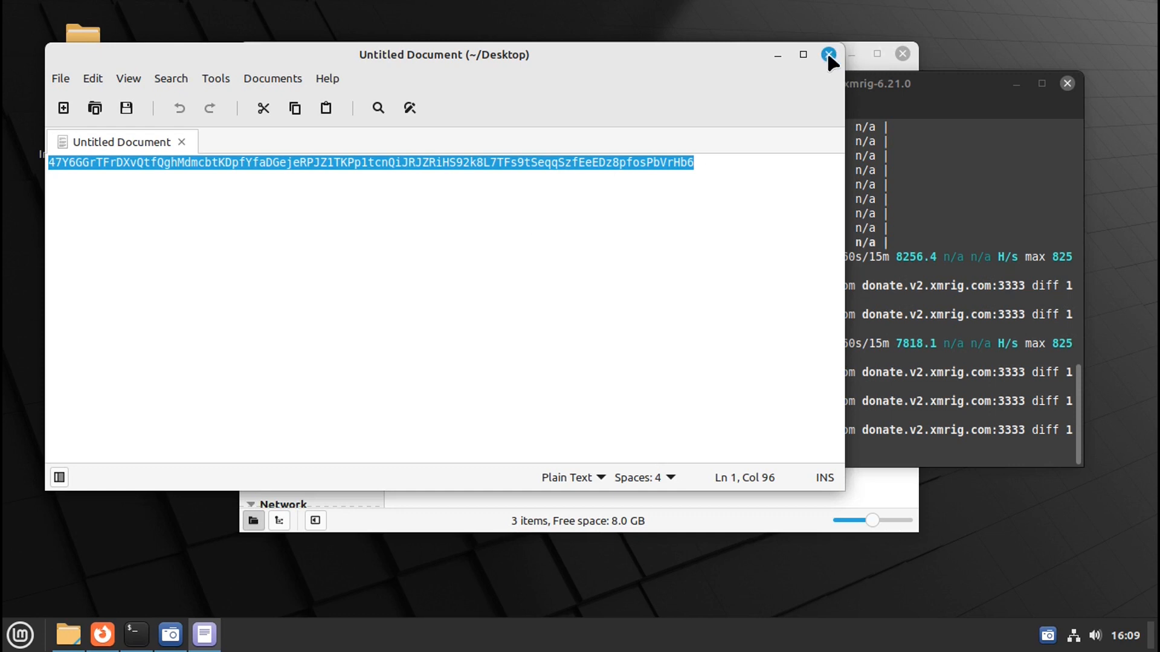
pyautogui.click(827, 54)
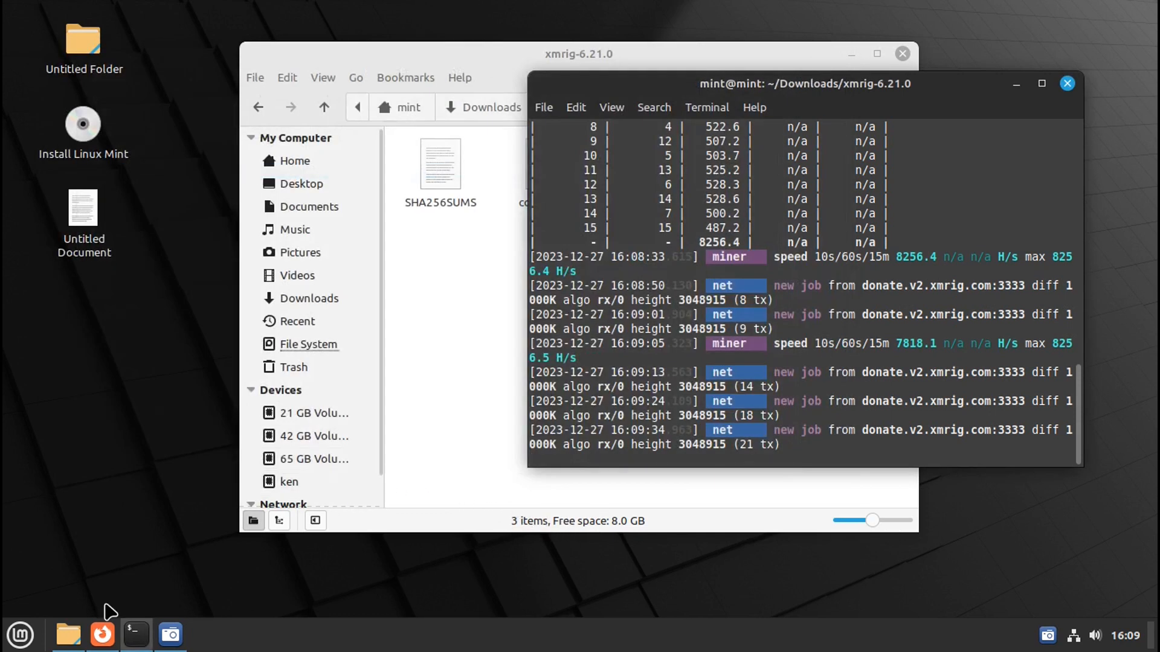
pyautogui.moveTo(101, 635)
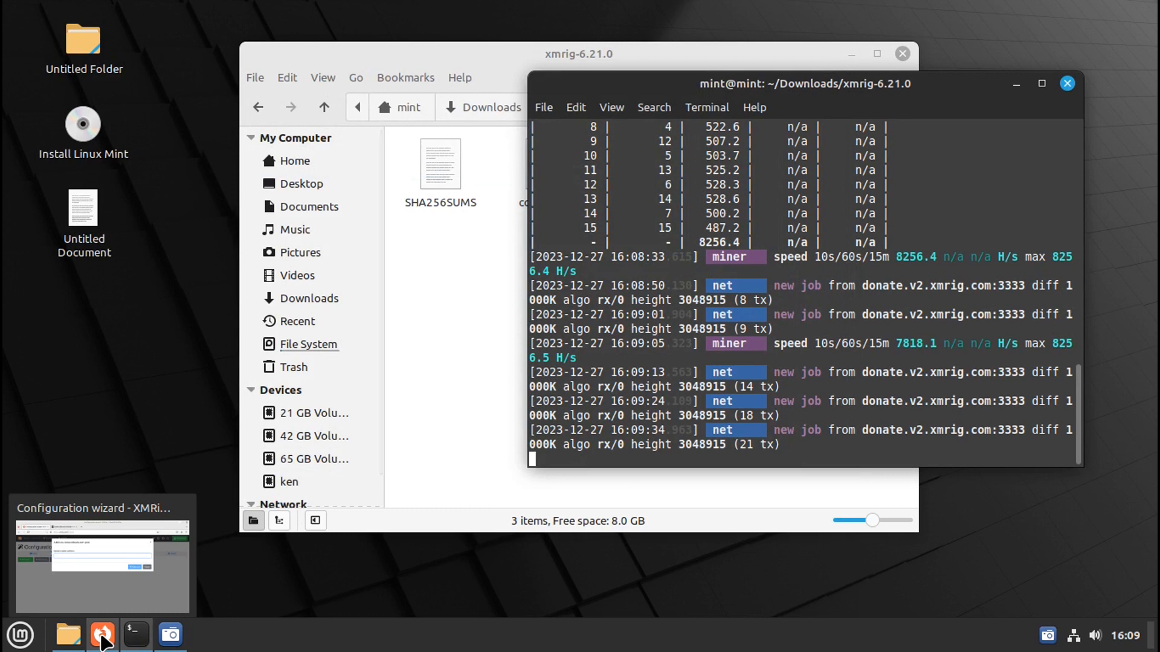
# Paste the wallet address into the pool form and add the monerohash.com pool
pyautogui.rightClick(377, 236)
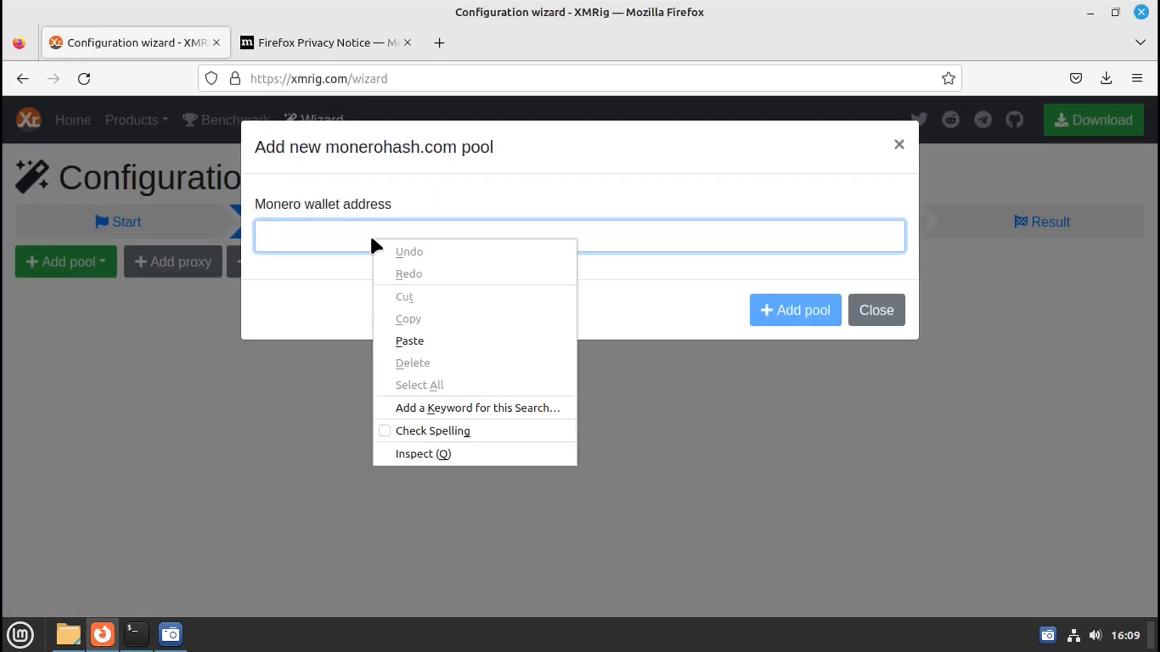
pyautogui.click(410, 341)
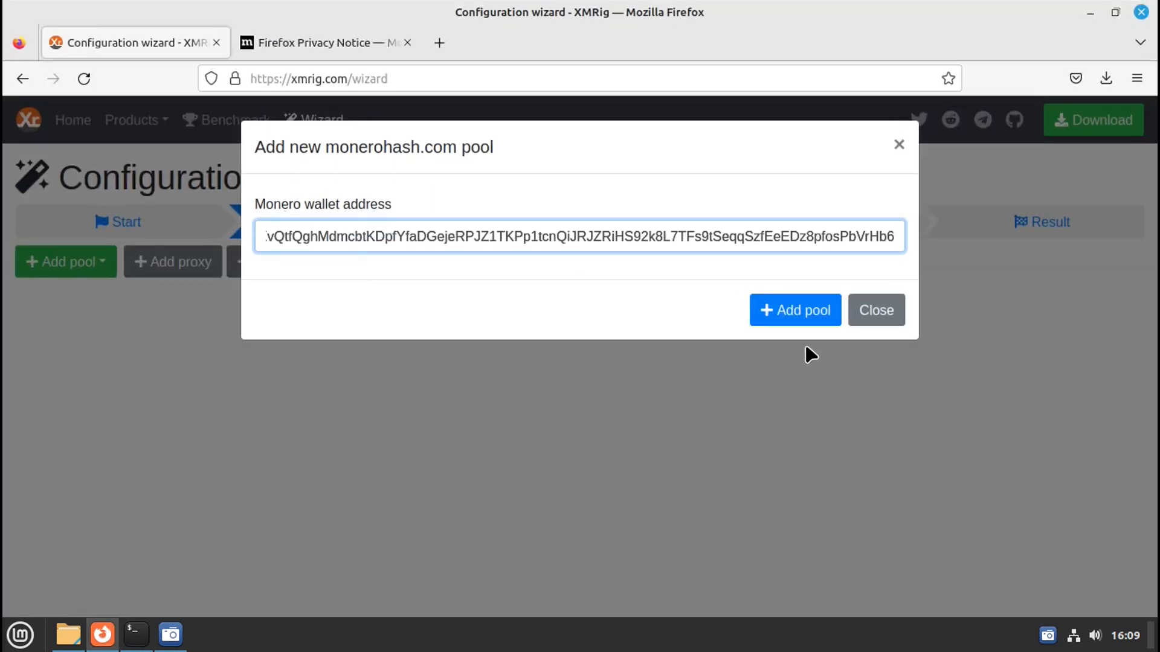
pyautogui.moveTo(795, 310)
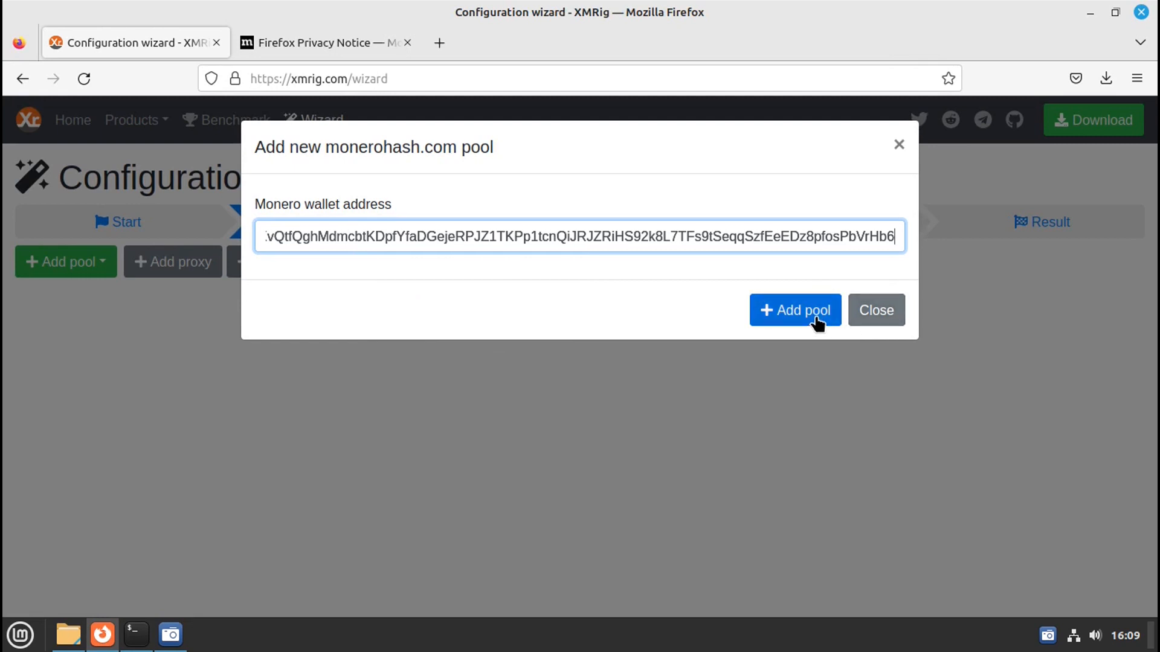
pyautogui.click(795, 310)
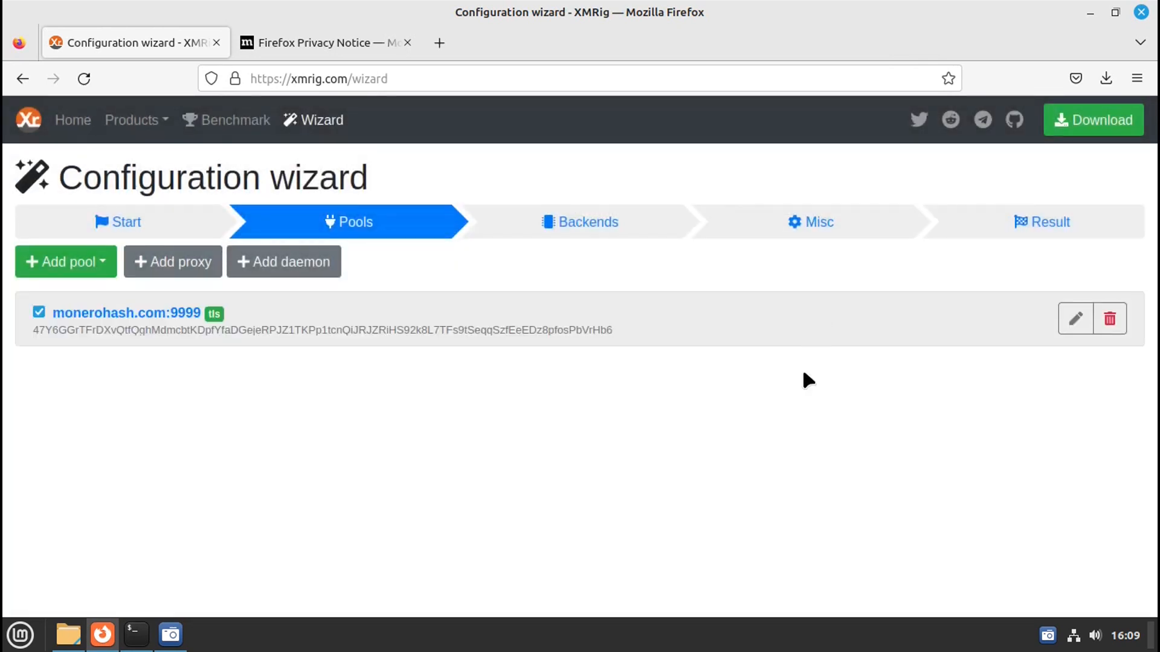
pyautogui.moveTo(474, 481)
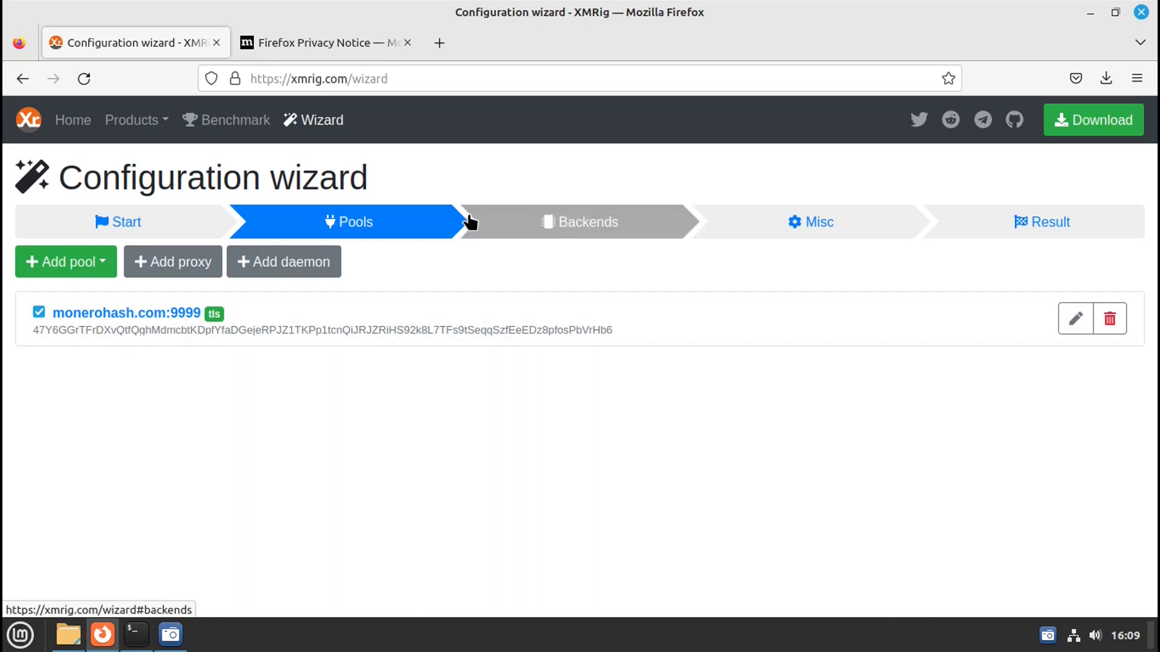
# Advance through backends to the Misc step and lower the donation to 1%
pyautogui.click(579, 222)
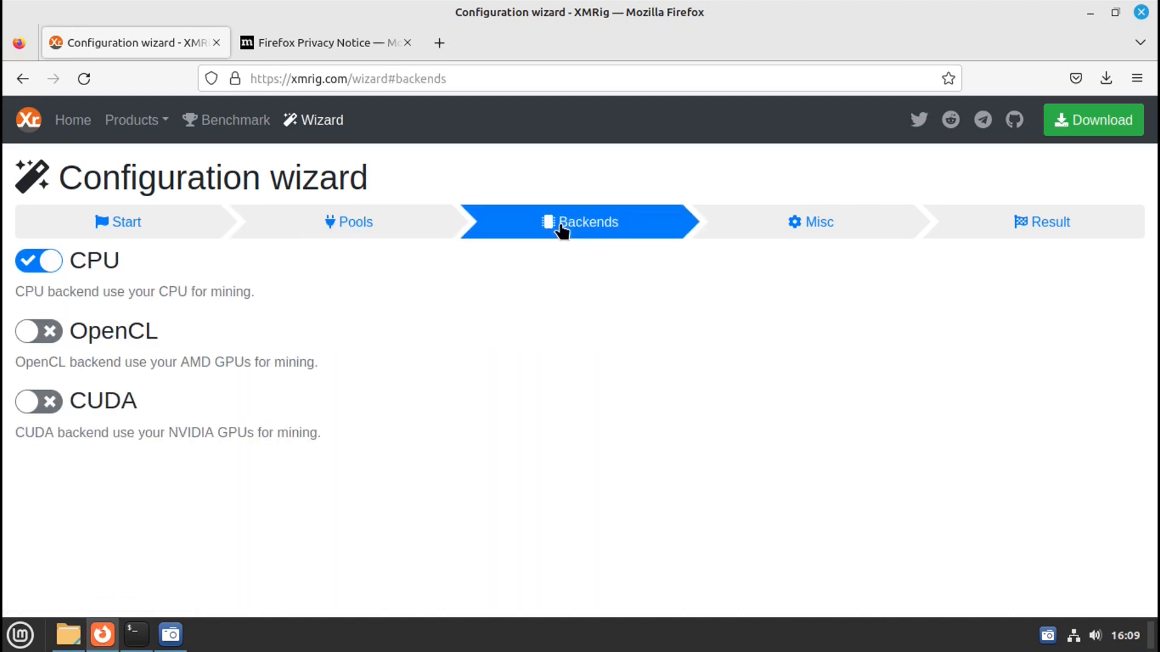
pyautogui.moveTo(97, 283)
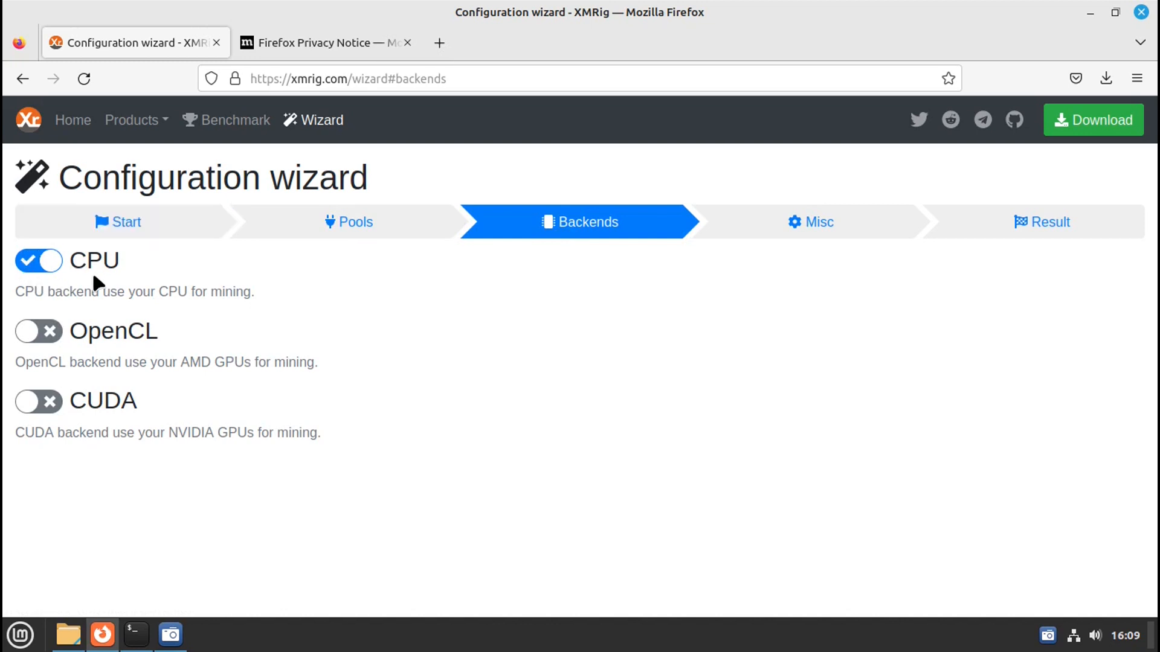
pyautogui.moveTo(653, 292)
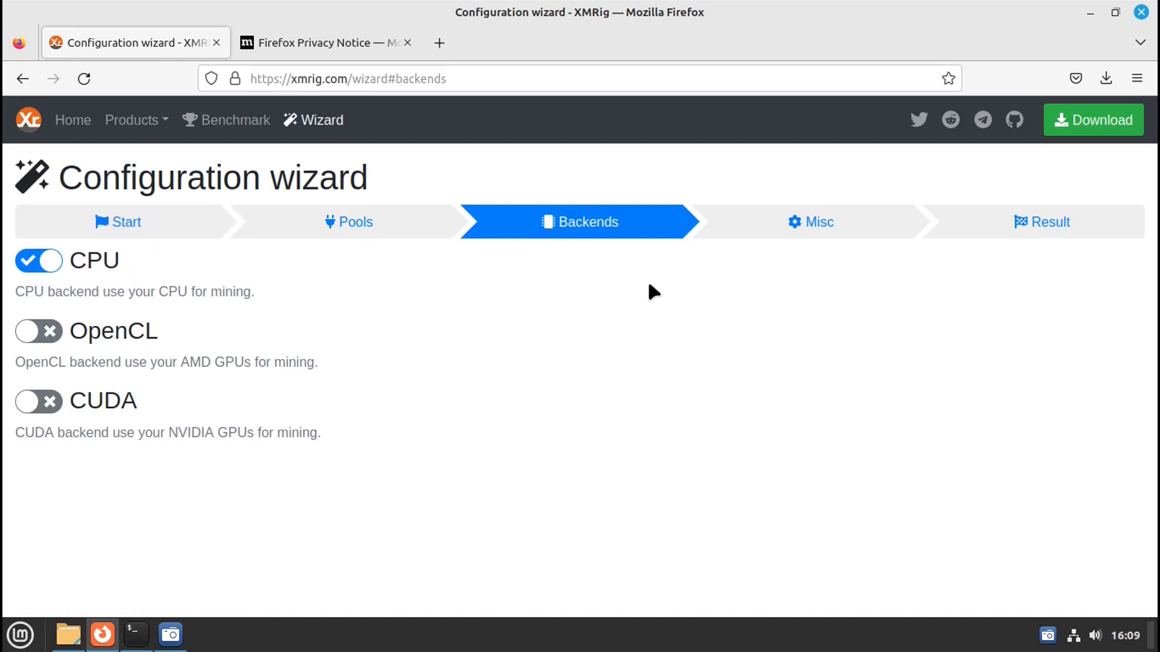
pyautogui.moveTo(810, 223)
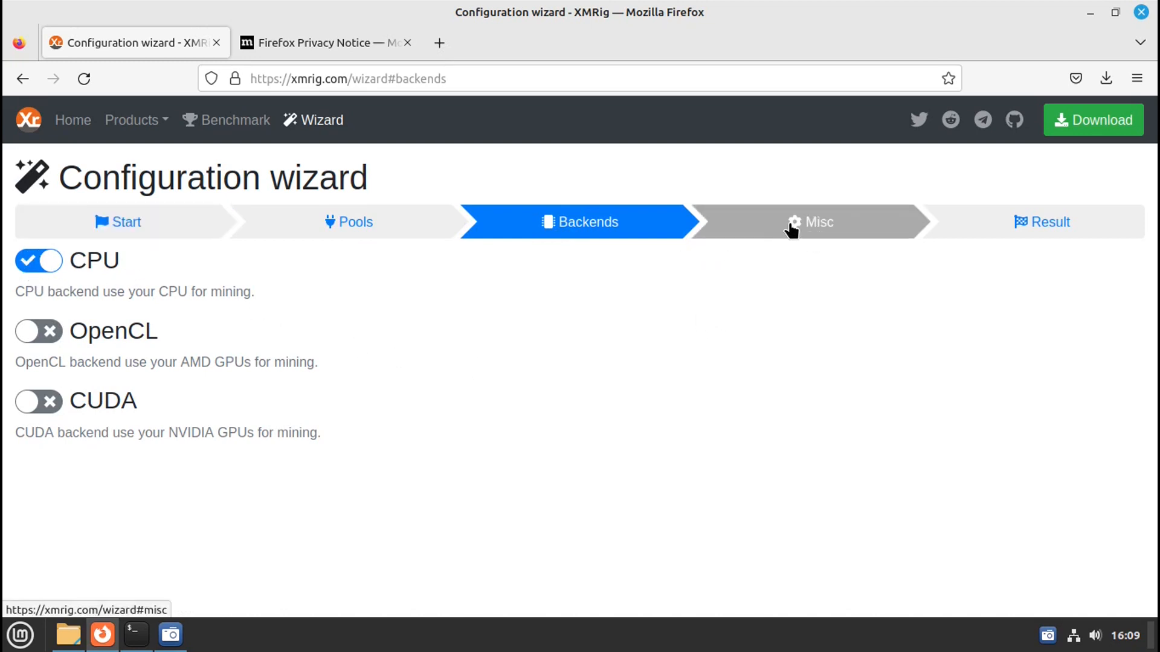
pyautogui.click(808, 222)
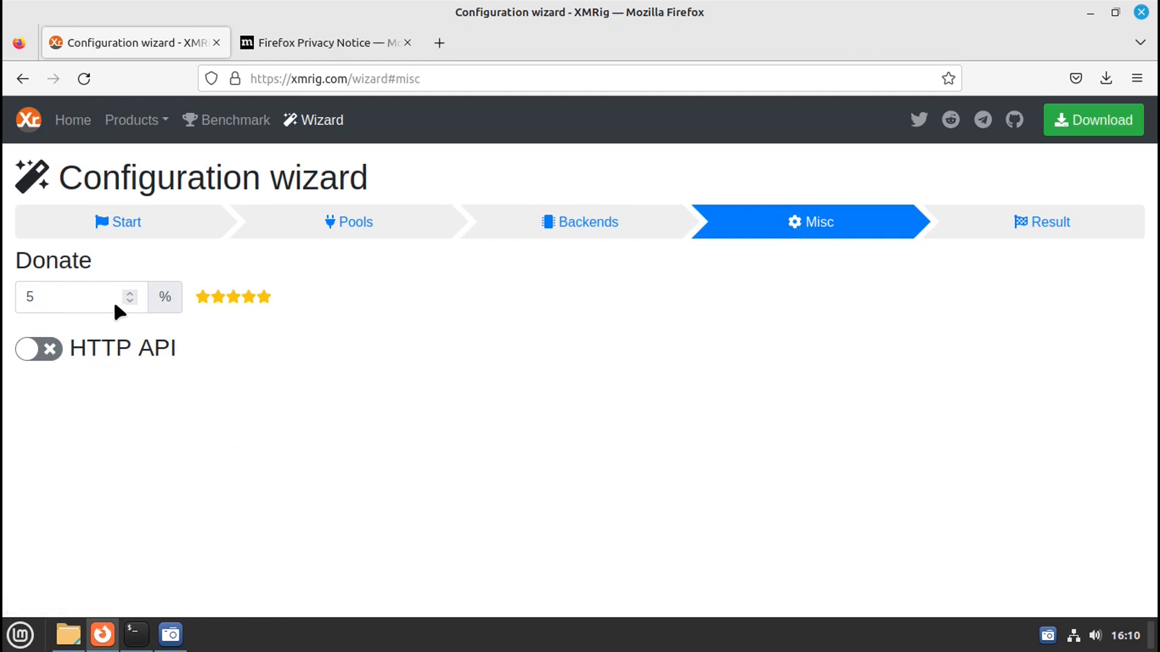
pyautogui.click(131, 303)
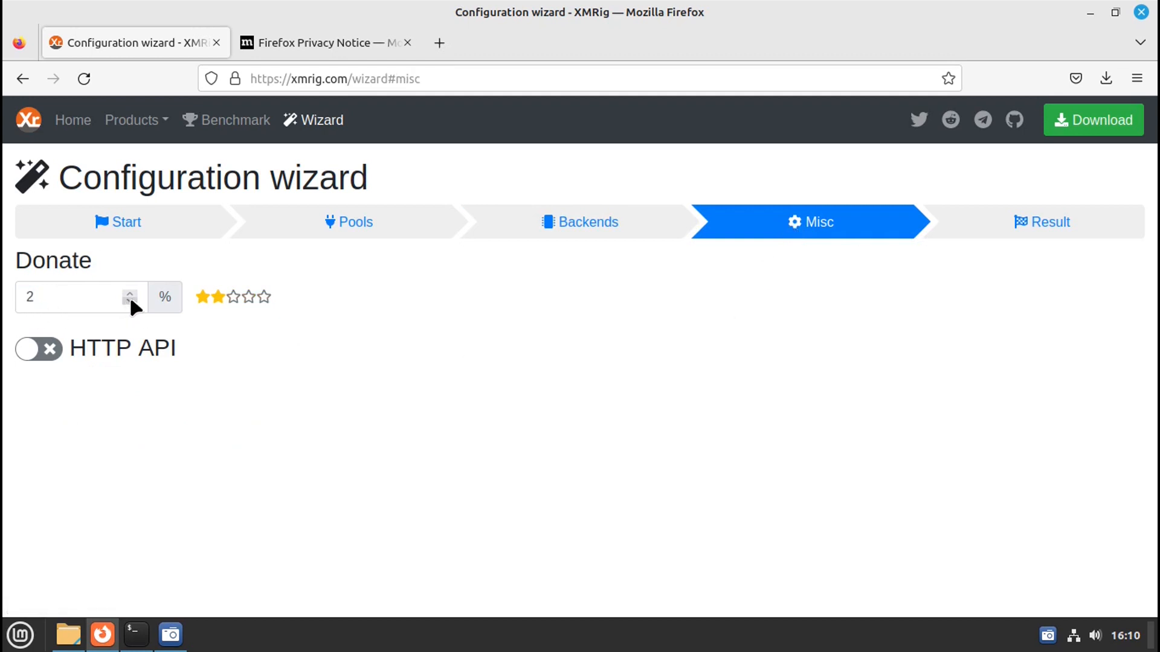
pyautogui.click(130, 302)
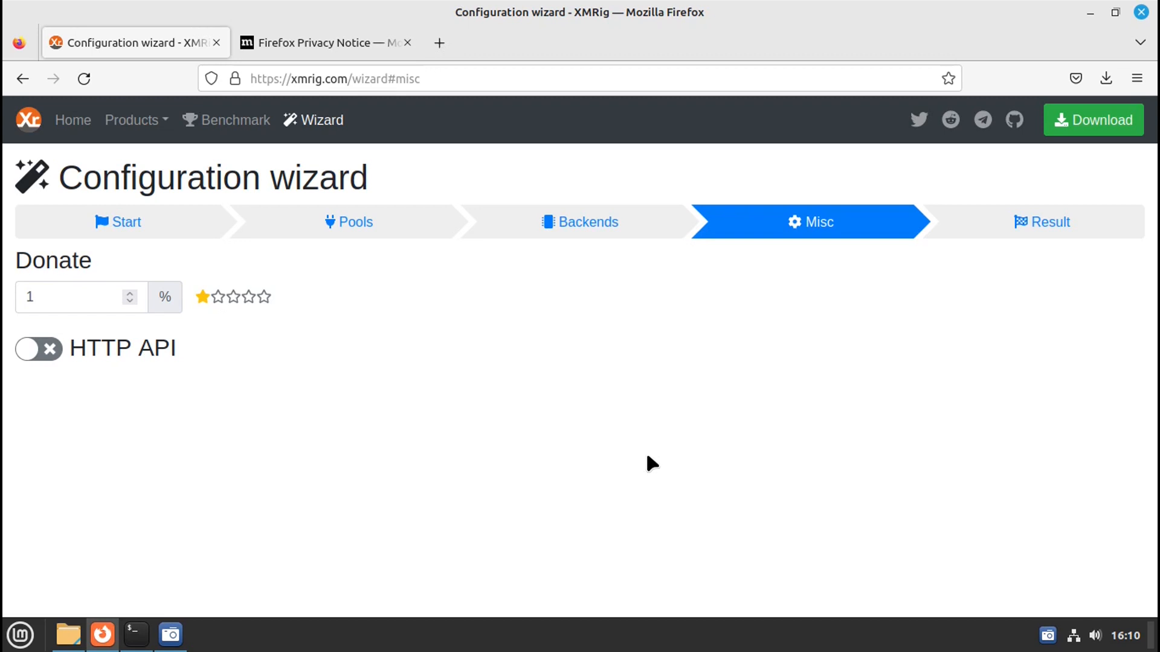
pyautogui.moveTo(957, 253)
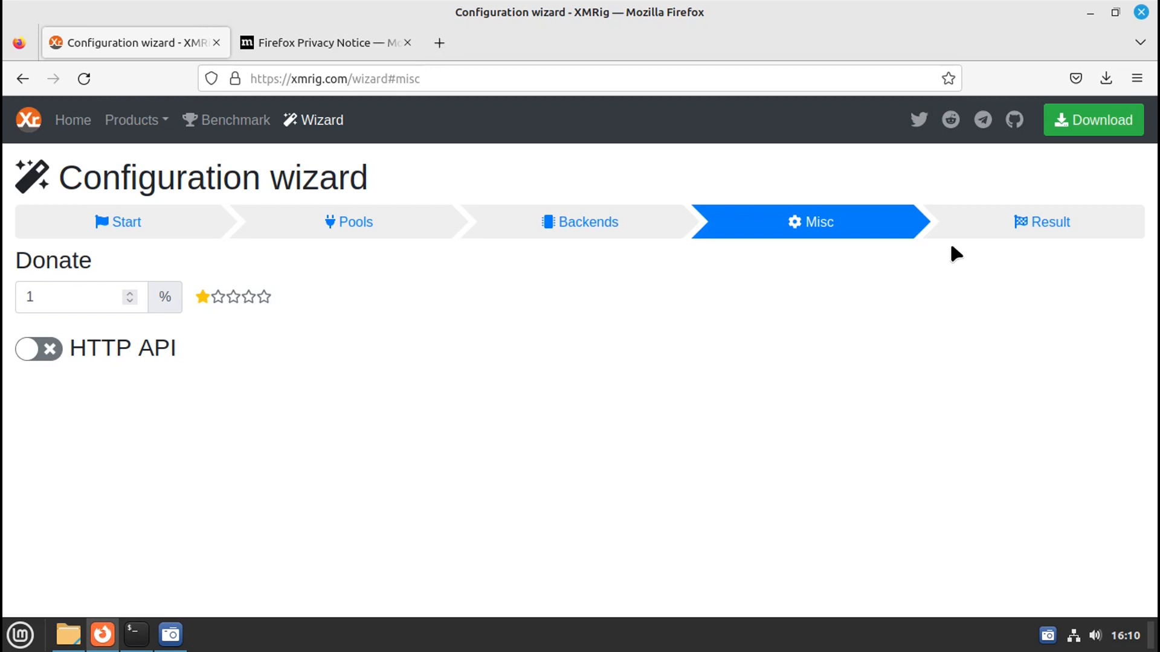
pyautogui.moveTo(1043, 222)
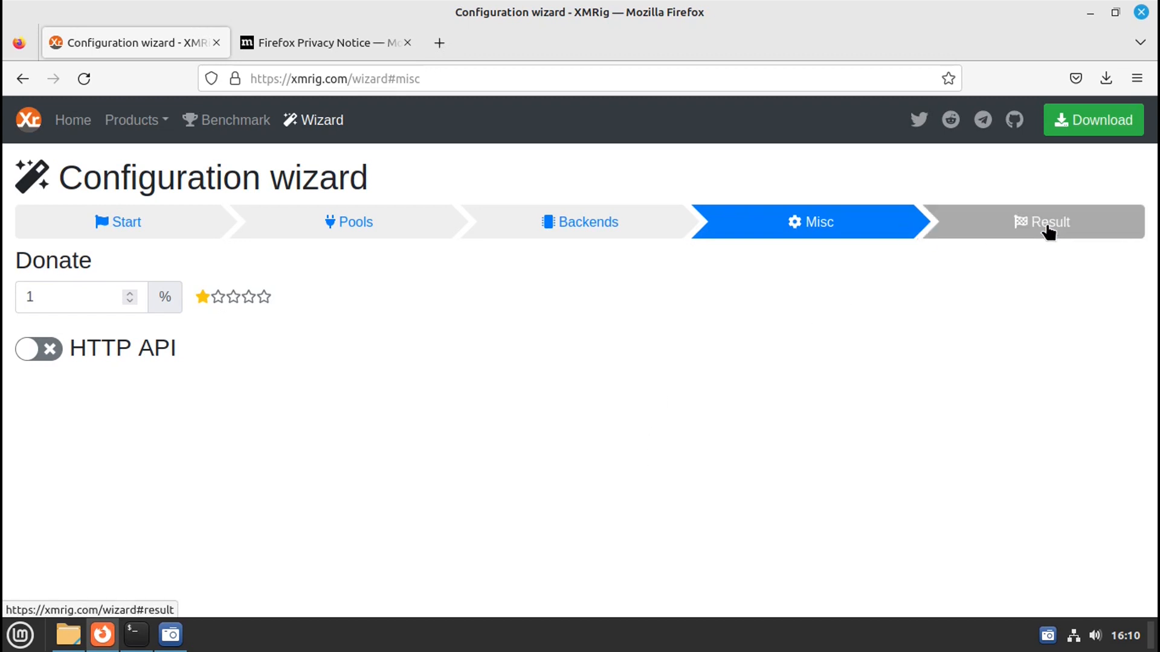
# View the wizard result and copy the Linux xmrig command line for monerohash.com:9999
pyautogui.click(1043, 222)
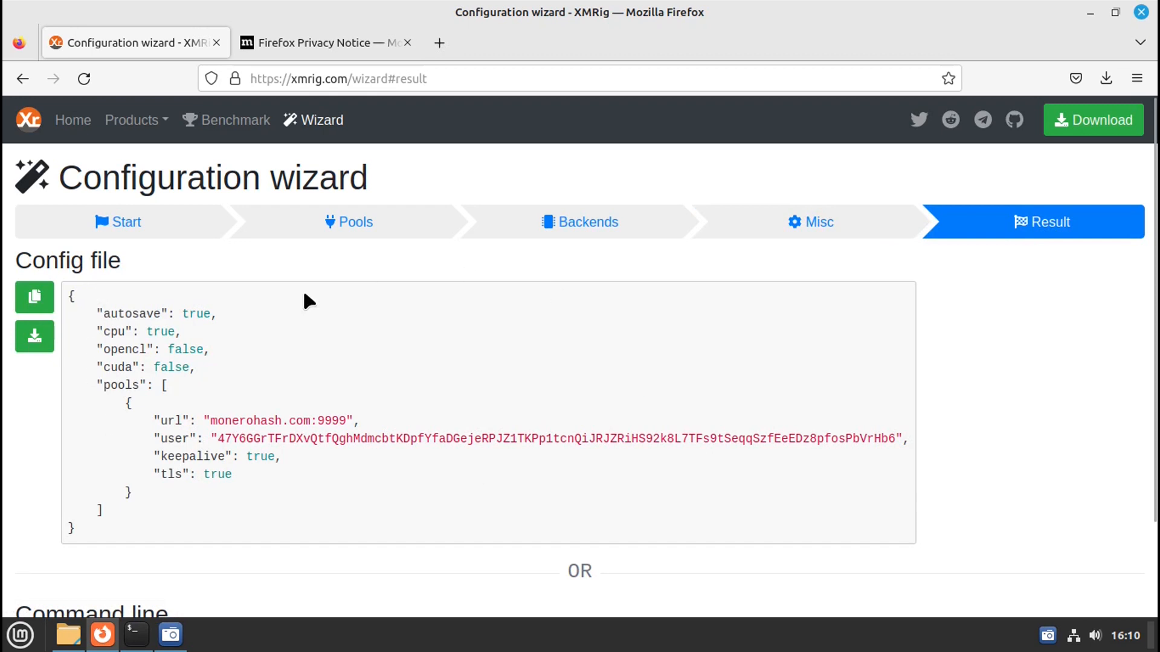
pyautogui.moveTo(111, 316)
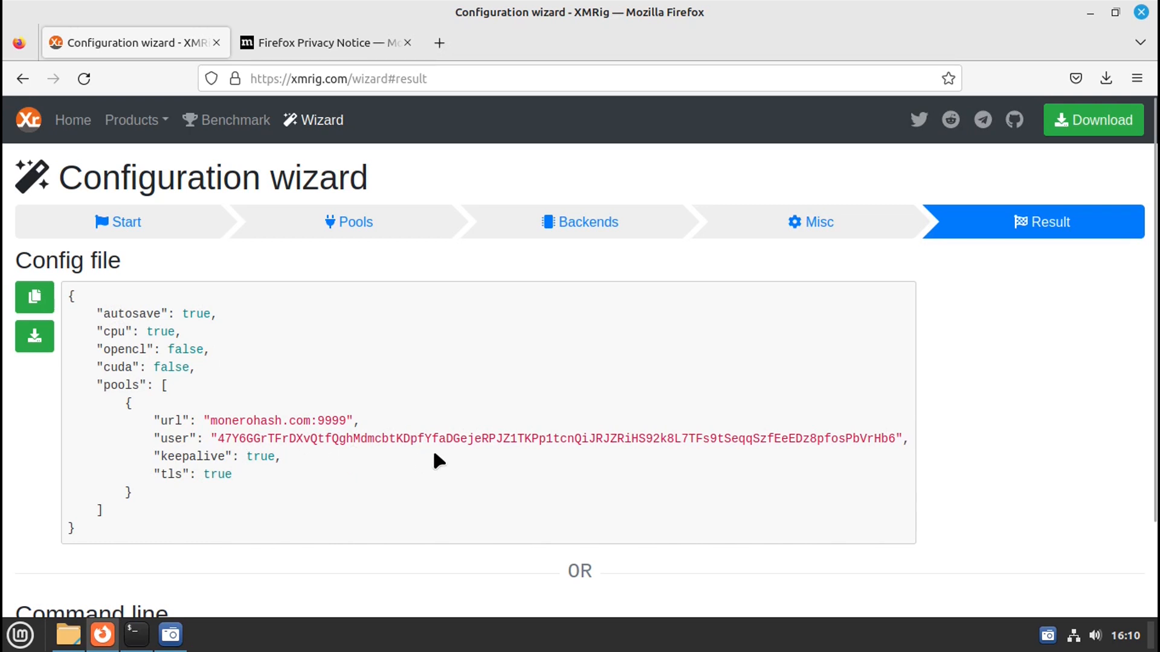
pyautogui.scroll(-3)
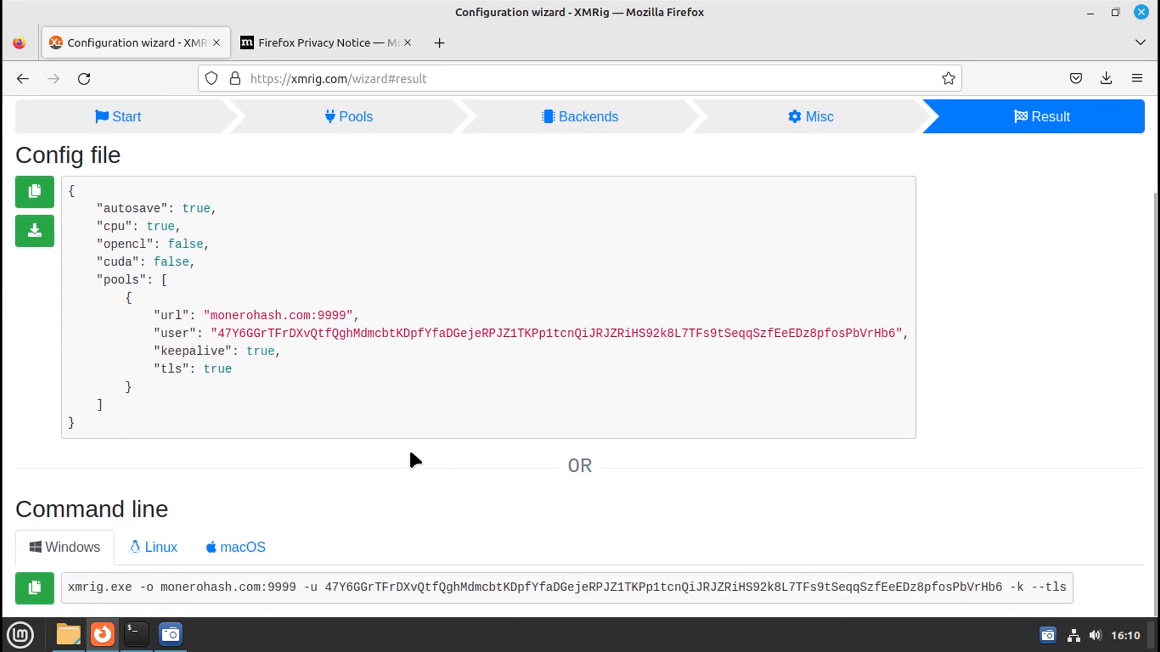
pyautogui.moveTo(854, 562)
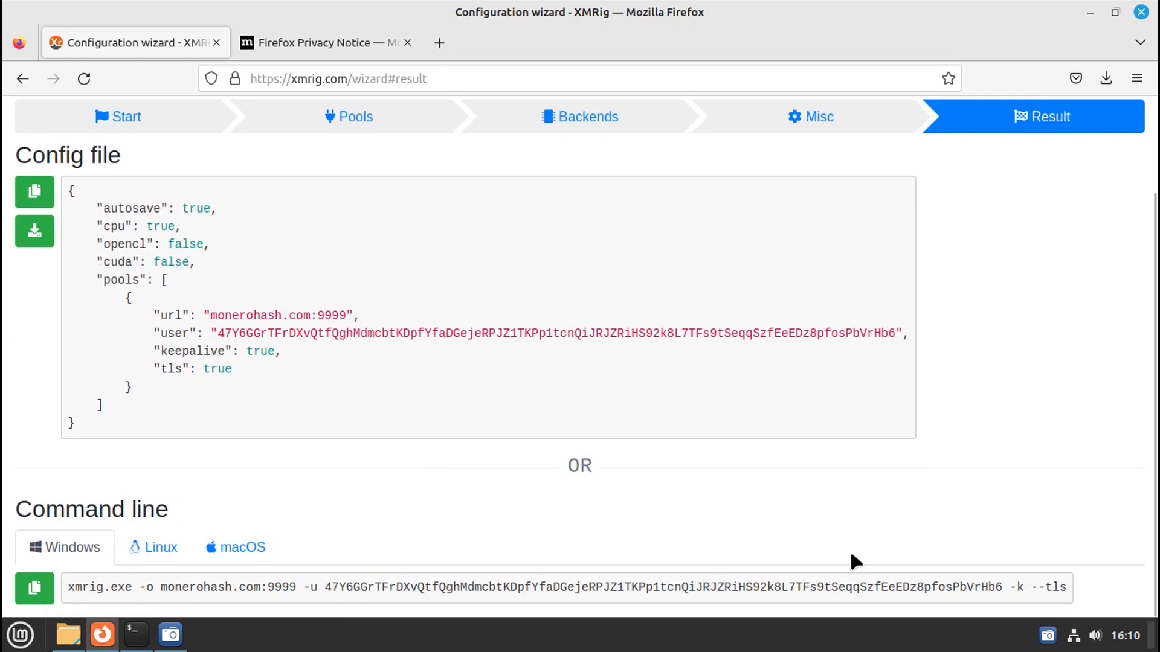
pyautogui.moveTo(153, 548)
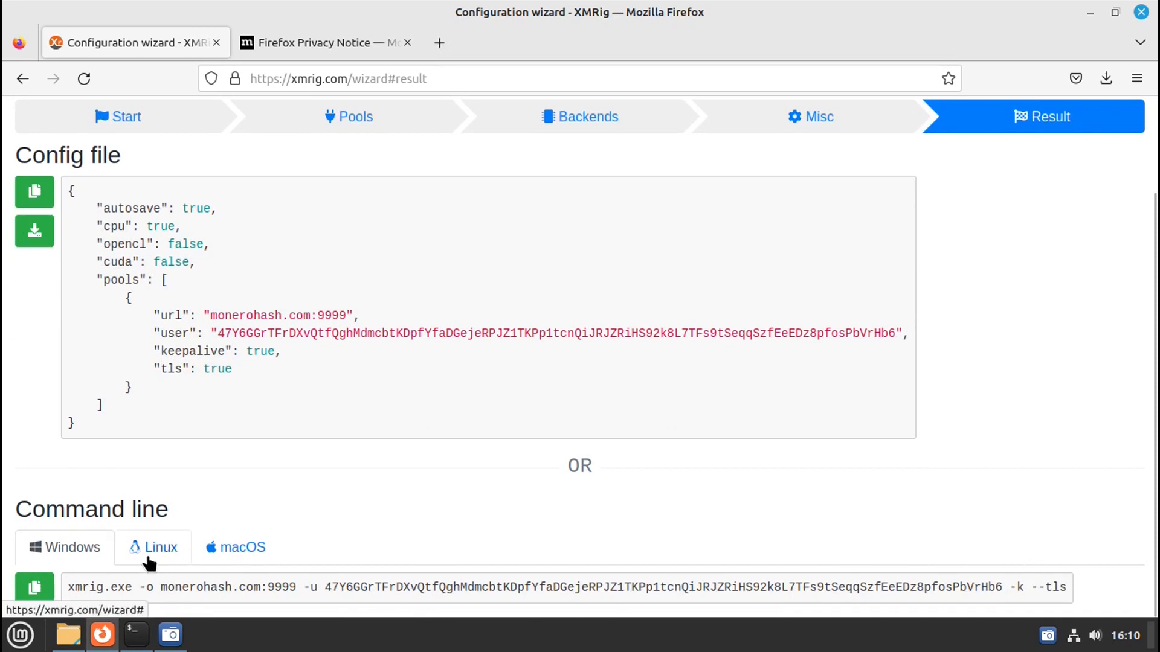
pyautogui.click(153, 547)
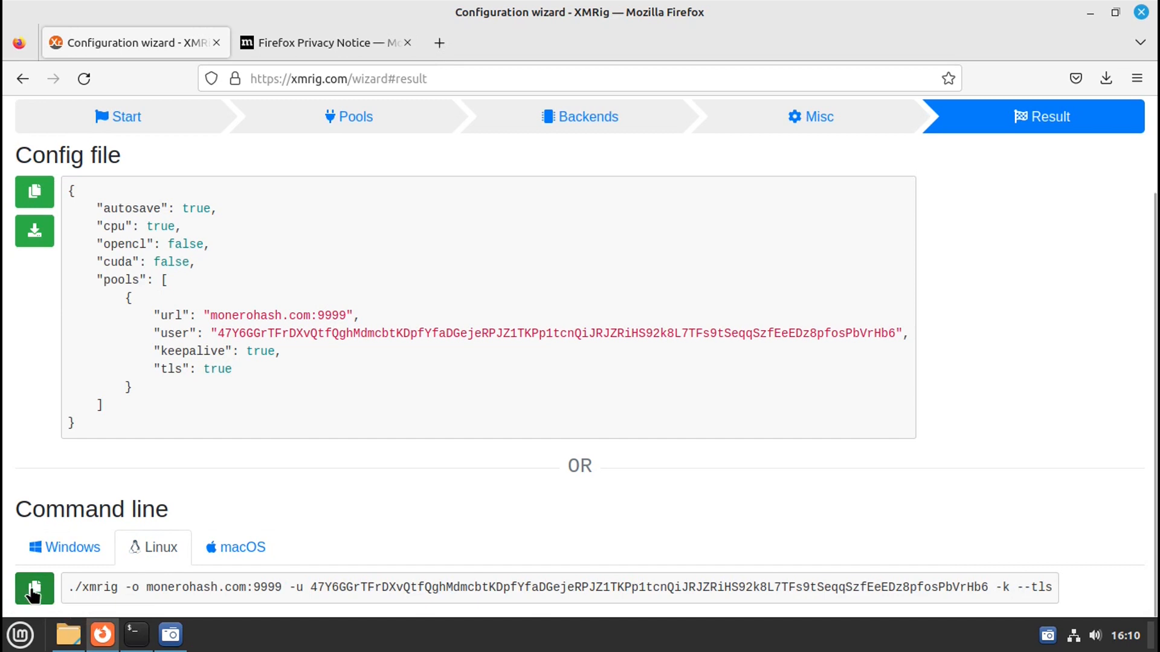
pyautogui.click(34, 587)
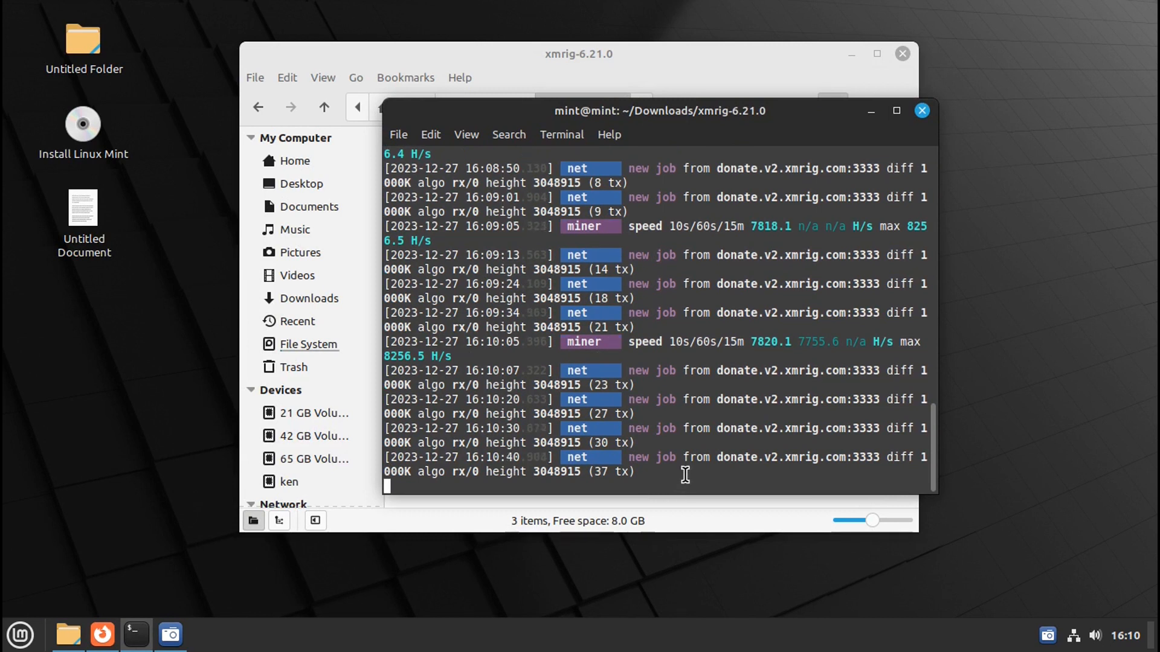
# Stop the donate-pool miner and run the pasted ./xmrig command against monerohash.com:9999
pyautogui.press('ctrl+c')
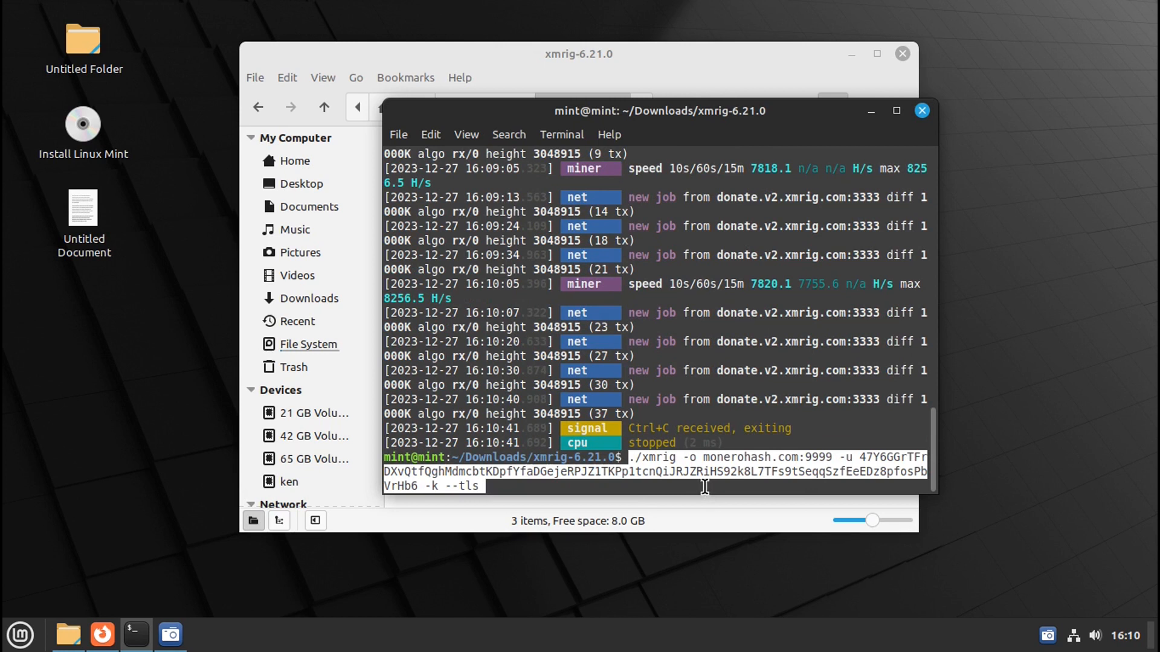
pyautogui.moveTo(892, 453)
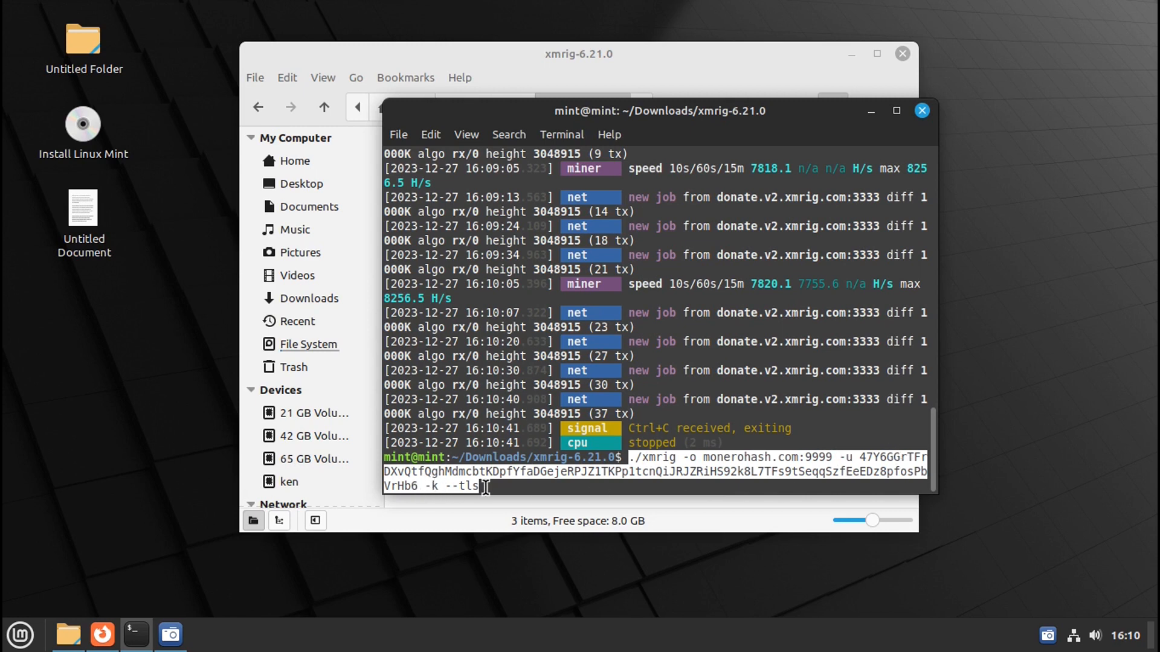
pyautogui.press('Return')
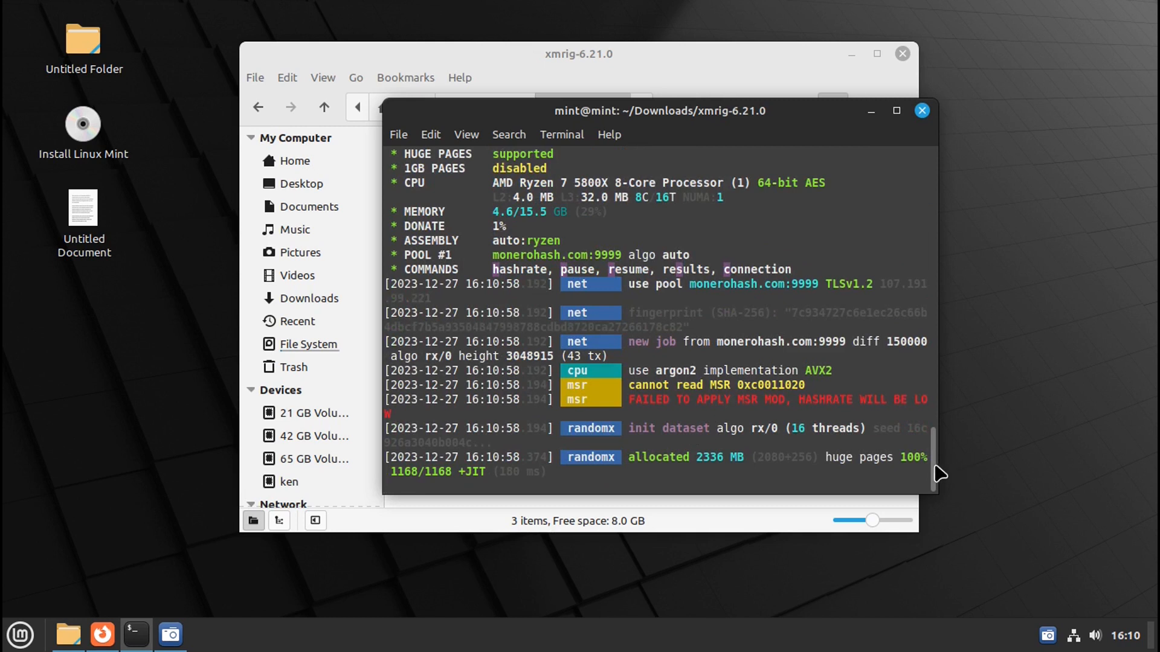
pyautogui.scroll(-3)
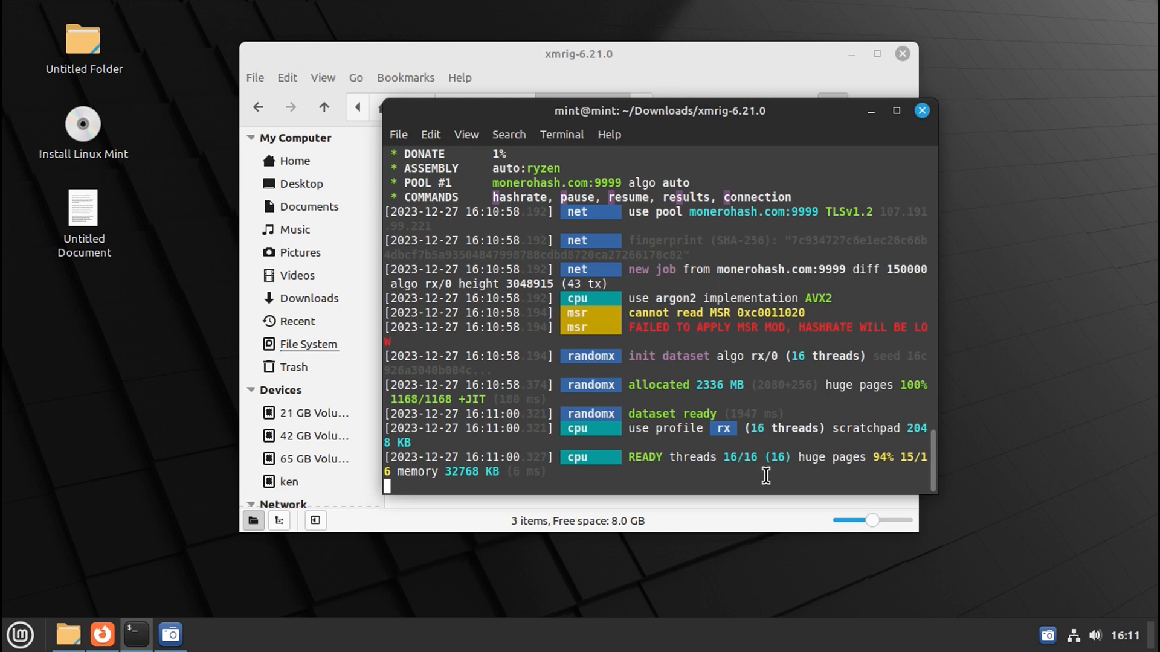
# Stop the miner and relaunch the pasted ./xmrig command with sudo so the MSR preset applies
pyautogui.press('ctrl+c')
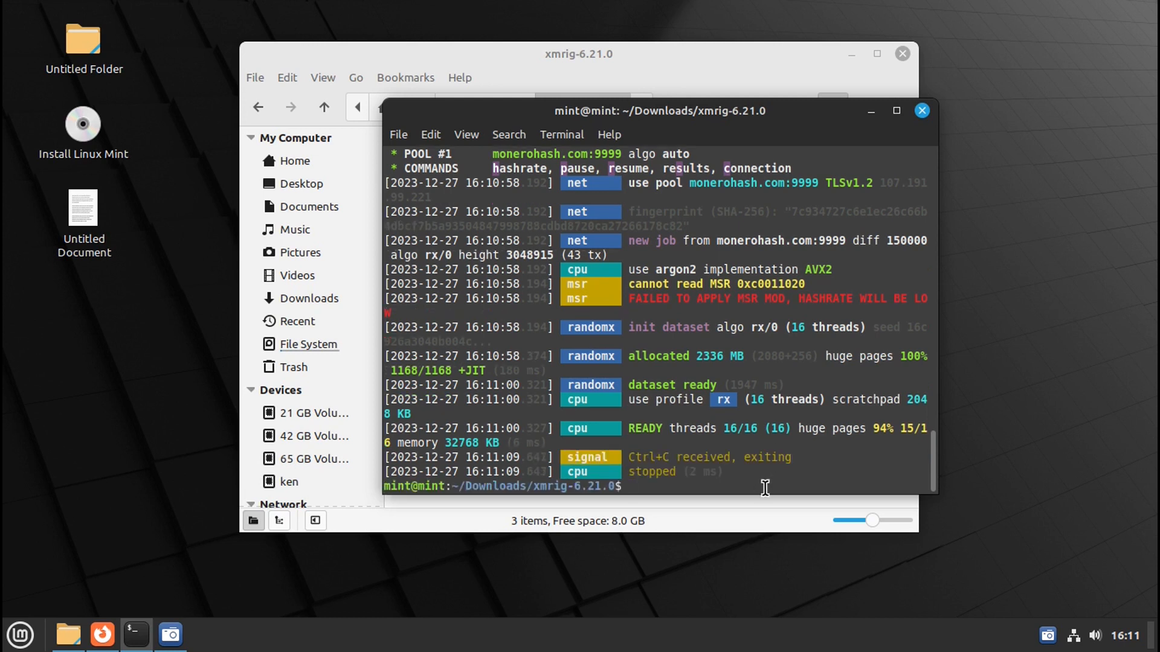
pyautogui.write('sud')
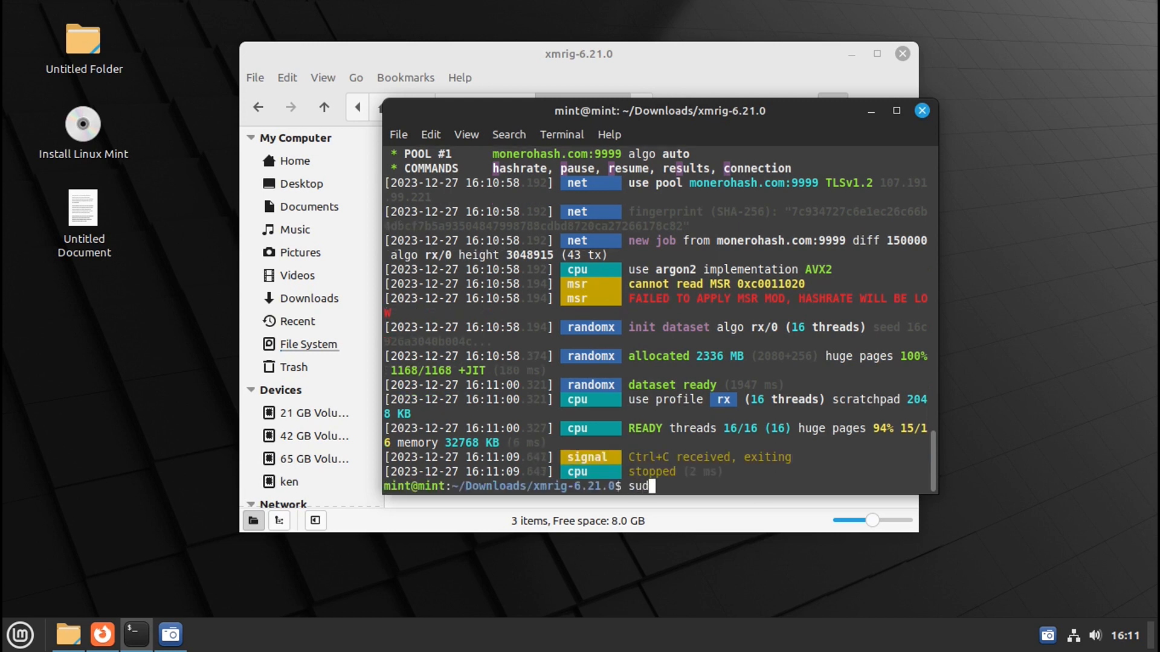
pyautogui.write('o')
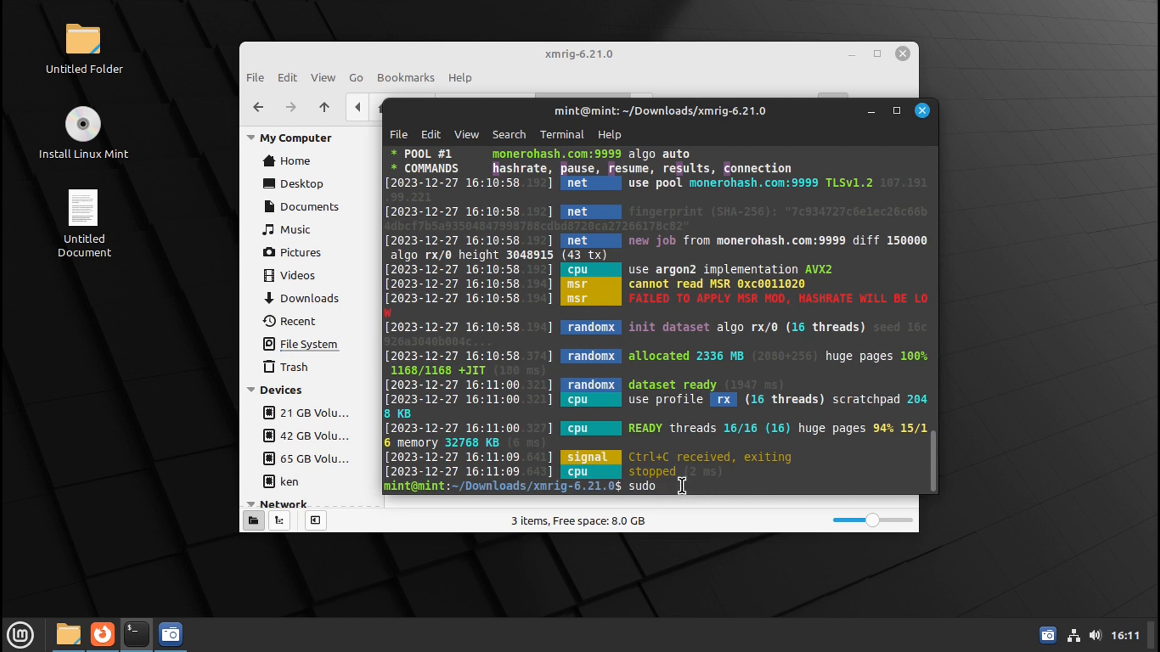
pyautogui.rightClick(680, 486)
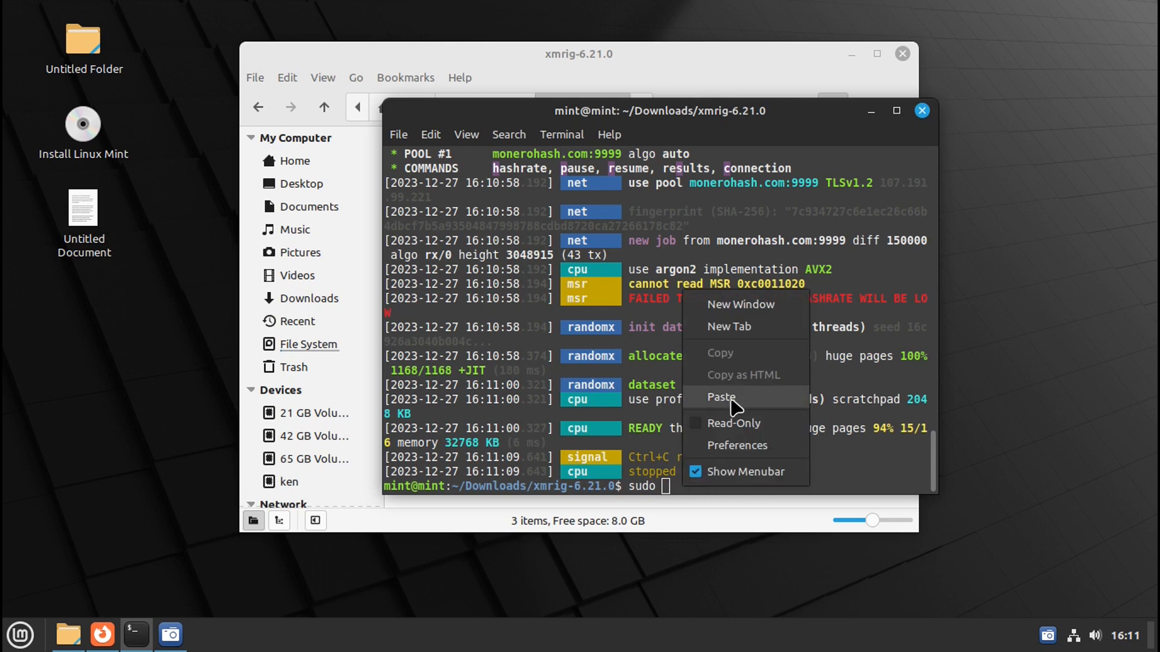
pyautogui.click(720, 398)
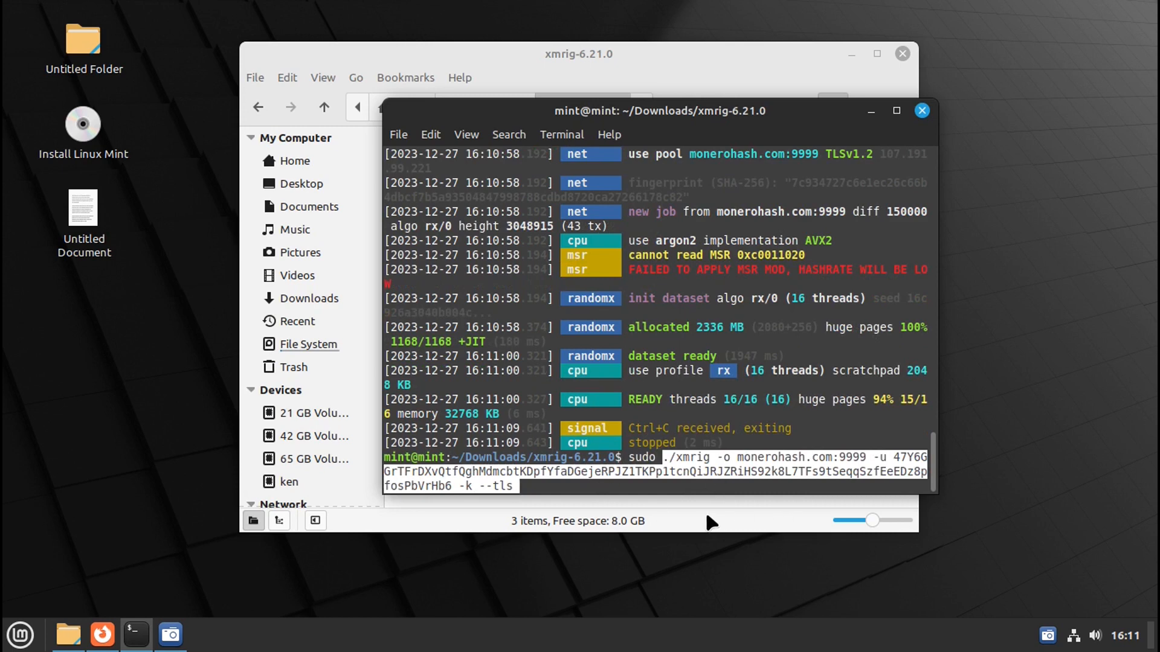
pyautogui.press('Return')
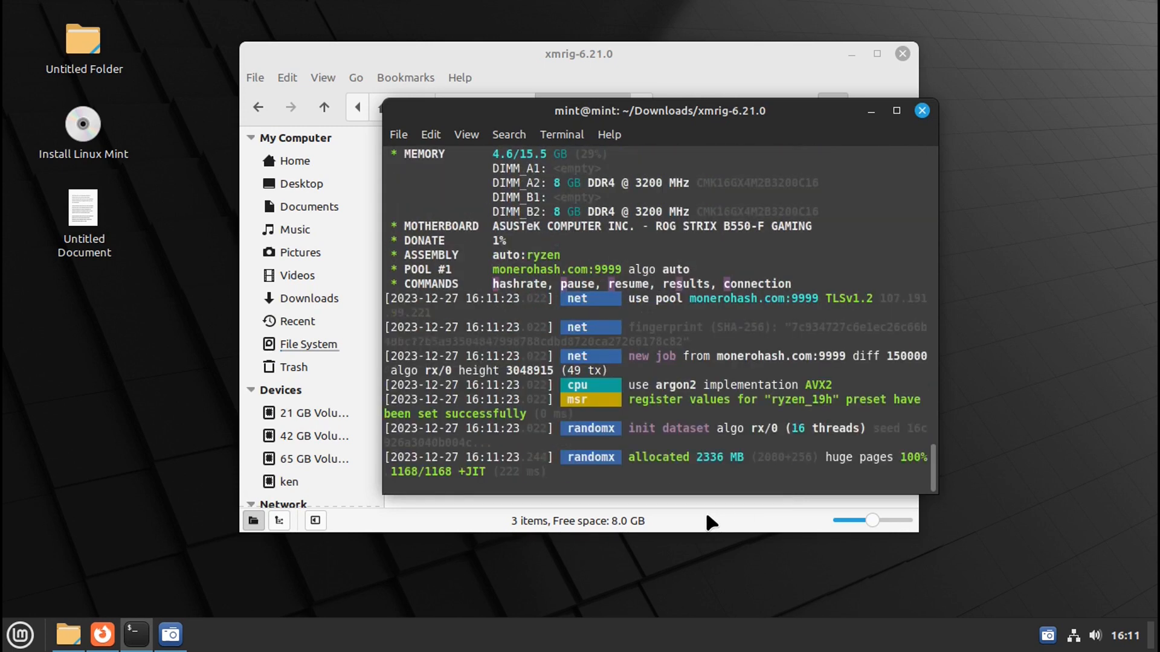
pyautogui.scroll(-3)
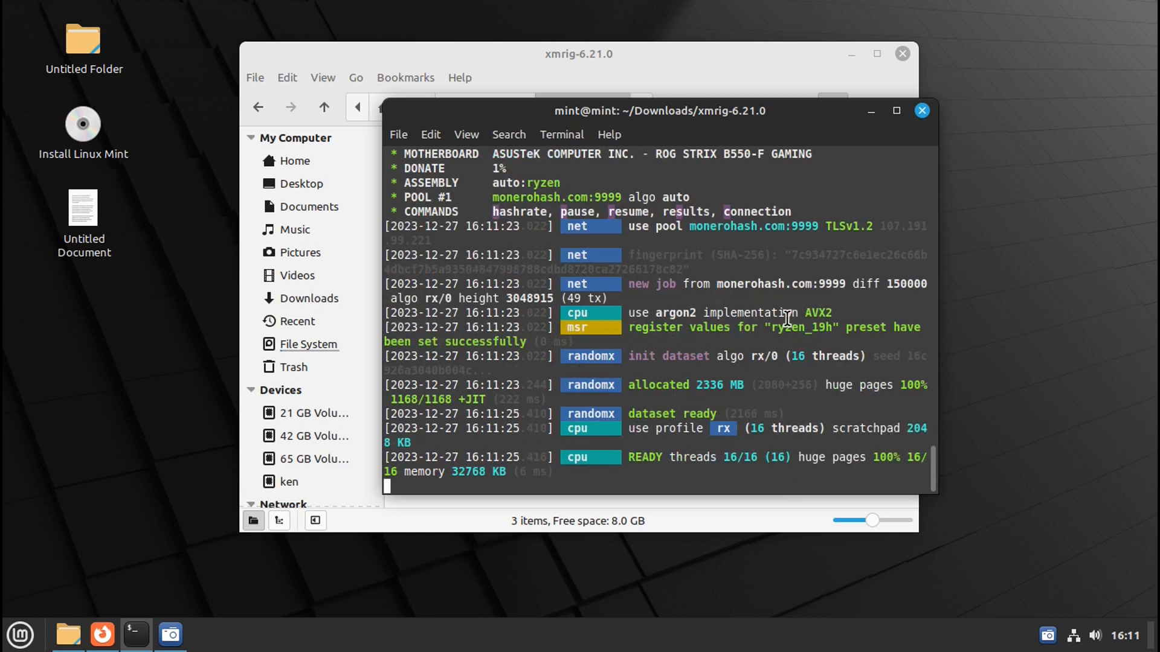
pyautogui.moveTo(760, 415)
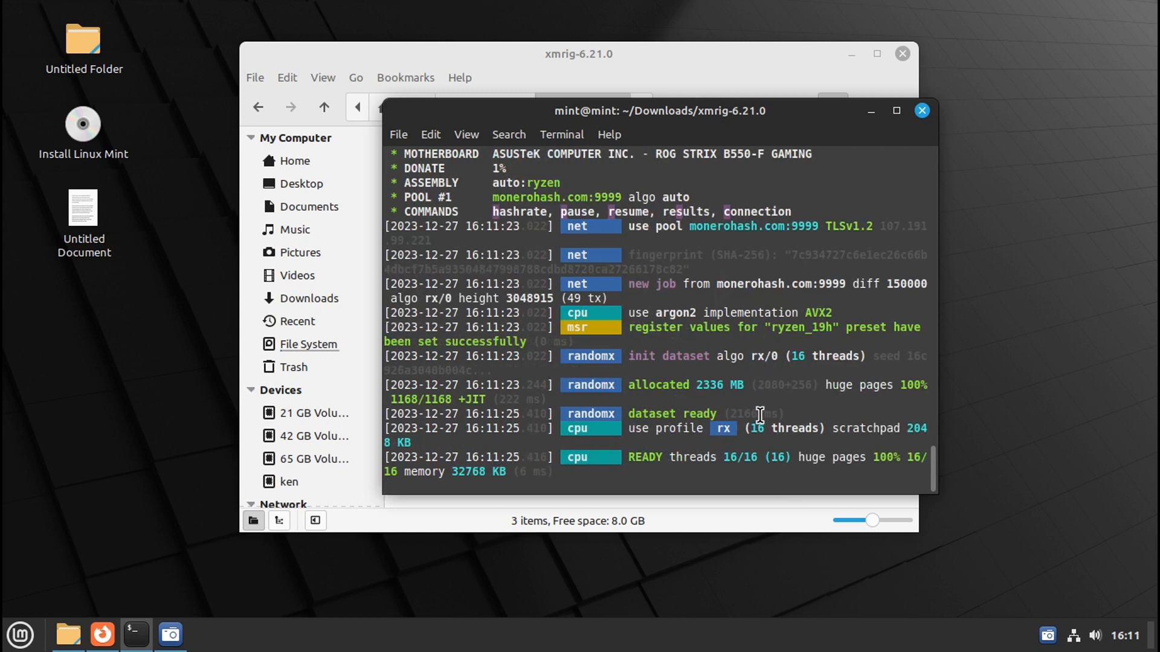
pyautogui.moveTo(20, 258)
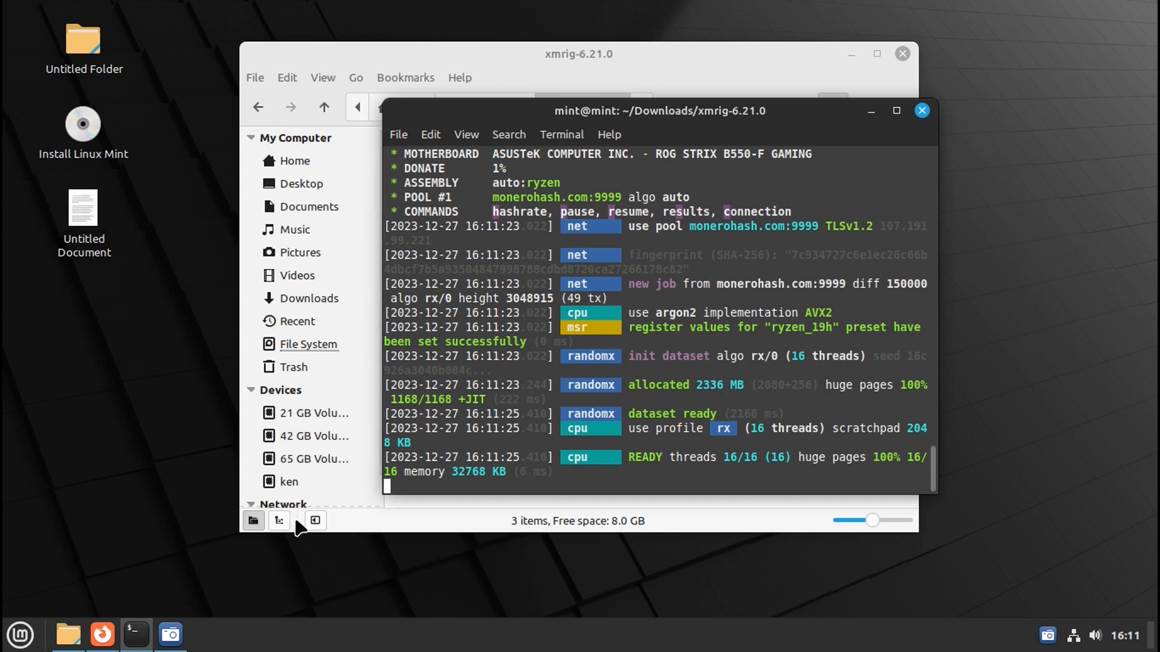
pyautogui.moveTo(628, 564)
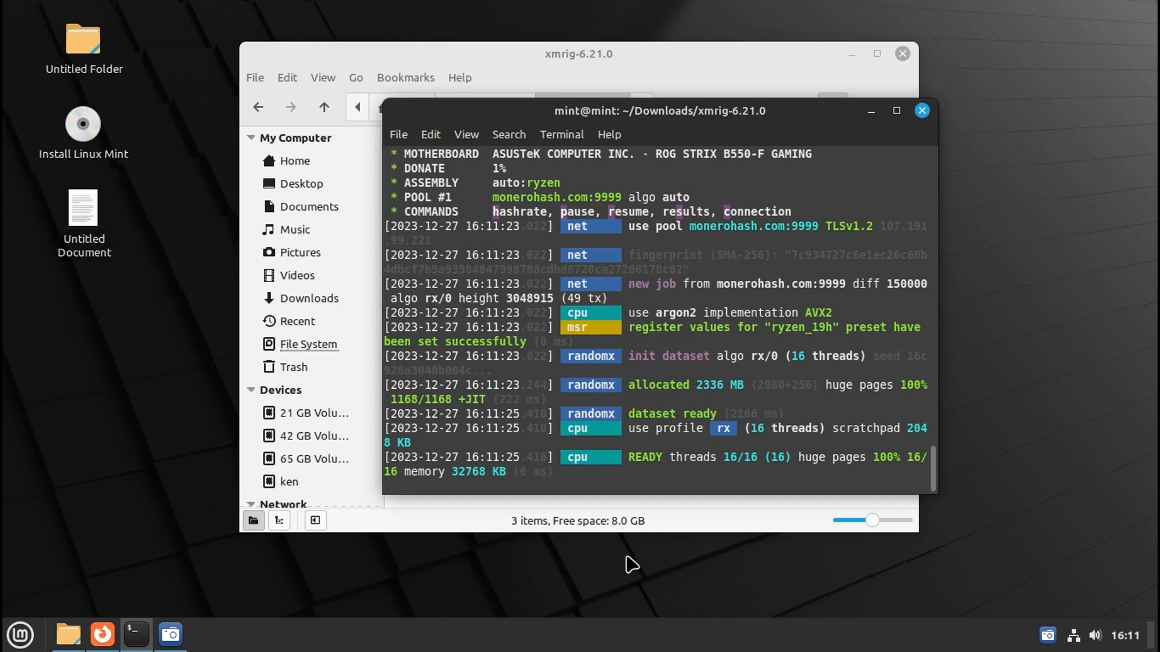
pyautogui.moveTo(628, 571)
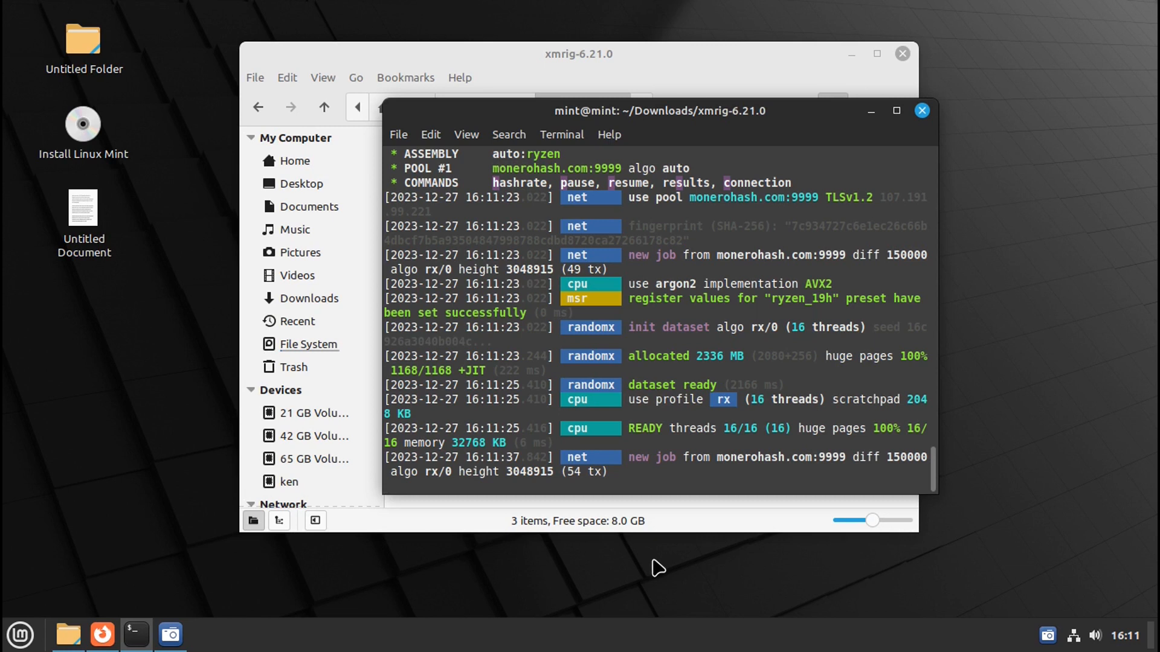
pyautogui.moveTo(585, 562)
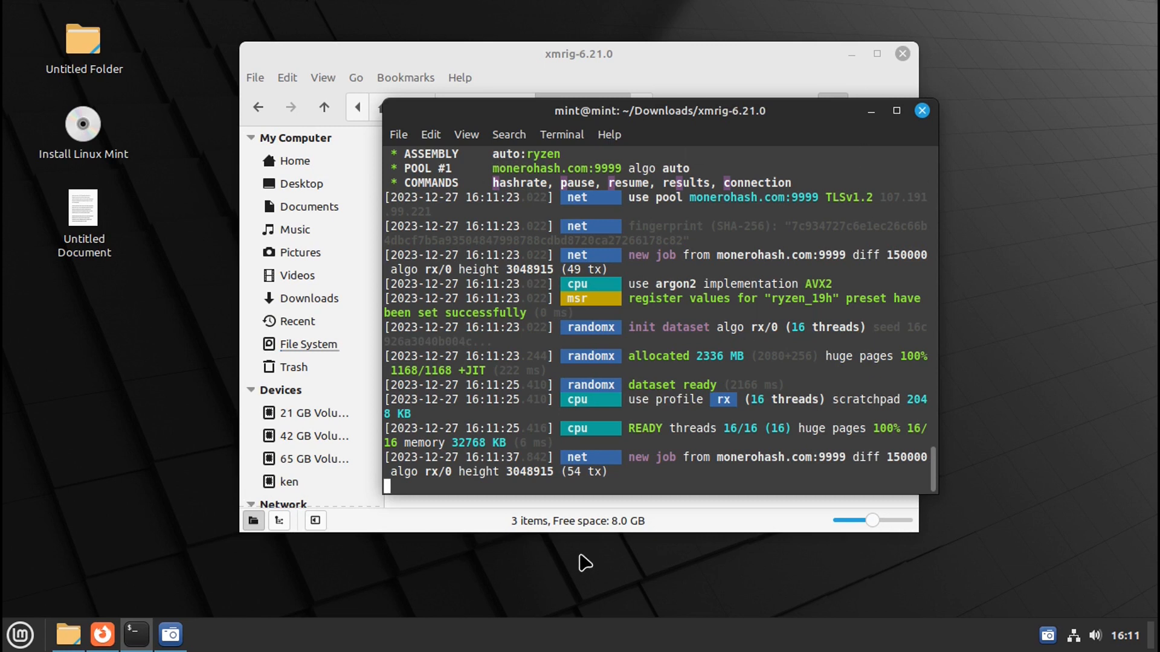
pyautogui.moveTo(423, 586)
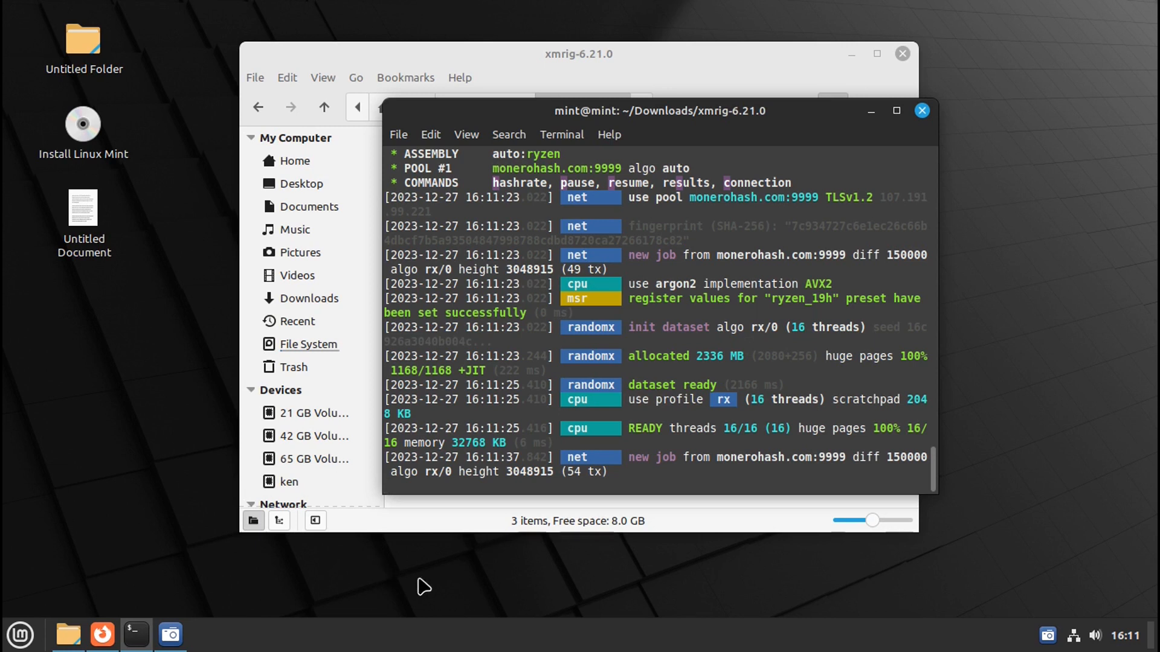
pyautogui.moveTo(443, 567)
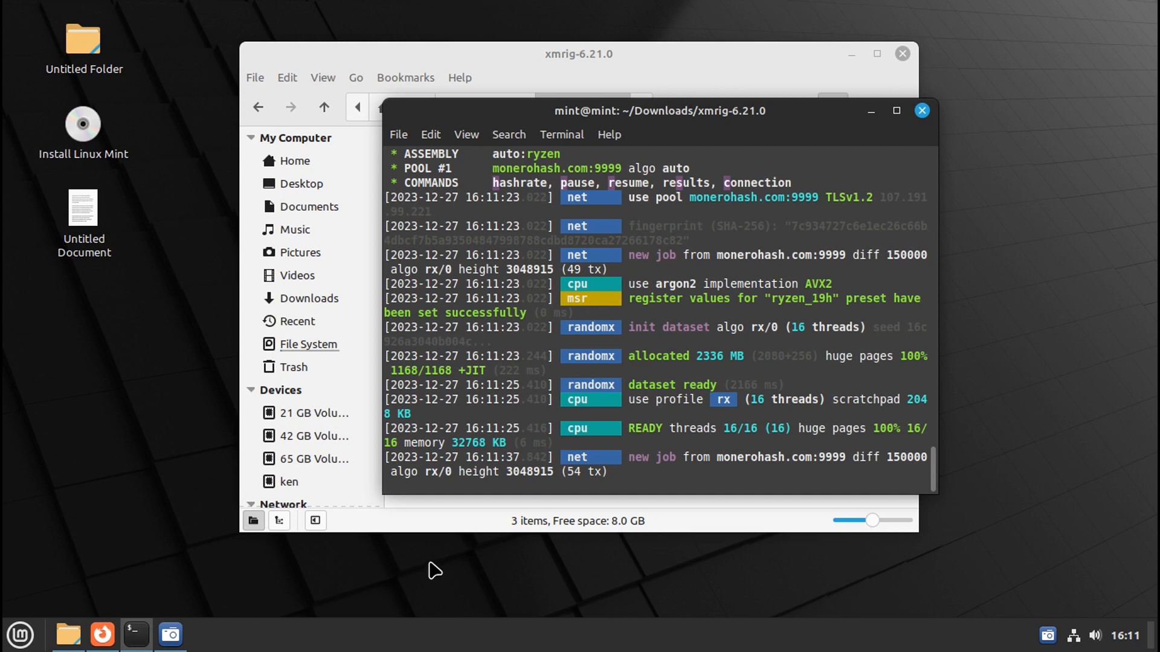
pyautogui.moveTo(429, 567)
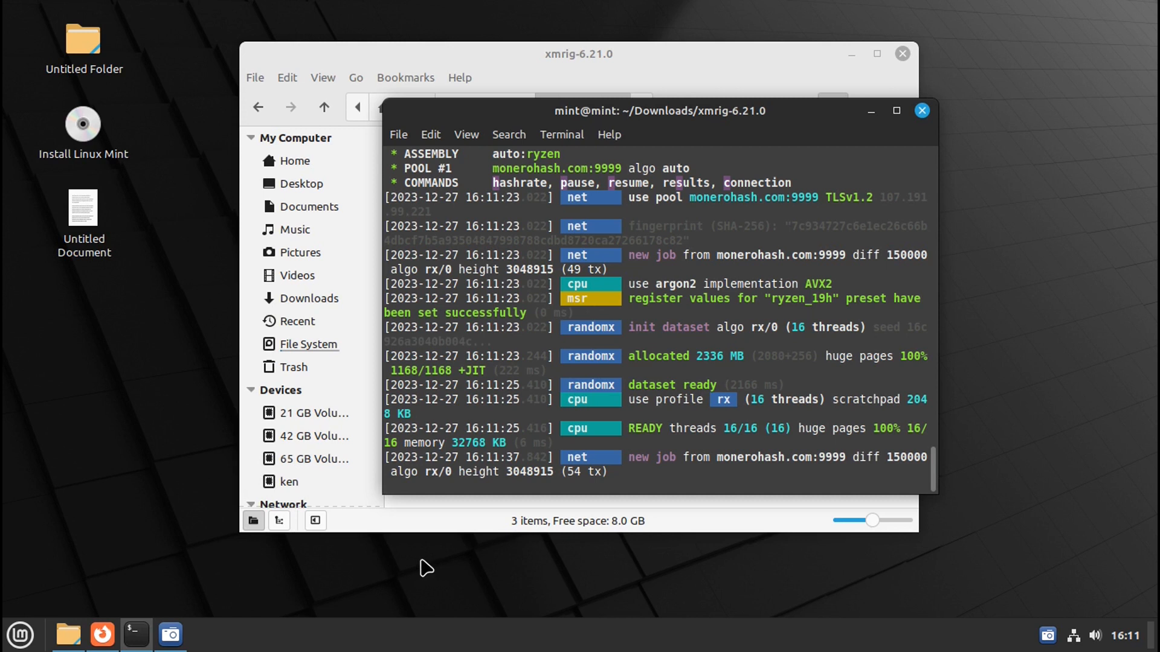